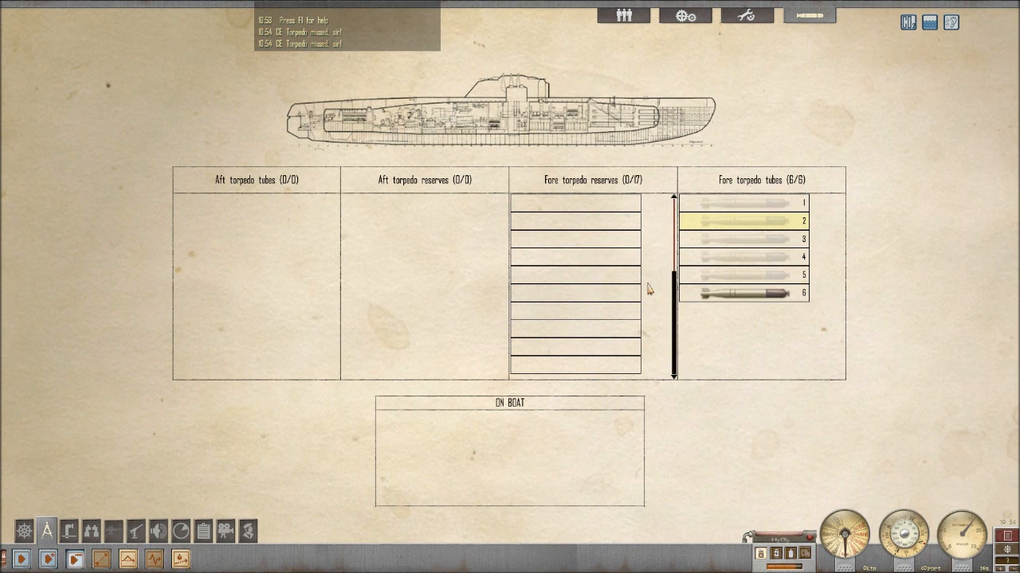
mouse_move(765, 174)
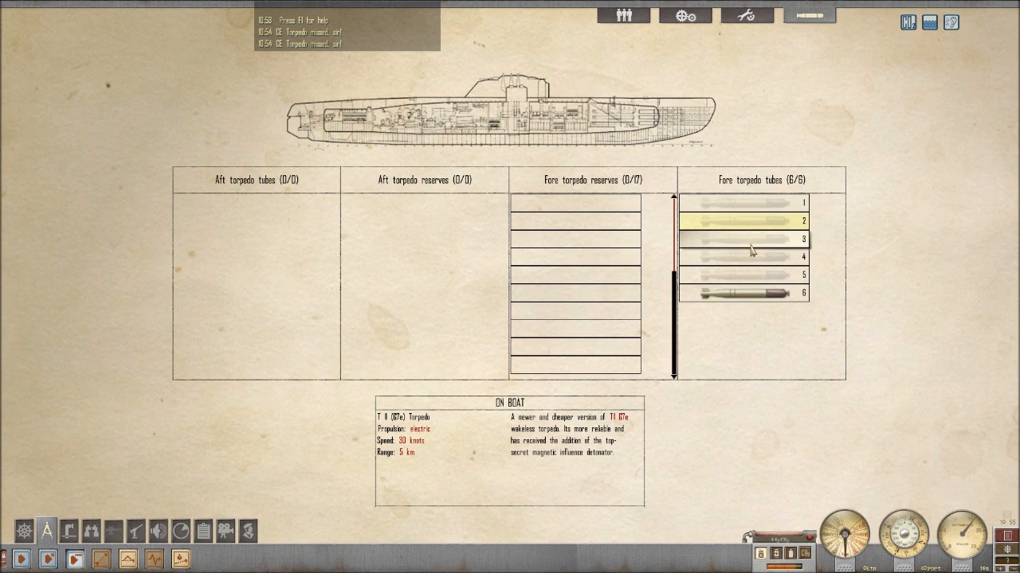
Bring up the navigation map and zoom out over the Indian Ocean around Madagascar
click(741, 292)
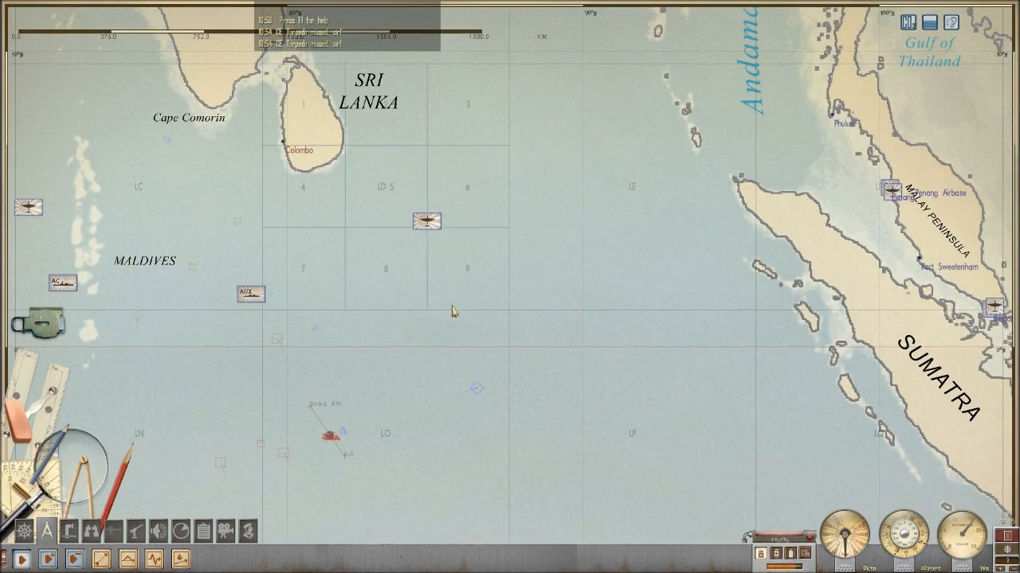
scroll(down, 3)
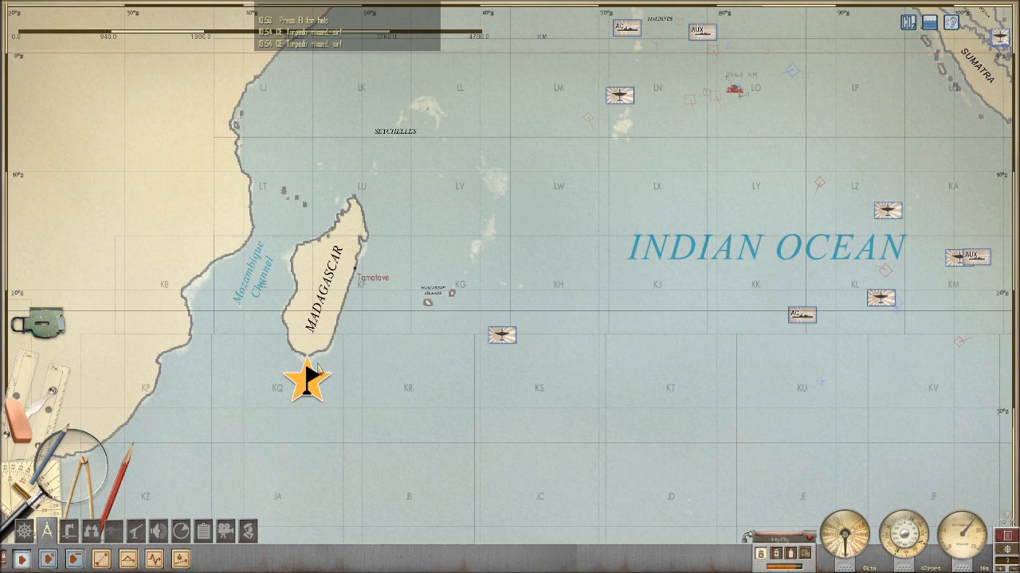
mouse_move(492, 265)
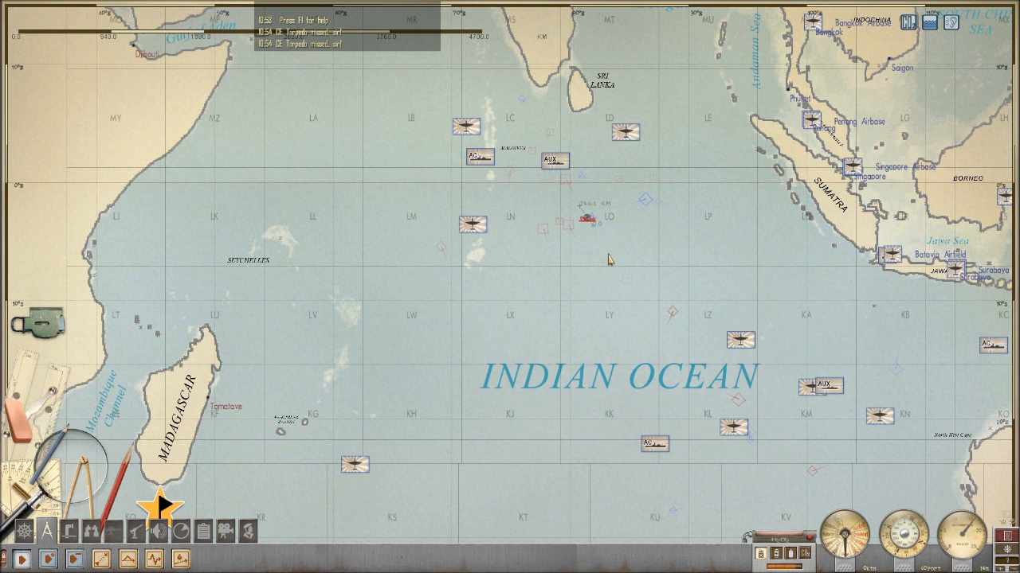
mouse_move(661, 223)
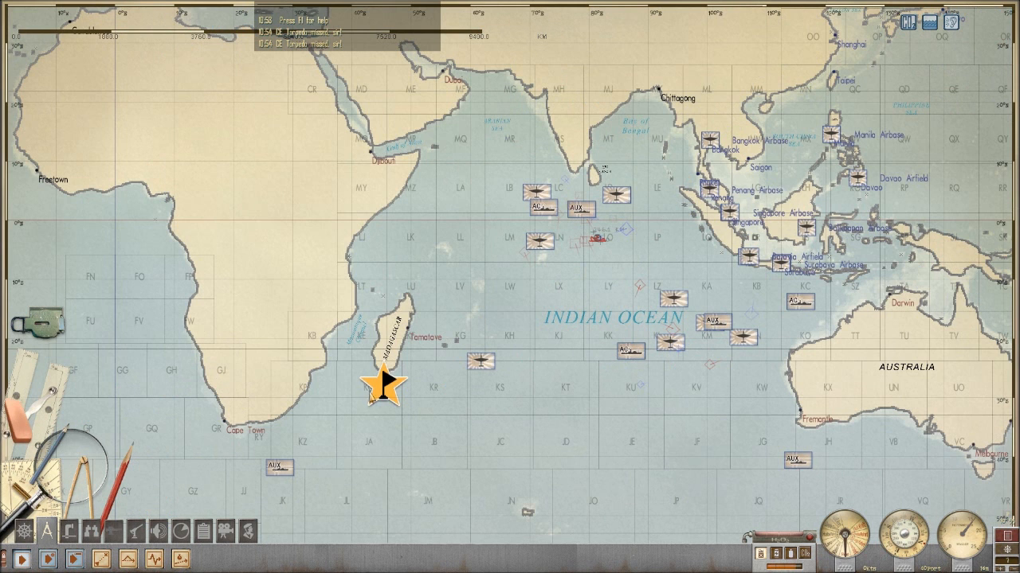
mouse_move(415, 380)
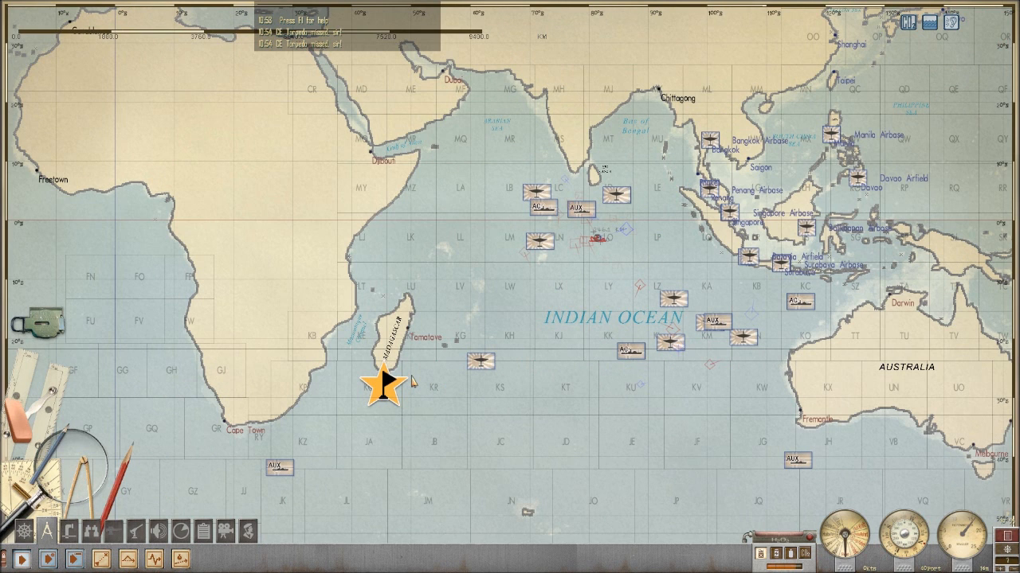
mouse_move(595, 267)
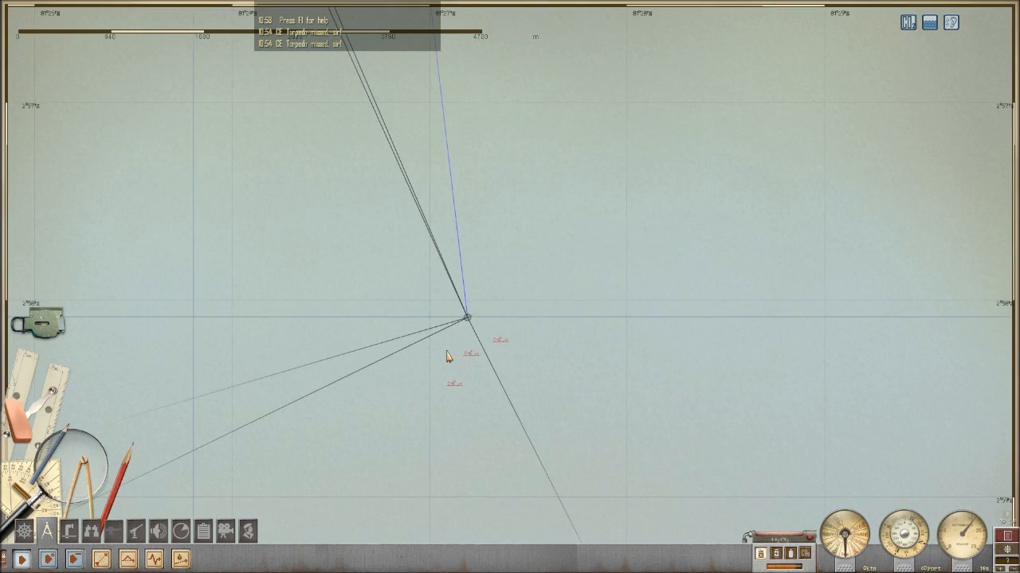
Zoom the navigation map in close on the U-boat's position and nearby contacts
scroll(down, 3)
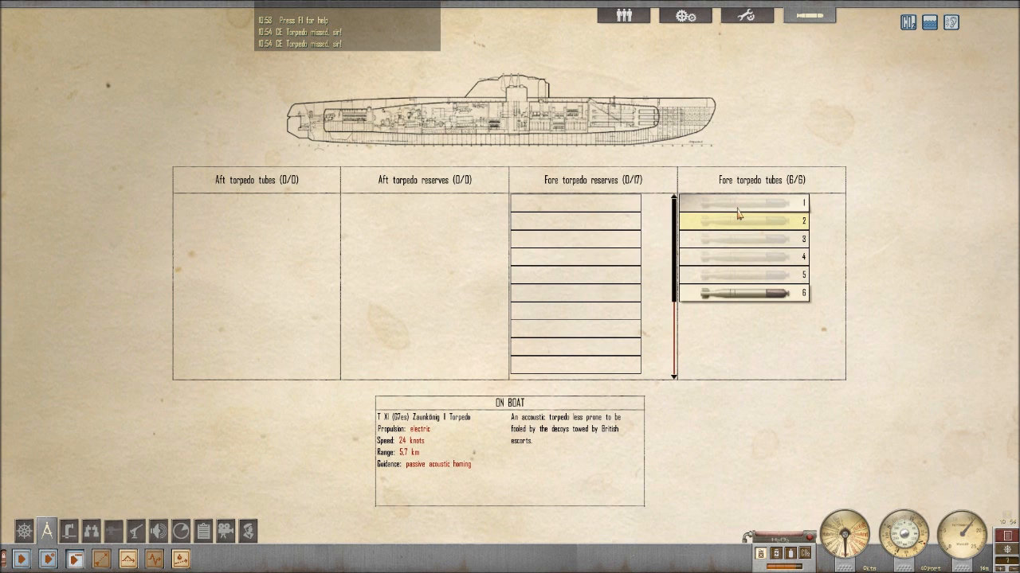
mouse_move(225, 437)
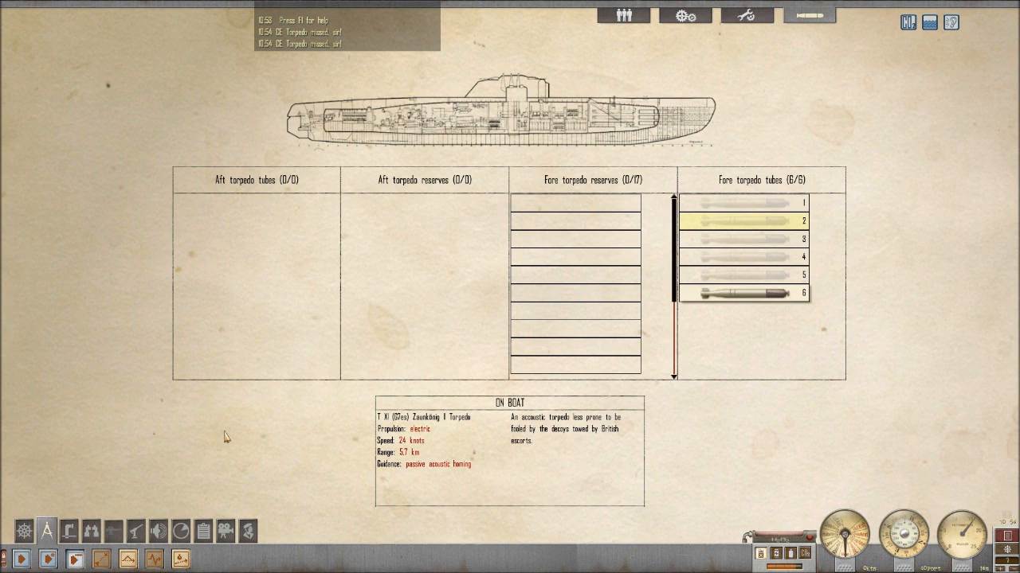
mouse_move(70, 531)
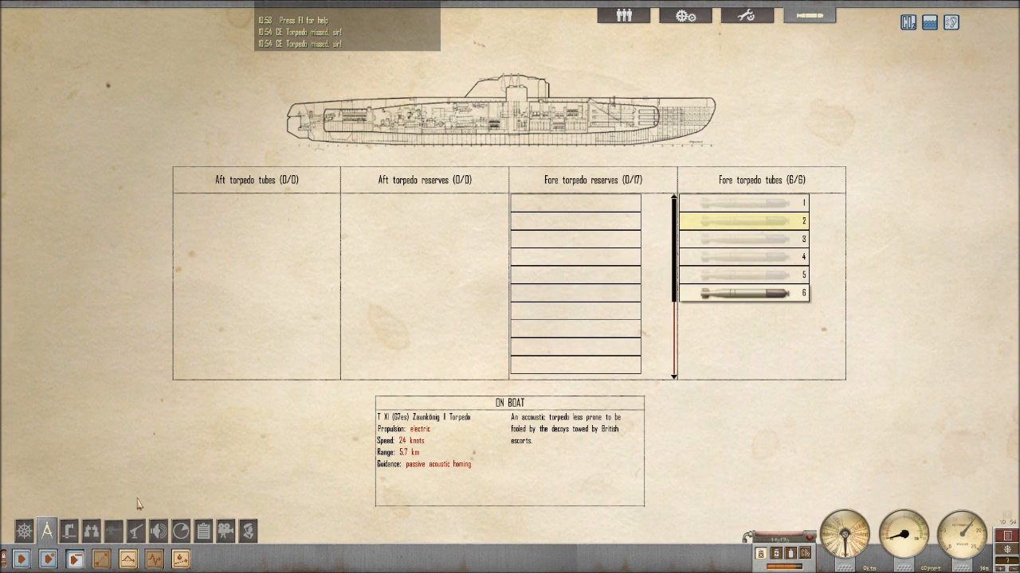
mouse_move(70, 532)
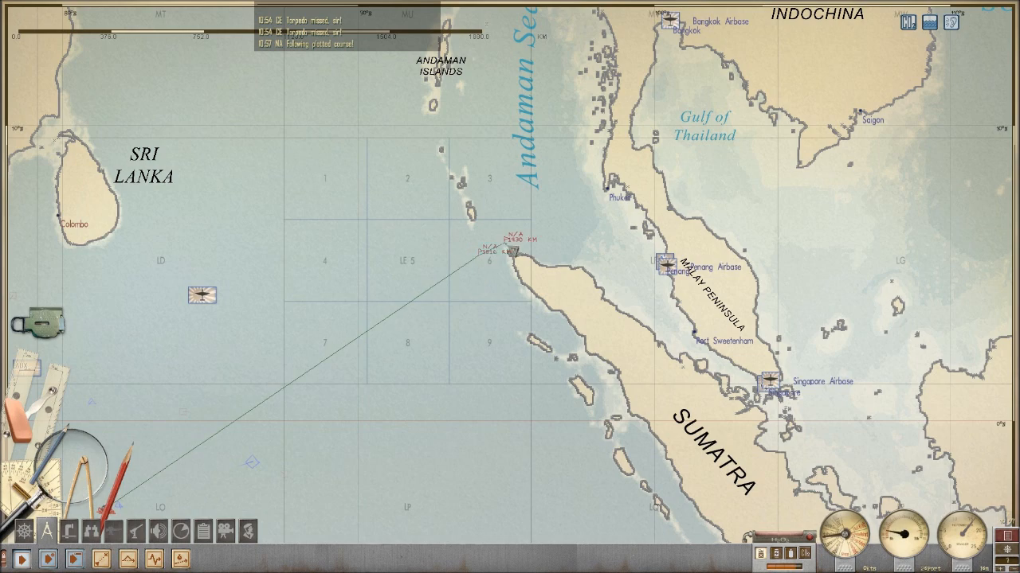
Scroll the navigation map to view the plotted course toward northern Sumatra
scroll(up, 3)
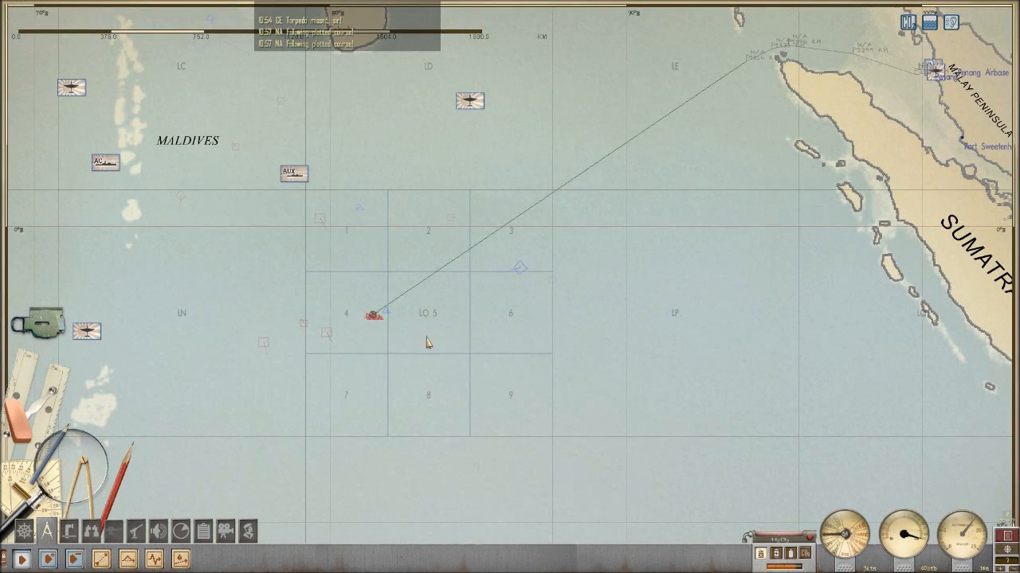
mouse_move(327, 338)
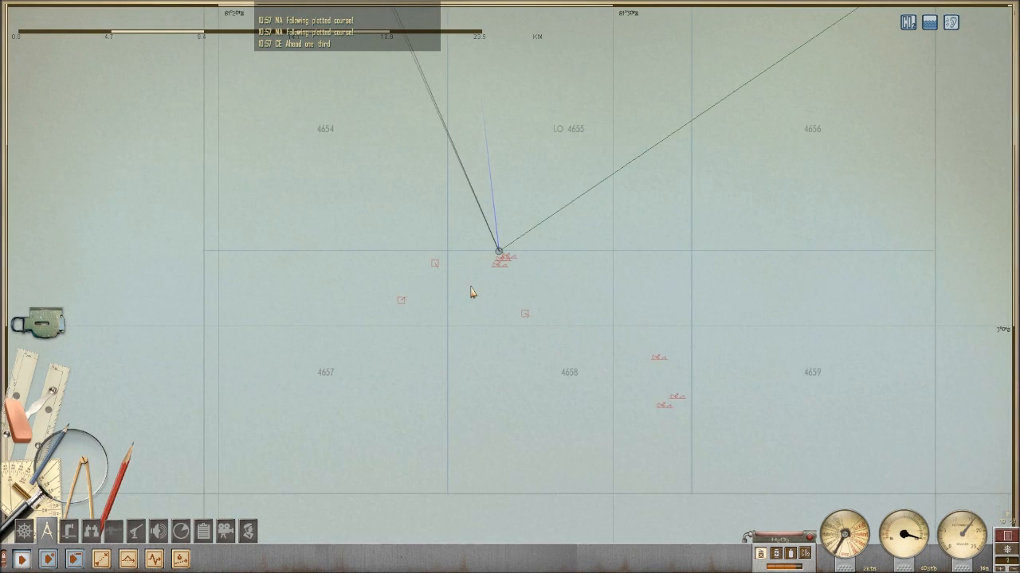
Check the boat's position on the map and set the telegraph to Ahead One Third
scroll(up, 3)
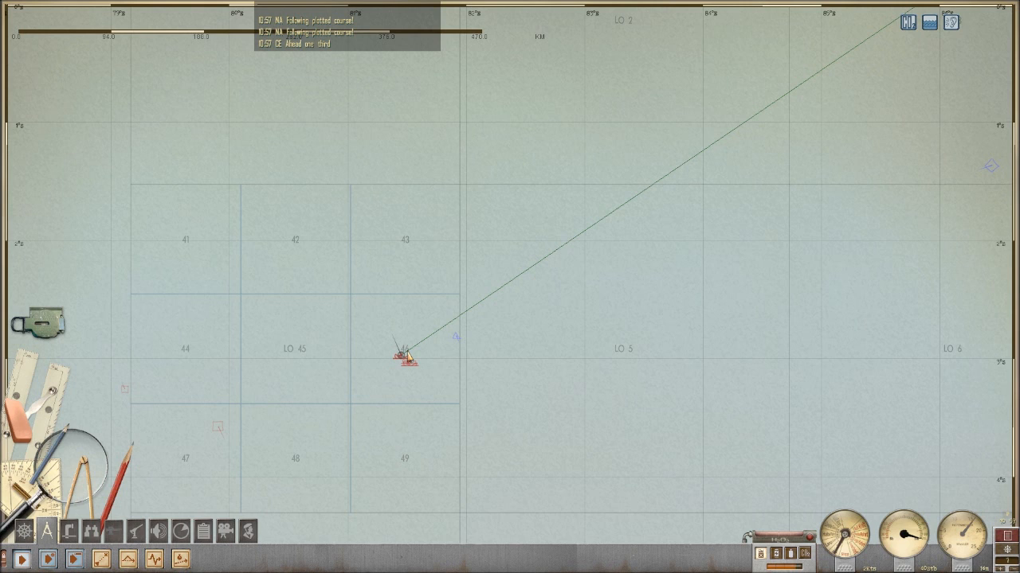
click(70, 531)
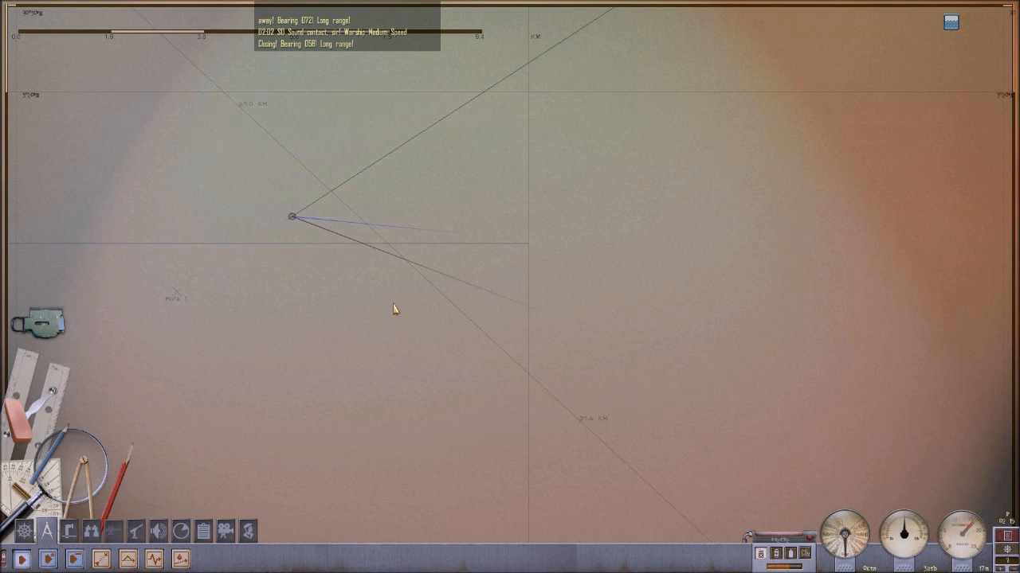
Run time on the navigation map until sonar reports a warship closing at long range
scroll(down, 3)
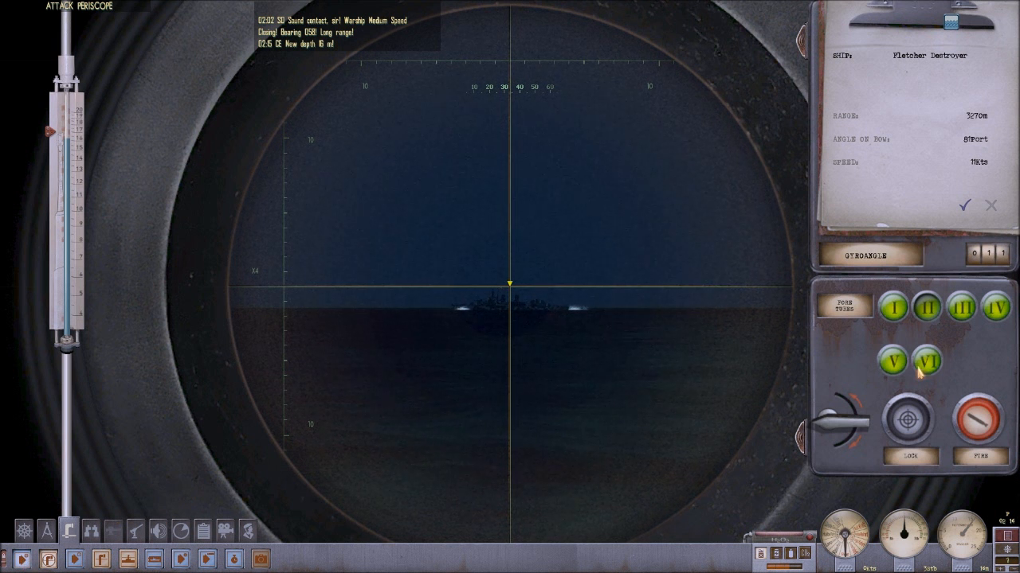
Sight the Fletcher destroyer in the attack periscope and record its range, AOB and speed
click(927, 361)
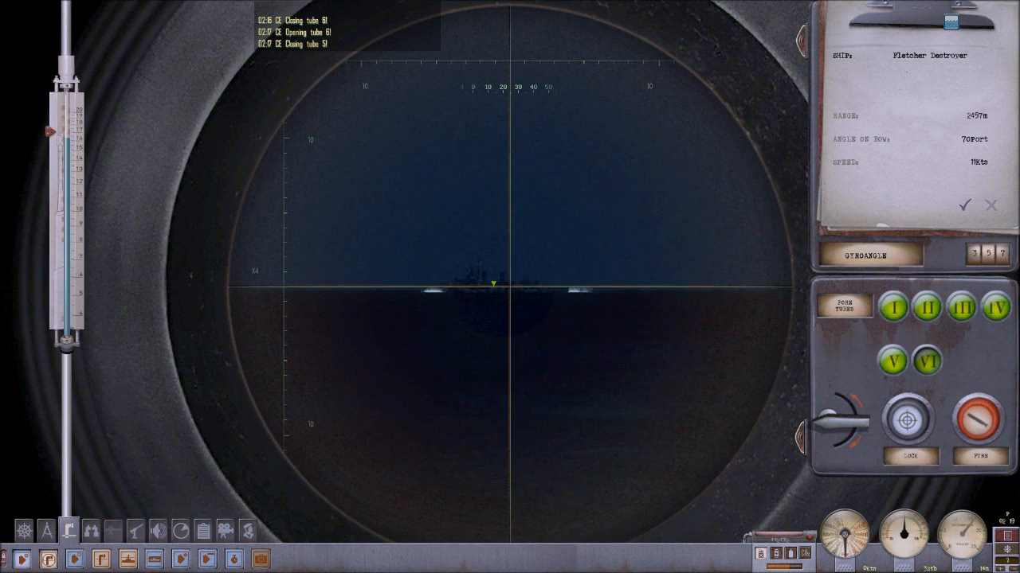
click(908, 421)
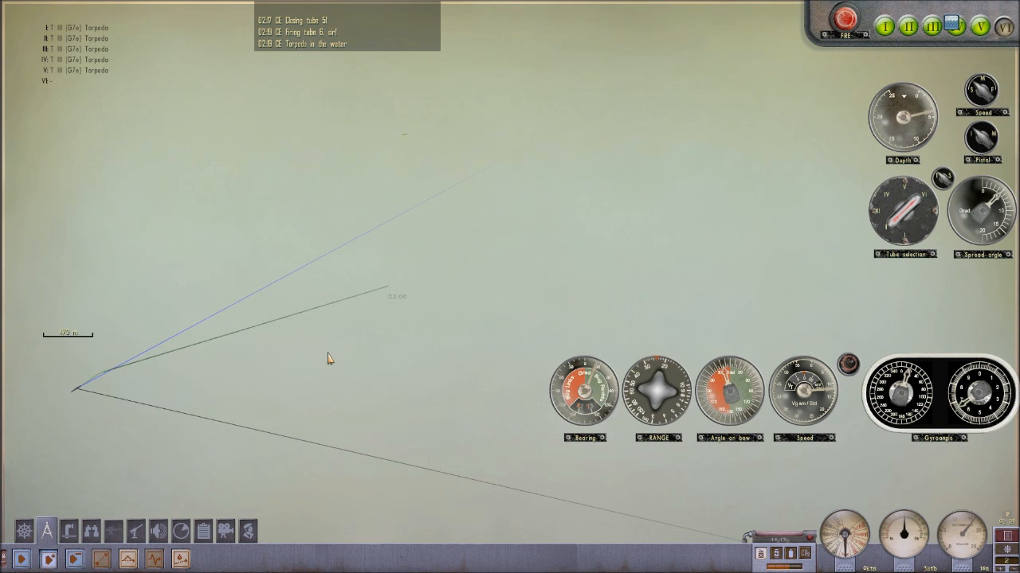
mouse_move(406, 211)
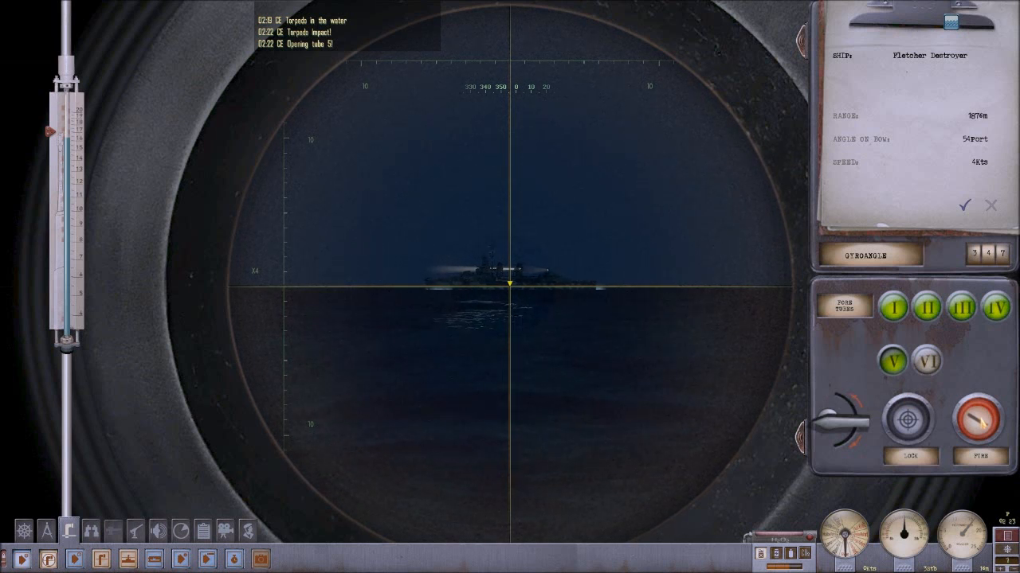
Select tube V and fire a torpedo at the Fletcher destroyer
click(893, 361)
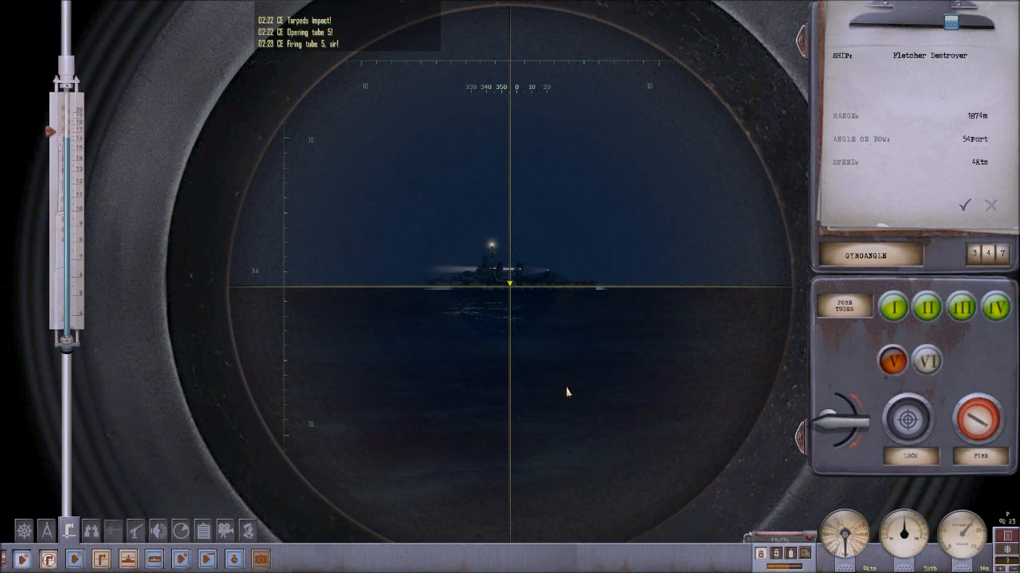
click(893, 361)
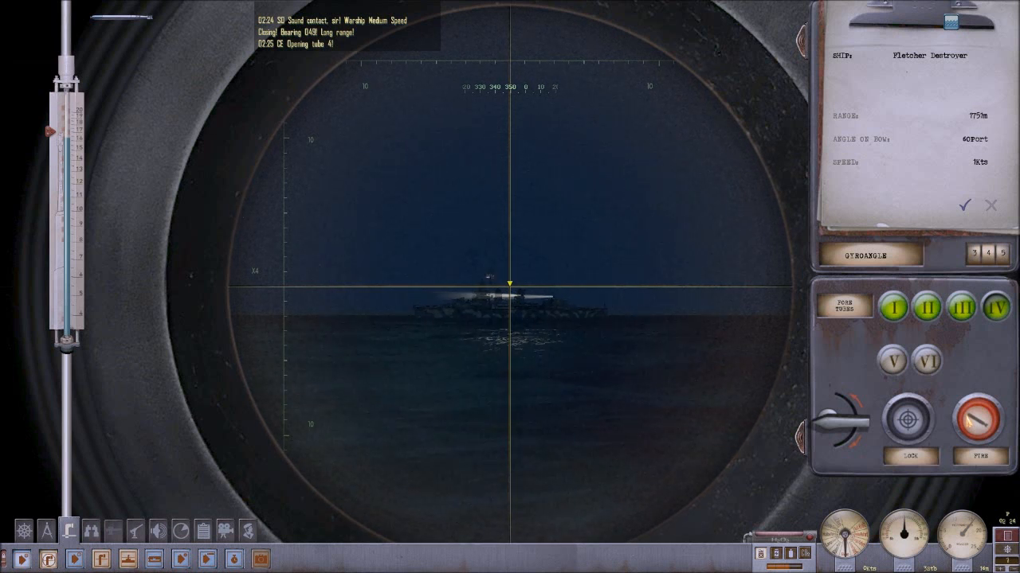
click(994, 307)
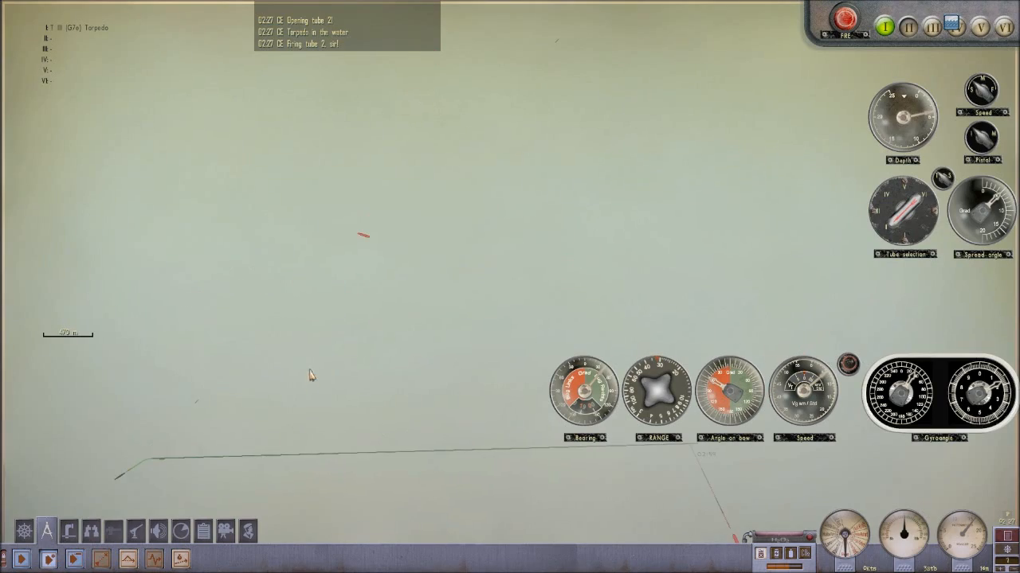
mouse_move(323, 298)
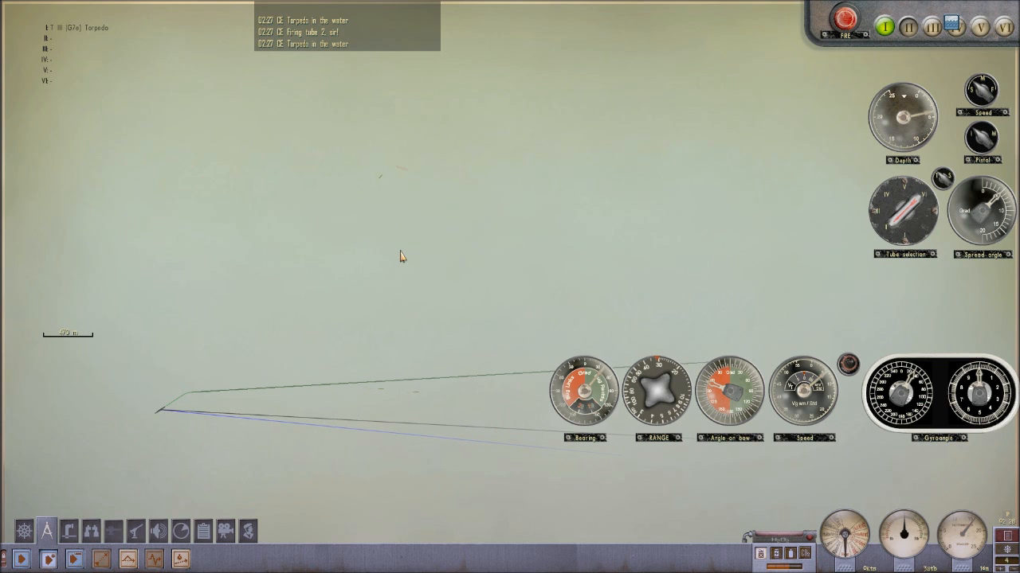
mouse_move(382, 183)
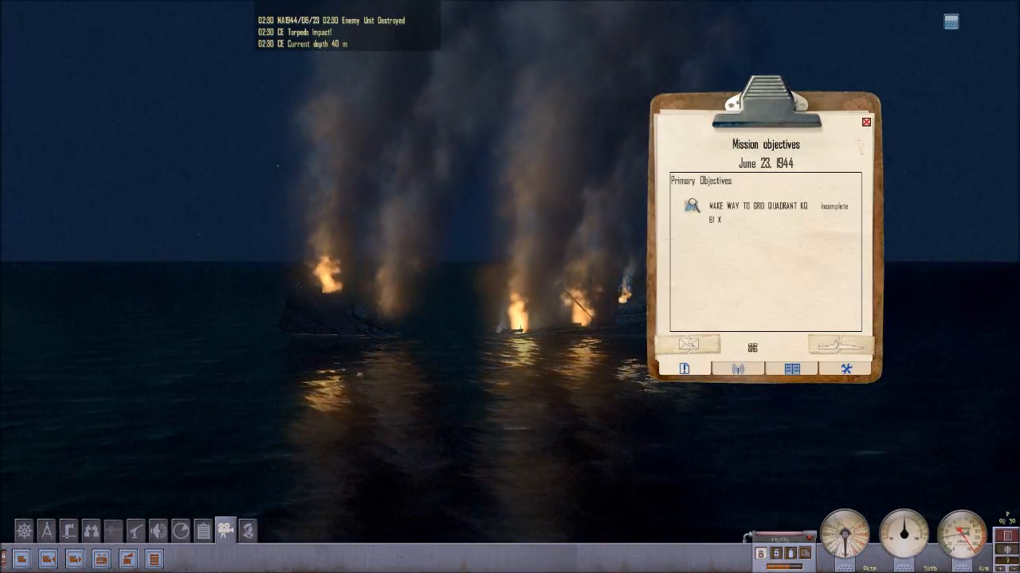
View the Captain's Log listing the sunk Fletcher destroyer and T3 tanker, then close it
click(736, 368)
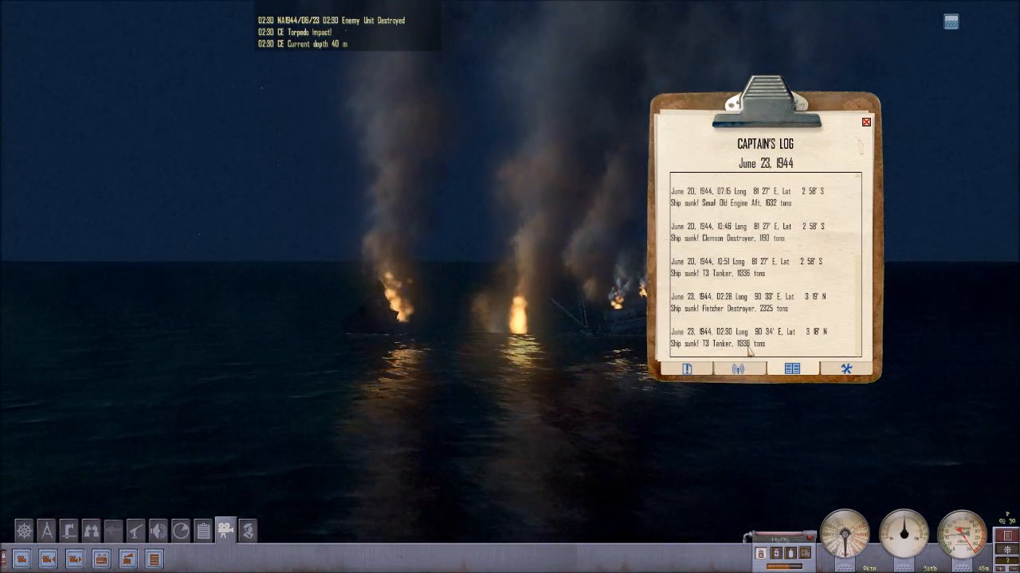
click(865, 121)
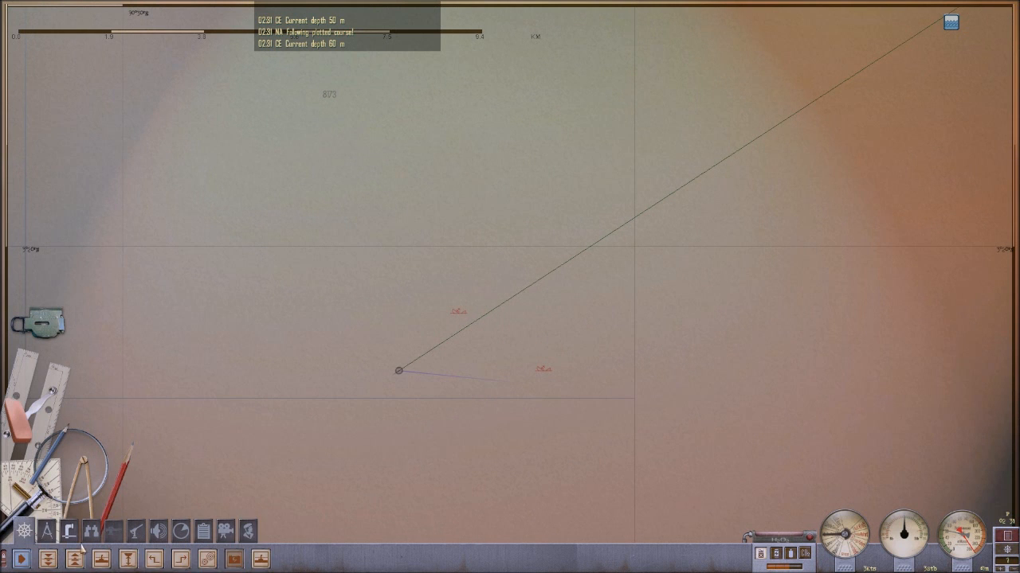
mouse_move(260, 560)
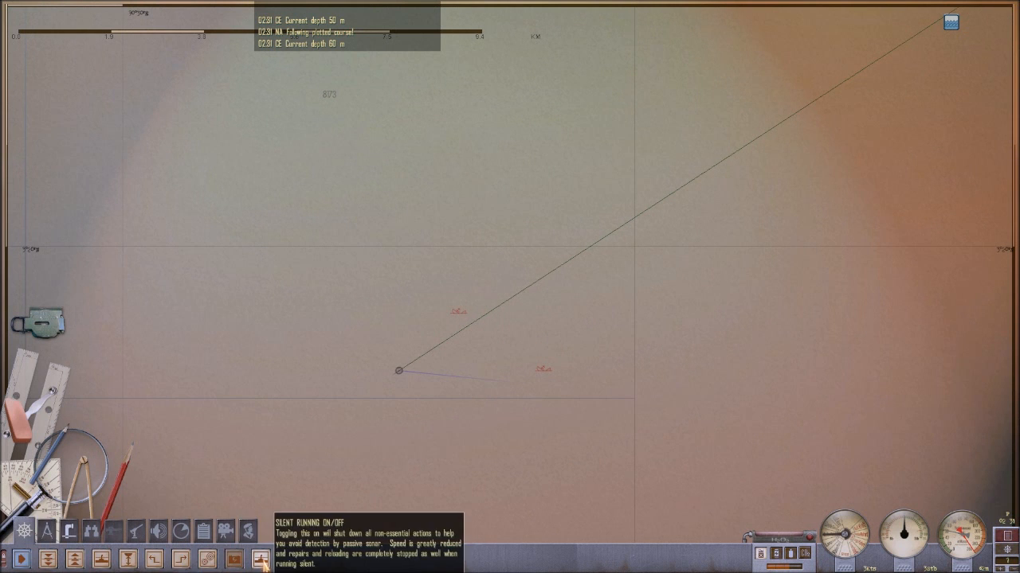
mouse_move(748, 514)
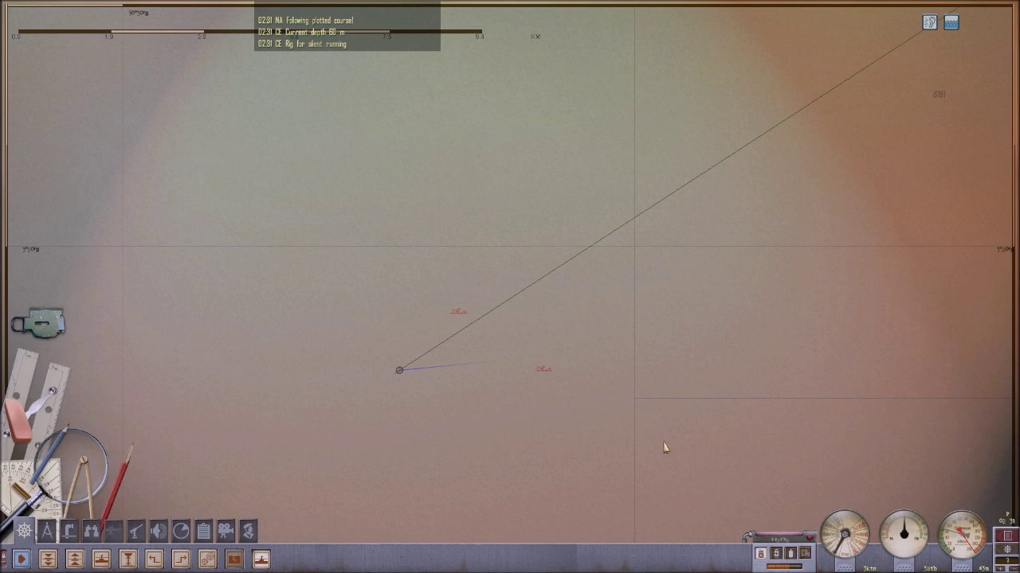
mouse_move(656, 443)
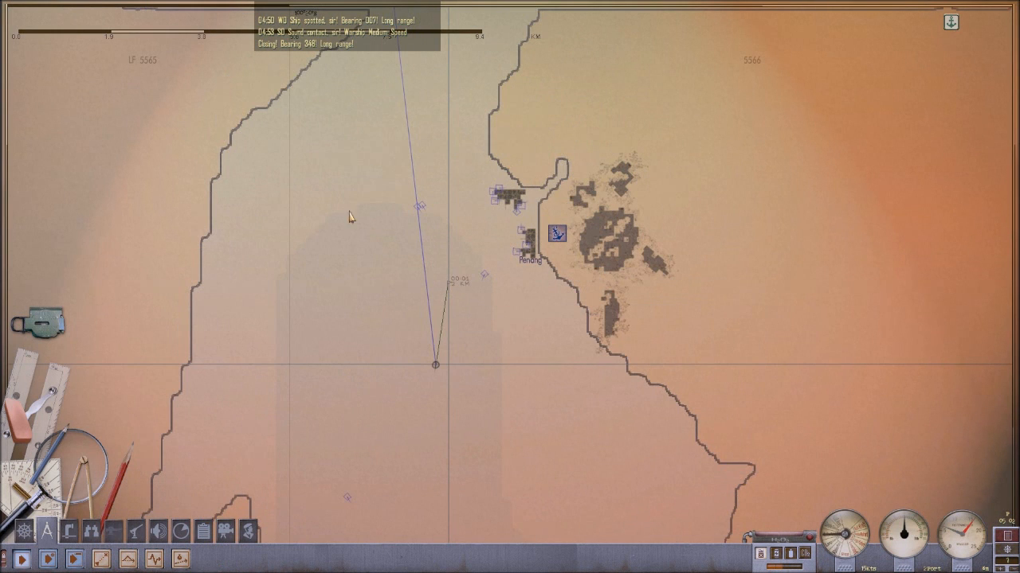
mouse_move(328, 459)
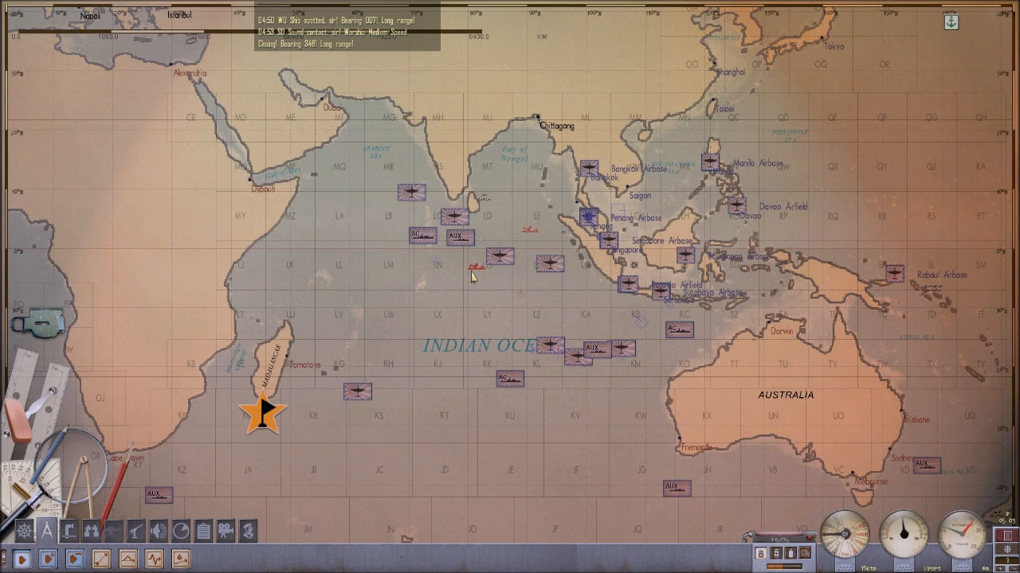
mouse_move(458, 287)
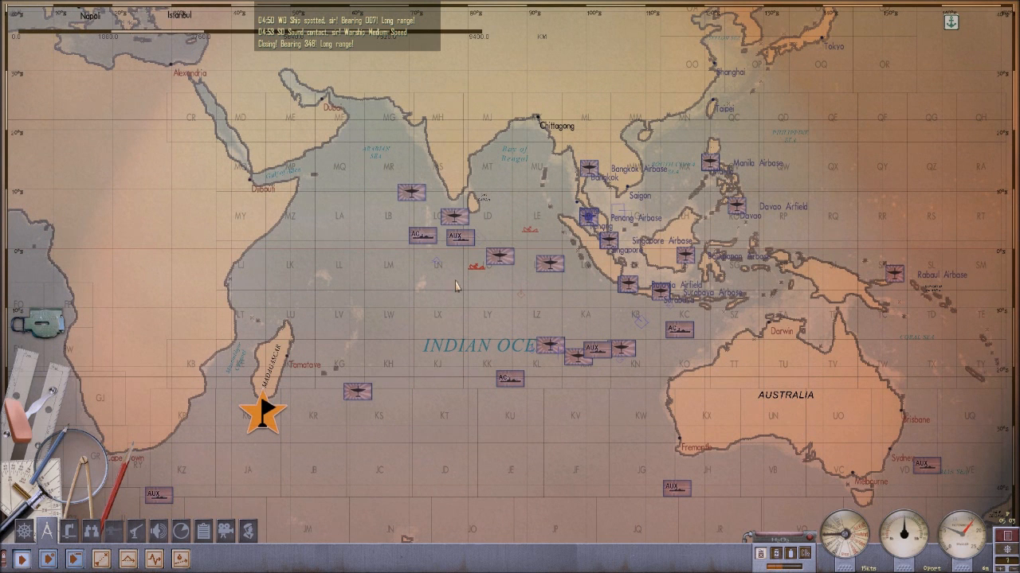
mouse_move(587, 228)
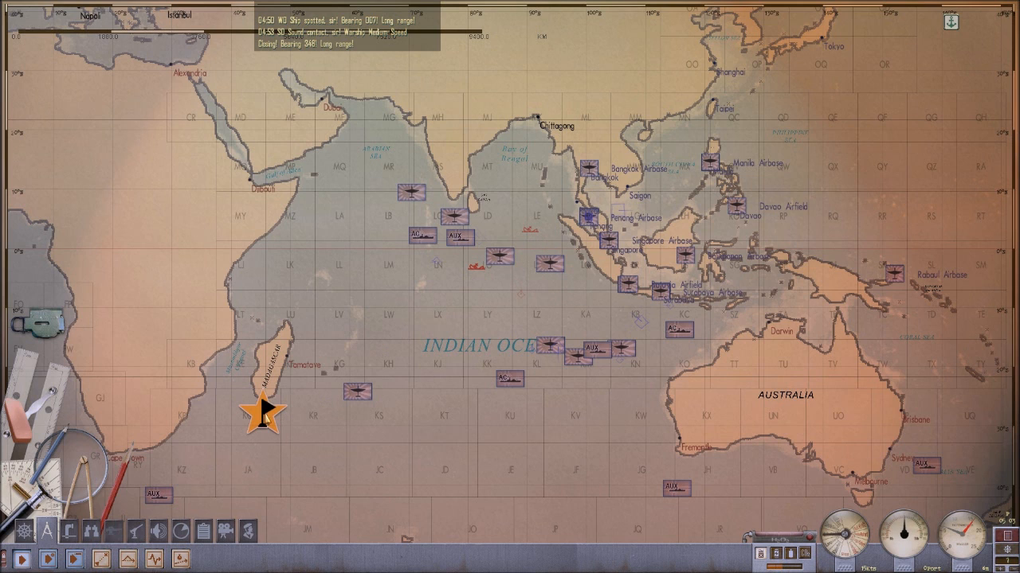
mouse_move(557, 224)
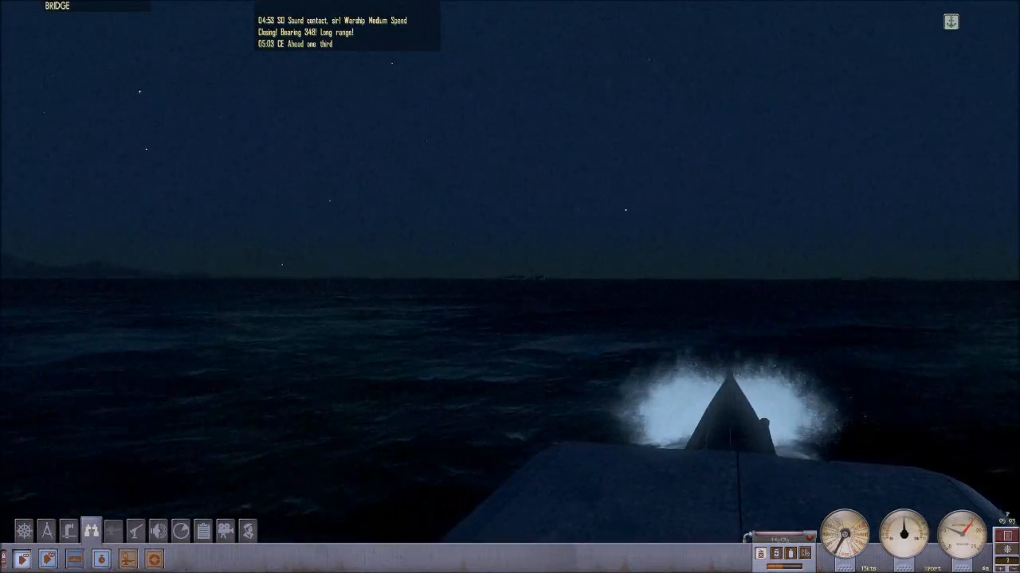
Switch to the external camera, choose End Patrol at Penang and confirm docking
click(91, 531)
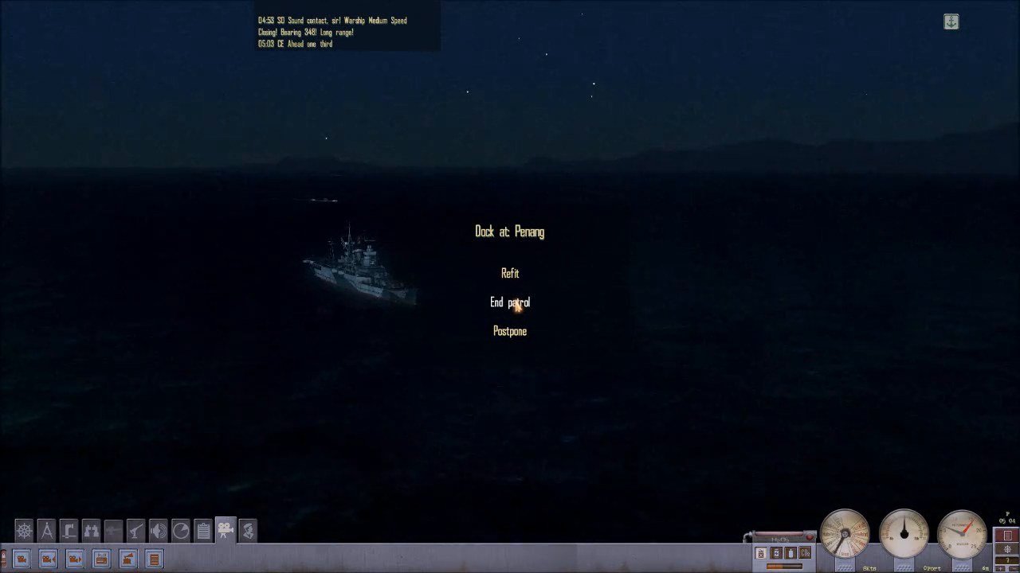
click(509, 274)
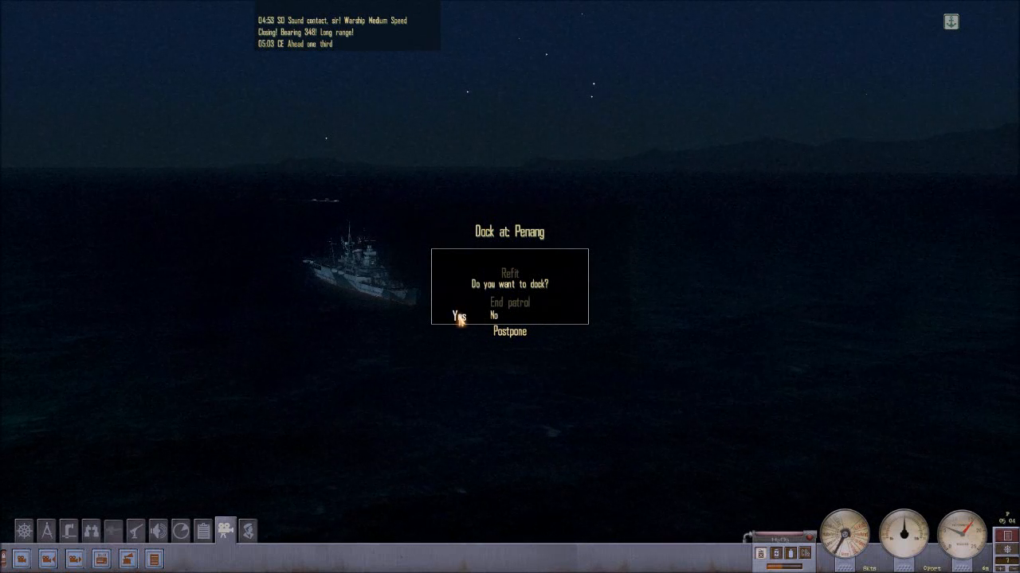
click(458, 316)
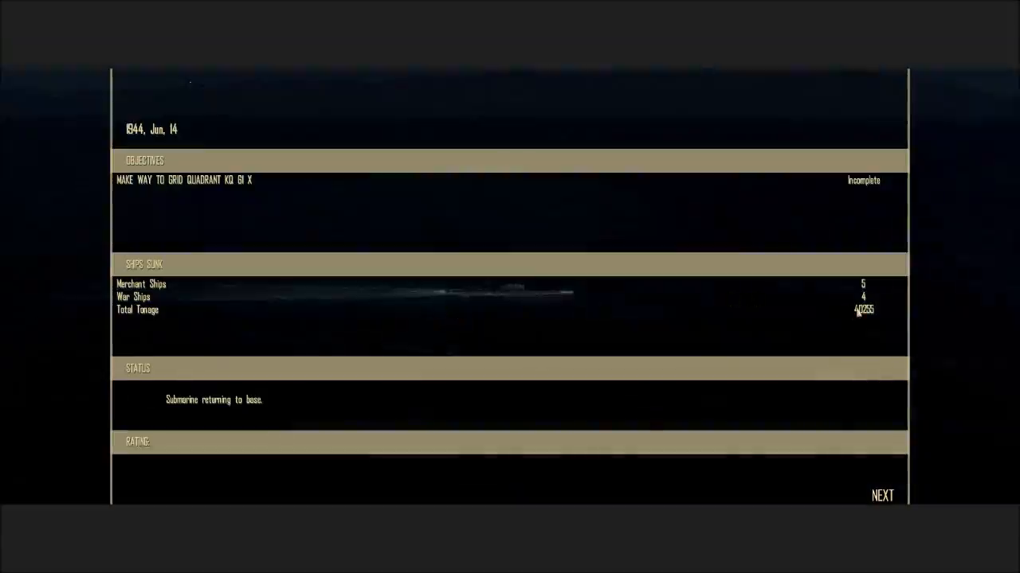
mouse_move(872, 313)
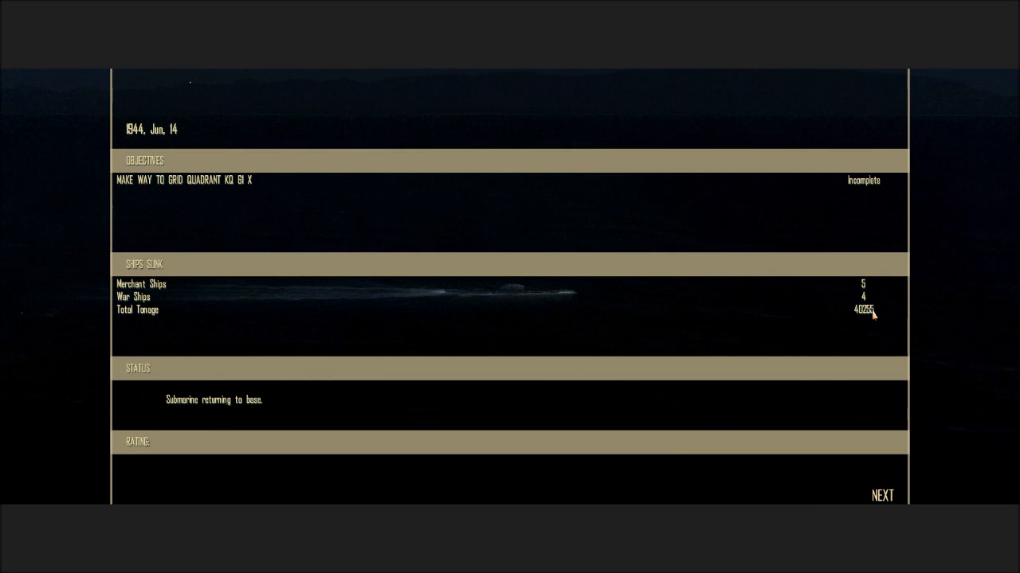
mouse_move(881, 495)
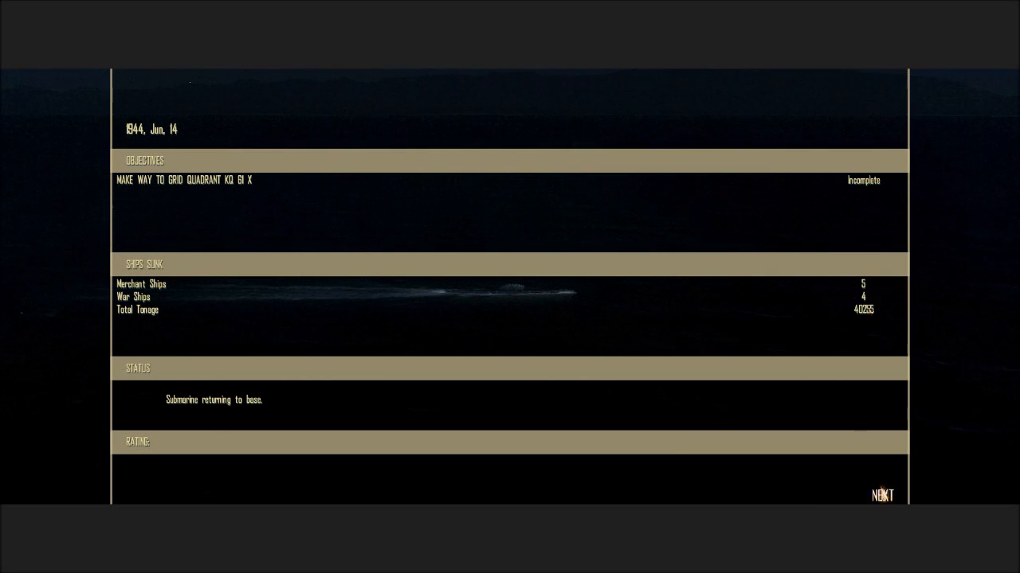
Advance past the patrol debrief to the Iron Cross 2nd Class award
click(881, 495)
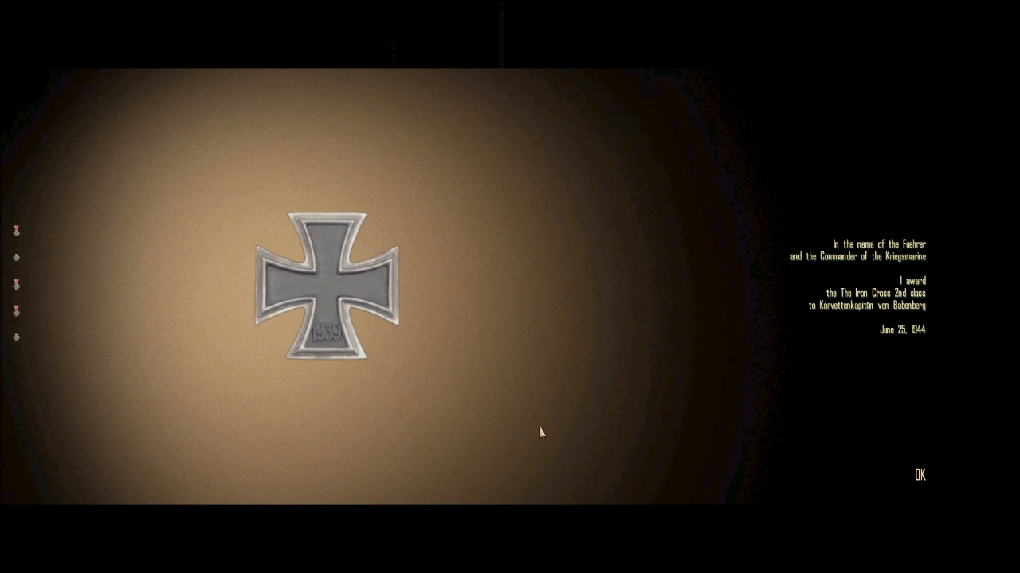
Confirm the commander's Iron Cross 2nd class award to reach U-796's crew screen
click(920, 475)
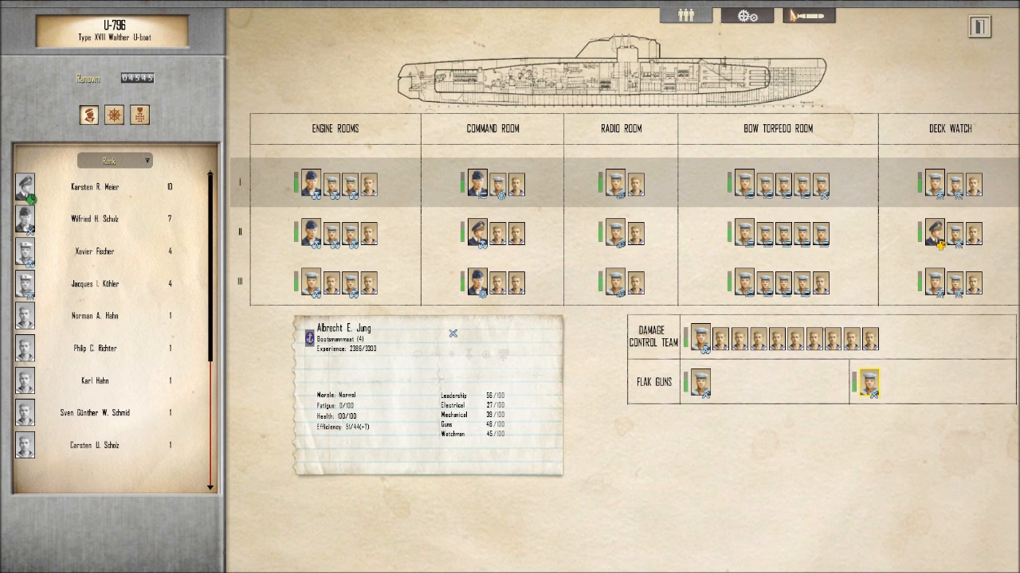
Check U-796's torpedo loadout, then return to the crew assignments screen
click(806, 15)
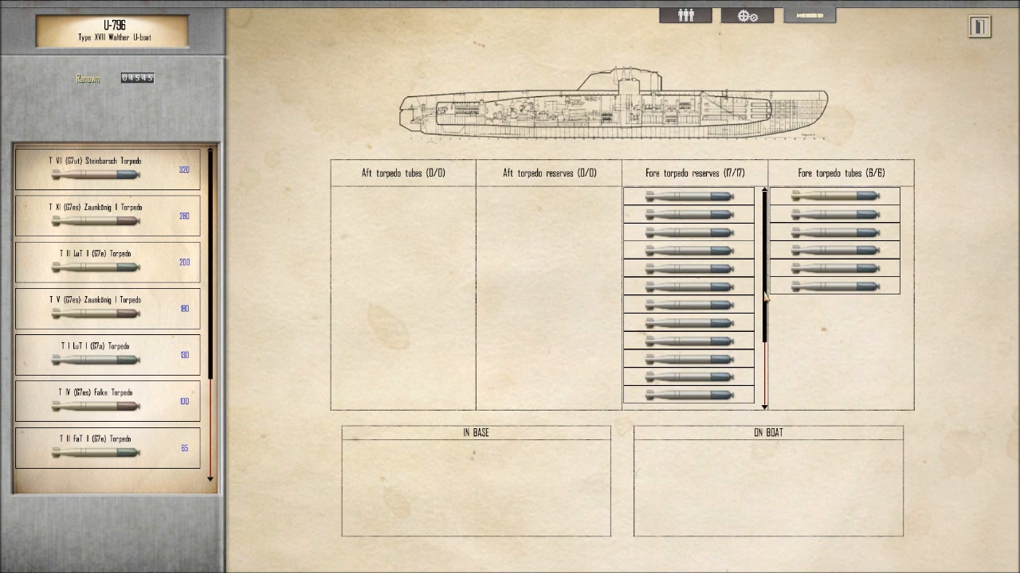
mouse_move(831, 196)
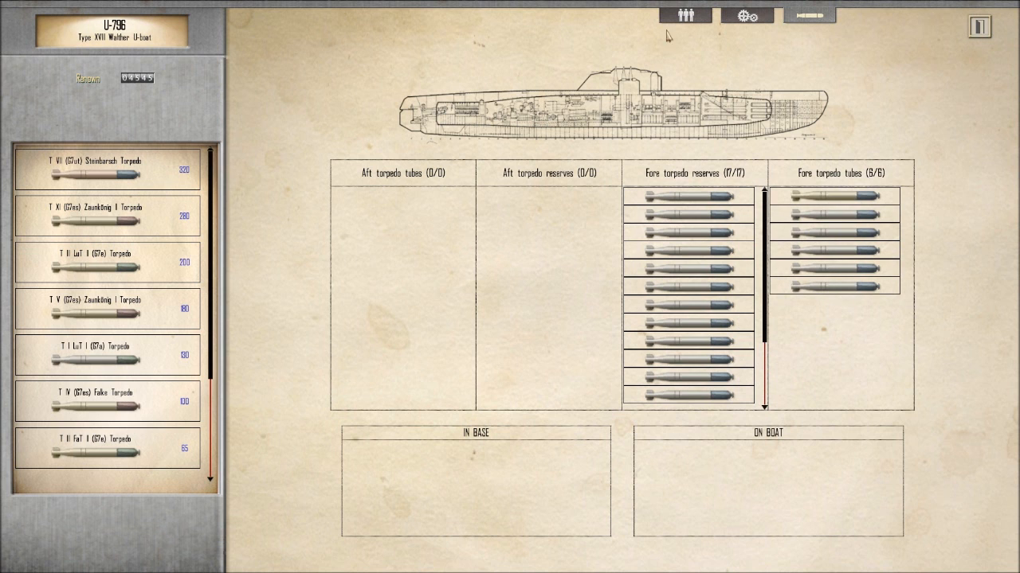
click(684, 15)
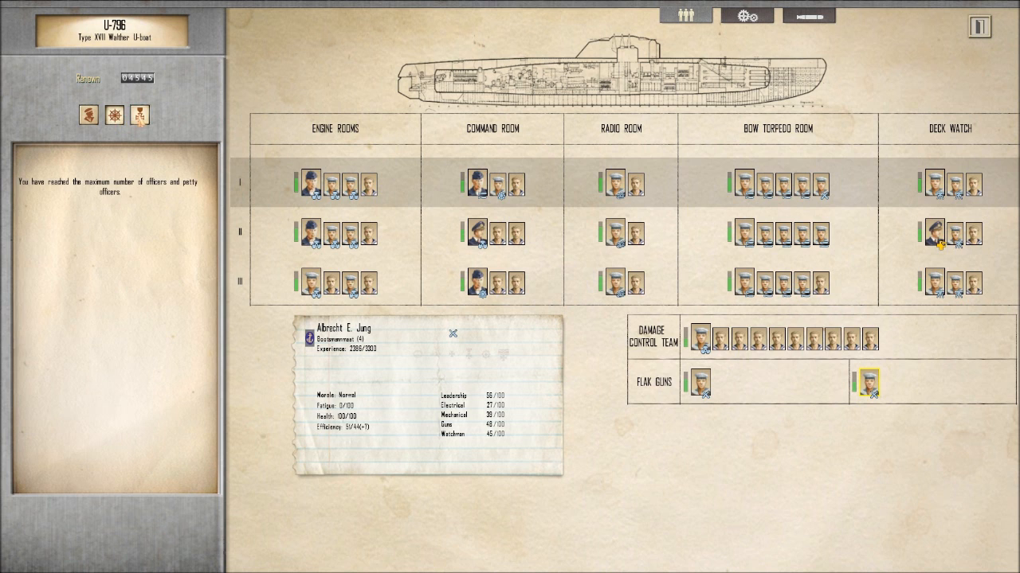
Award the U-boat Front clasp and Iron Crosses 2nd and 1st class to crewmen, then show the roster
click(140, 114)
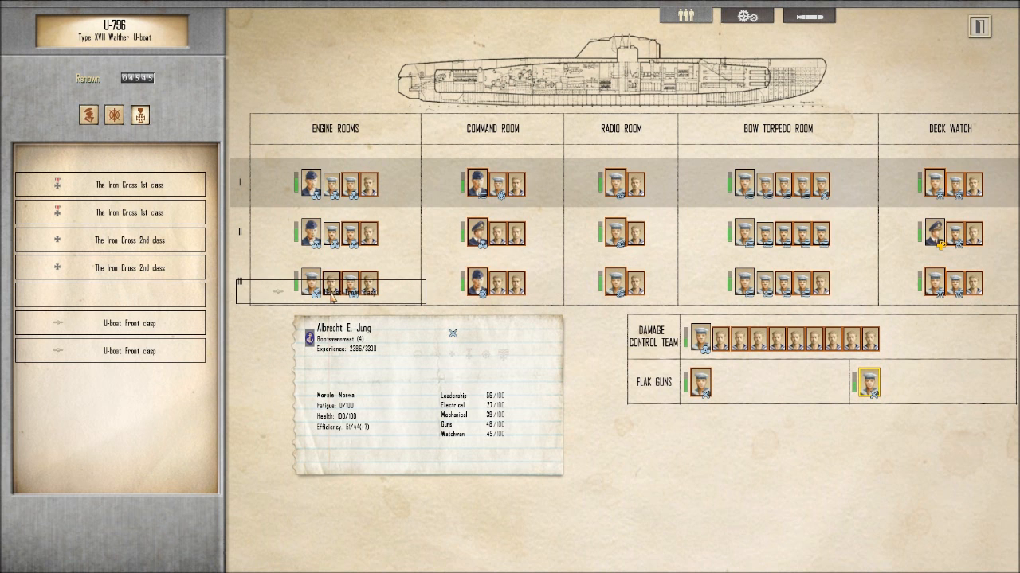
click(329, 285)
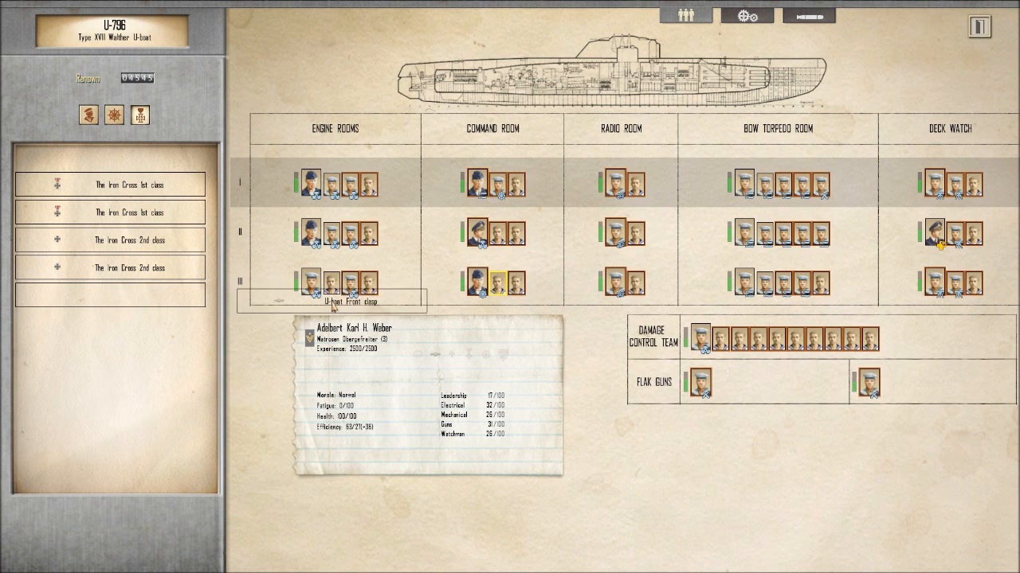
click(629, 281)
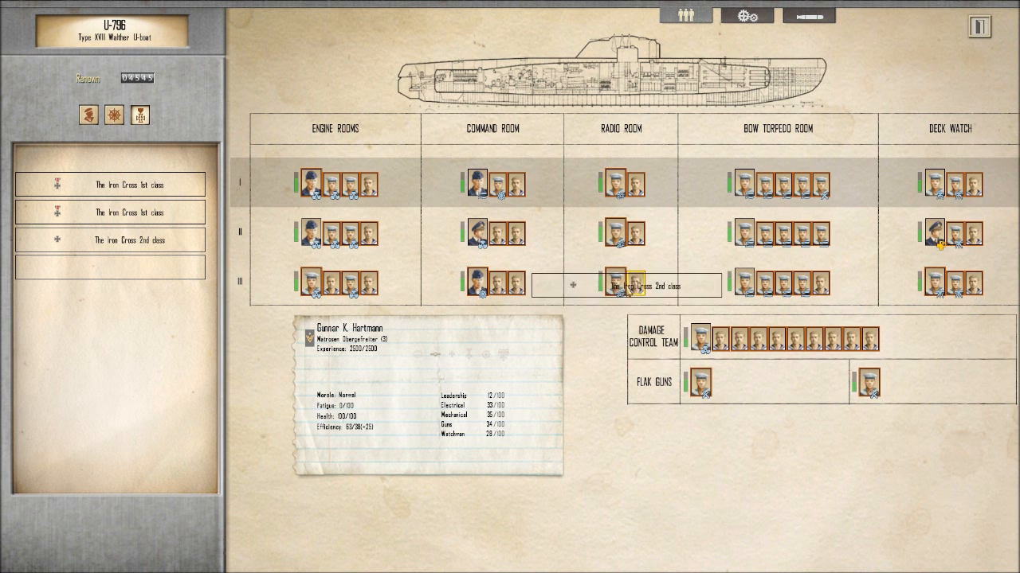
click(622, 281)
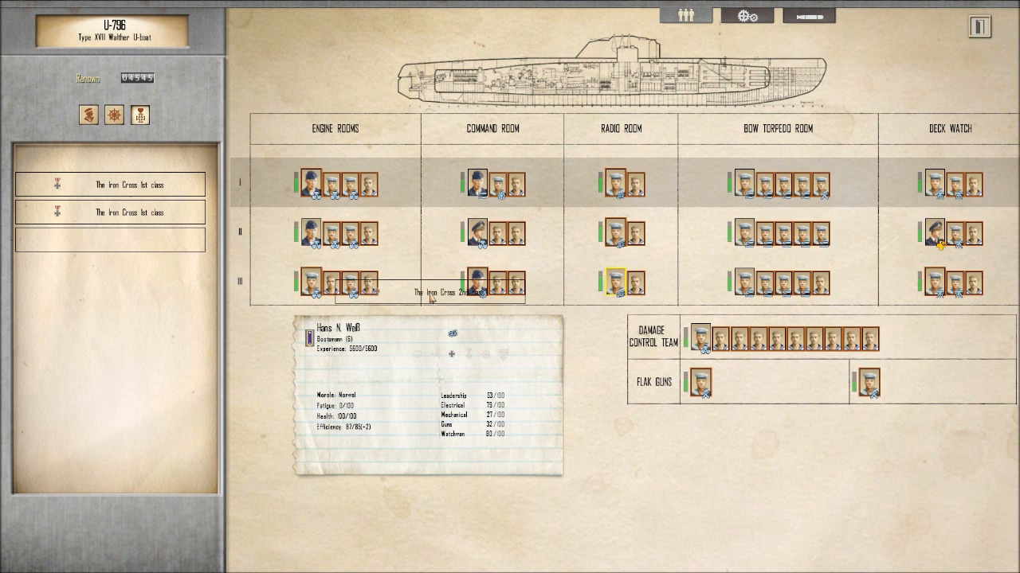
click(476, 285)
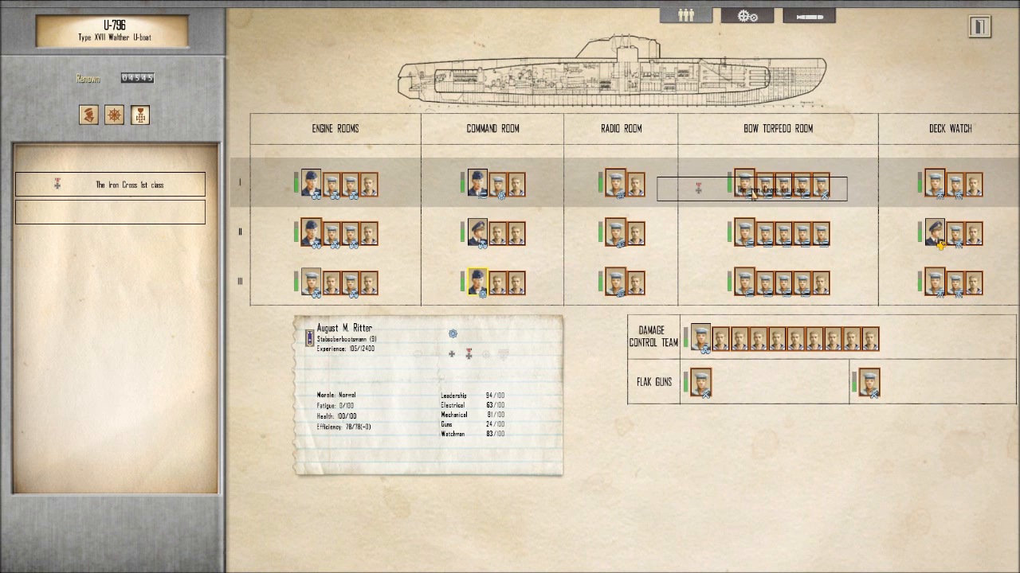
click(744, 185)
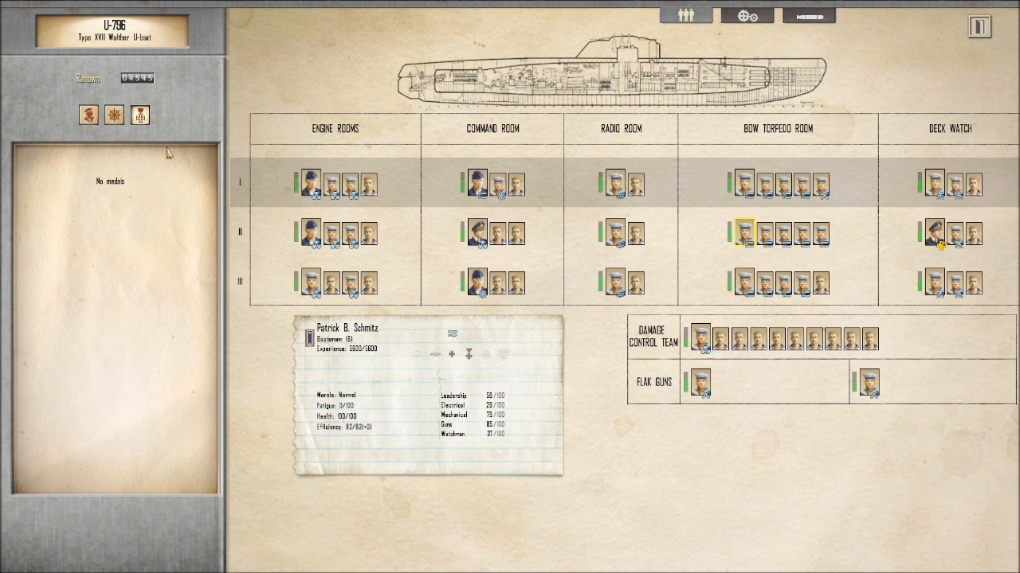
click(88, 114)
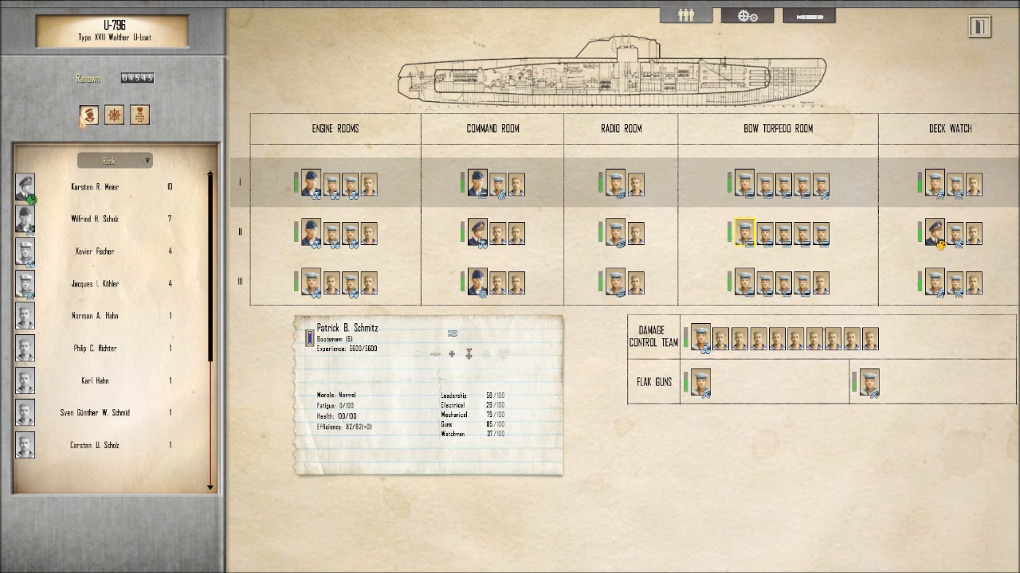
mouse_move(391, 129)
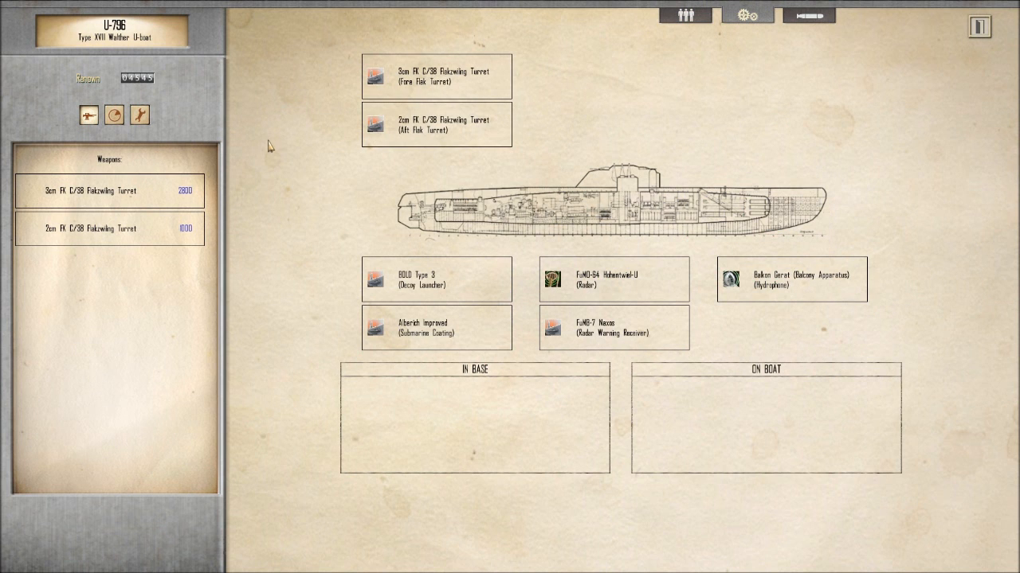
mouse_move(436, 327)
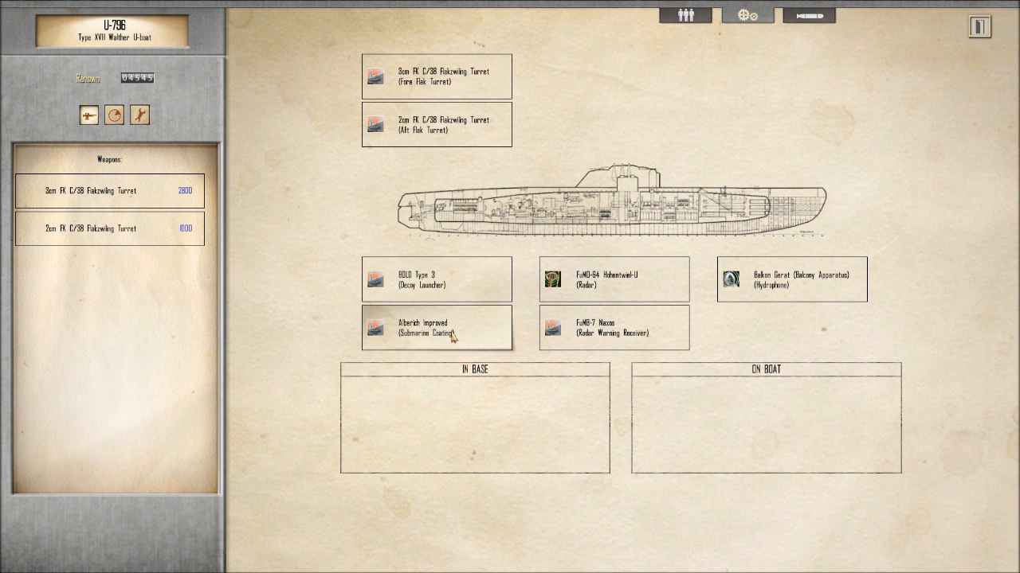
Review coating, decoy, radar and flak slots, then upgrade the aft flak turret to the 3cm Flakzwilling
click(436, 327)
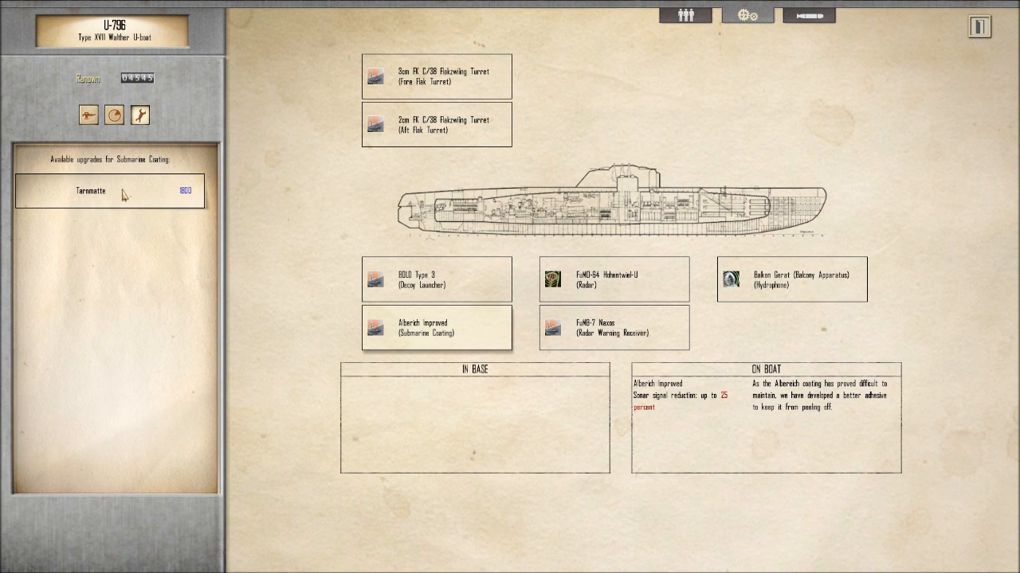
click(112, 192)
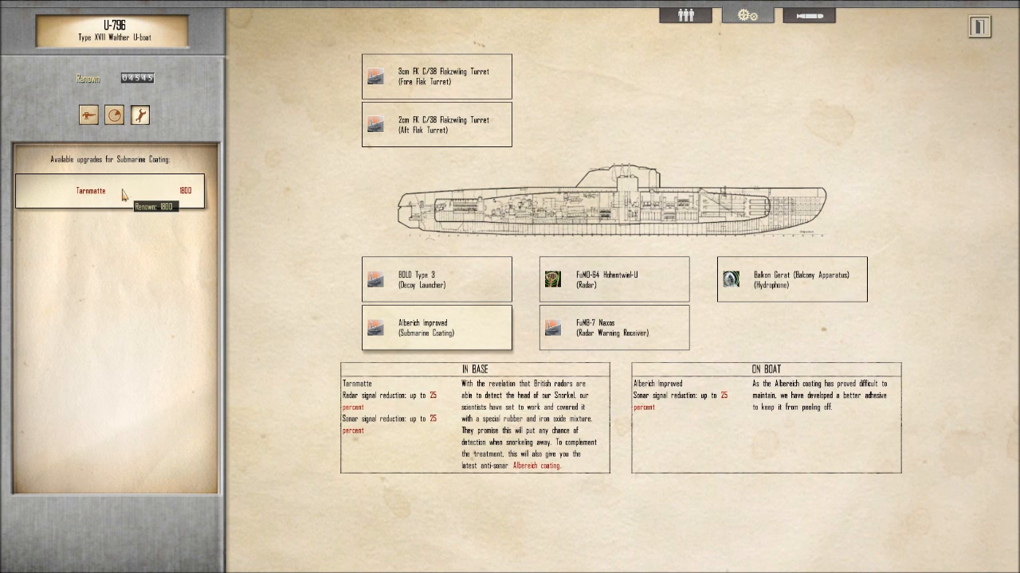
mouse_move(333, 268)
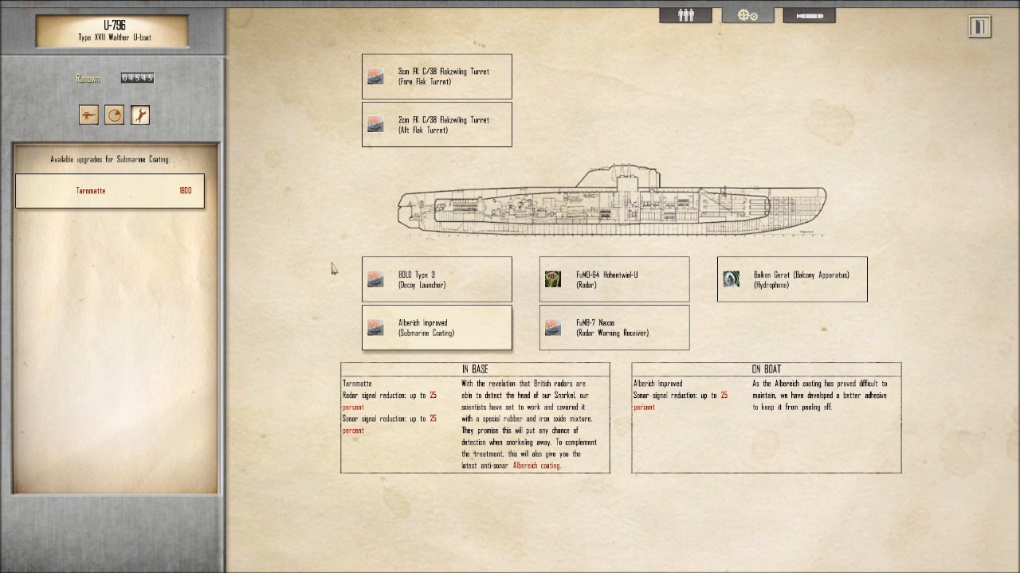
click(437, 280)
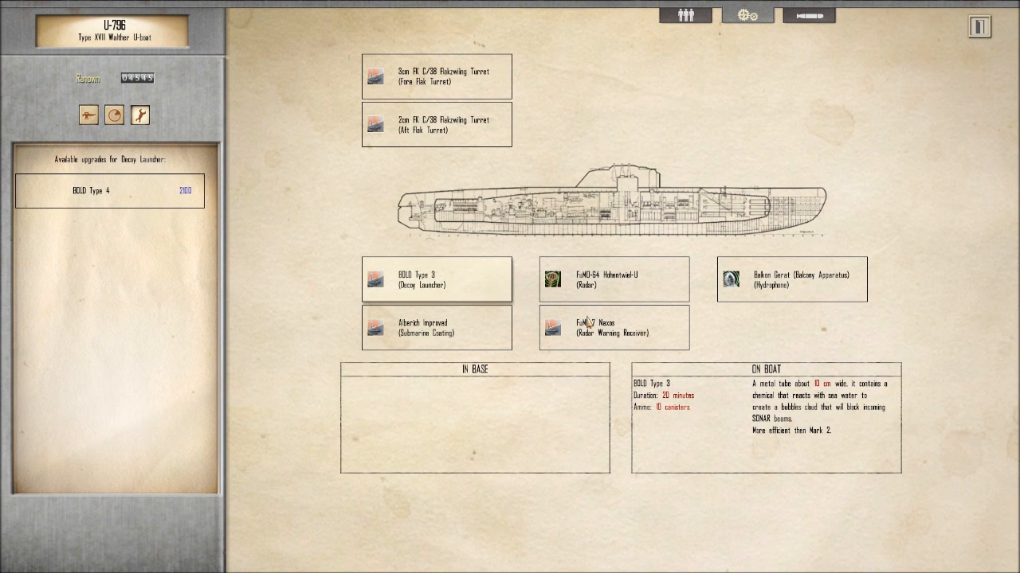
click(613, 280)
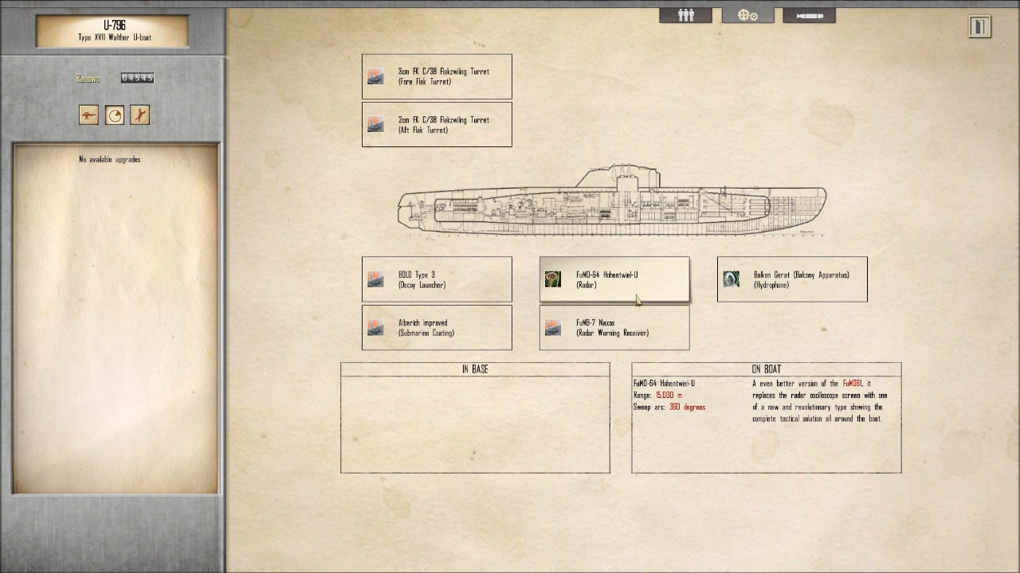
click(436, 124)
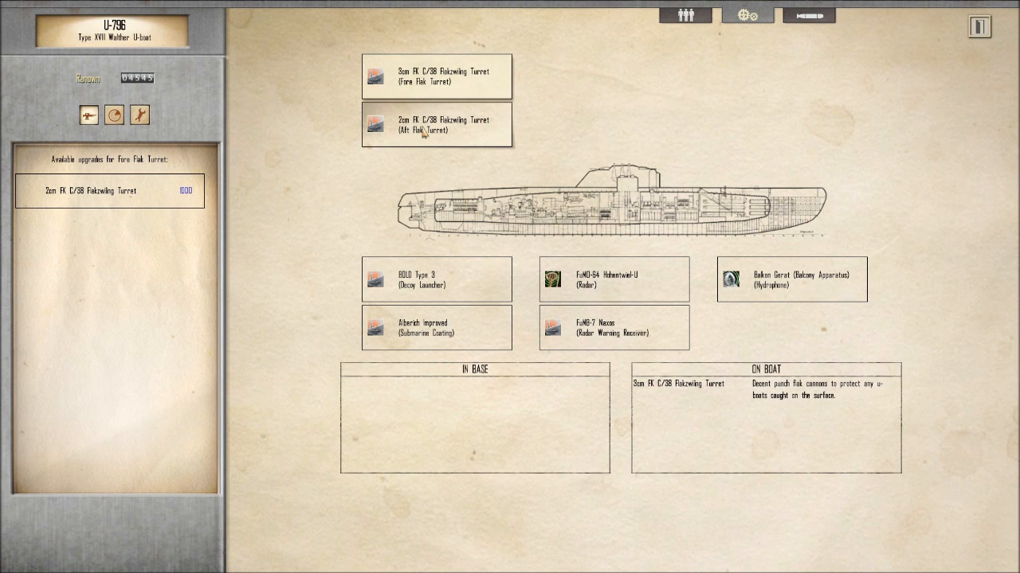
click(437, 124)
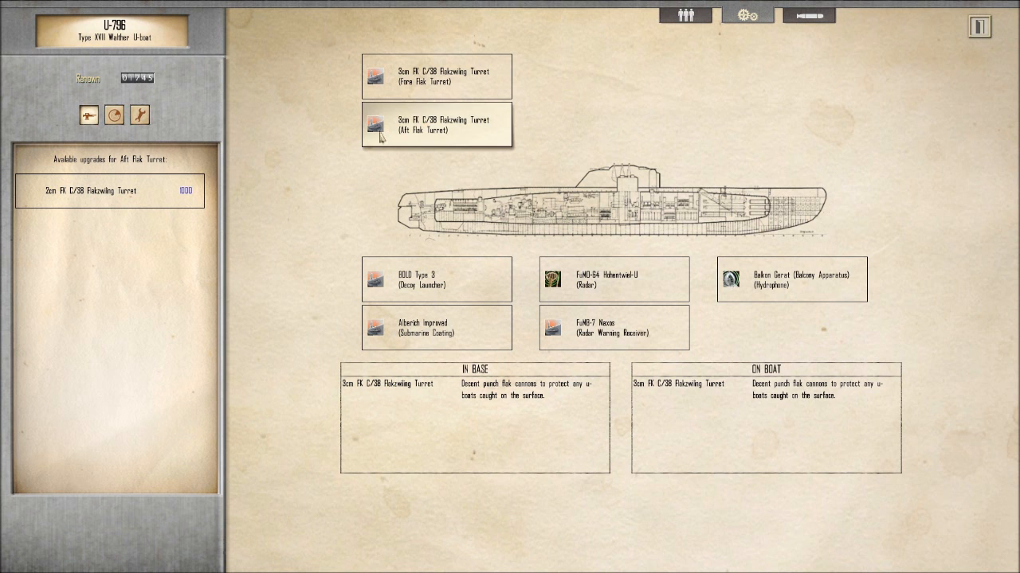
mouse_move(380, 135)
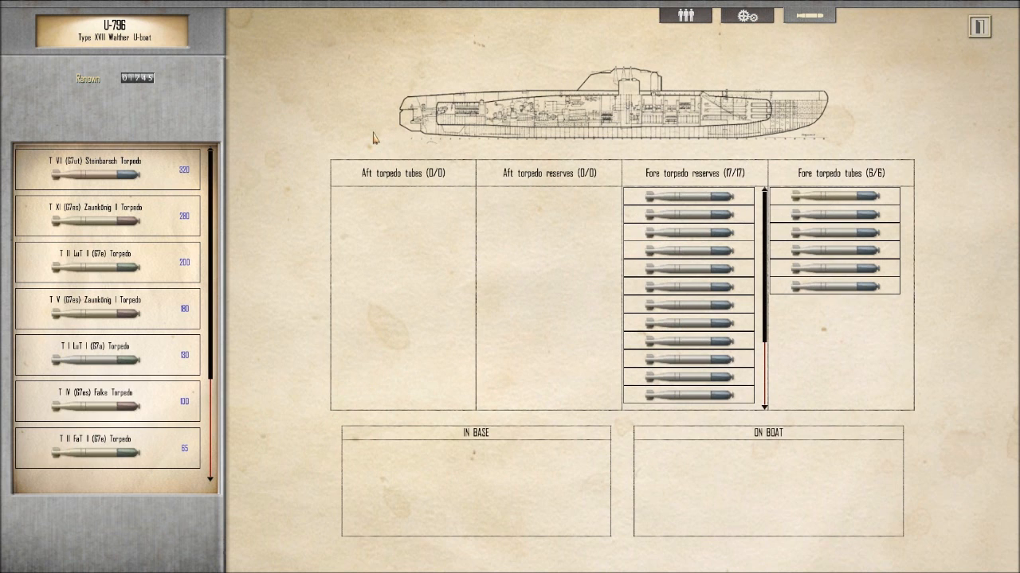
mouse_move(375, 140)
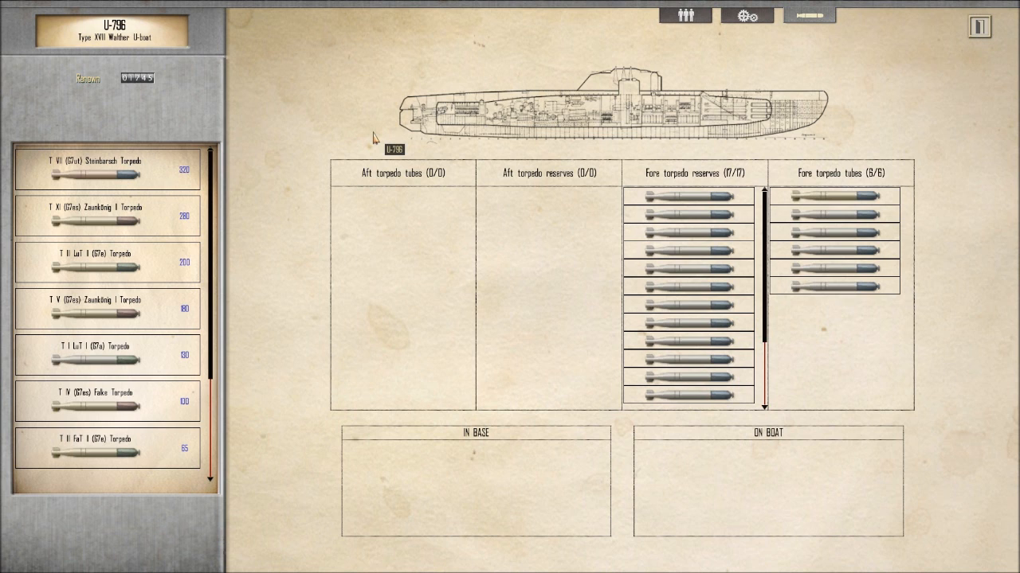
Show details of the T VII Steinbarsch torpedo in U-796's loadout
click(107, 168)
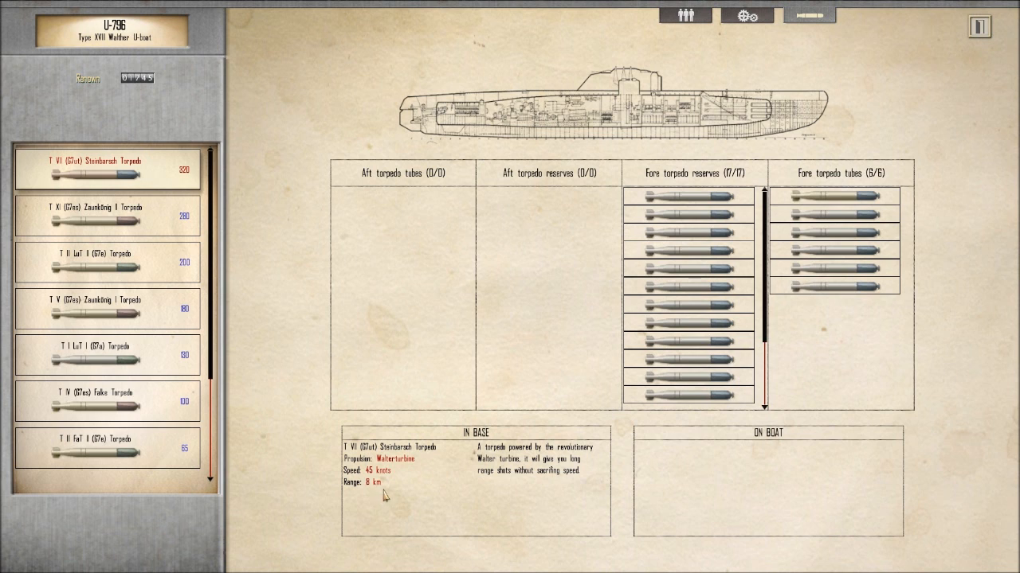
mouse_move(385, 494)
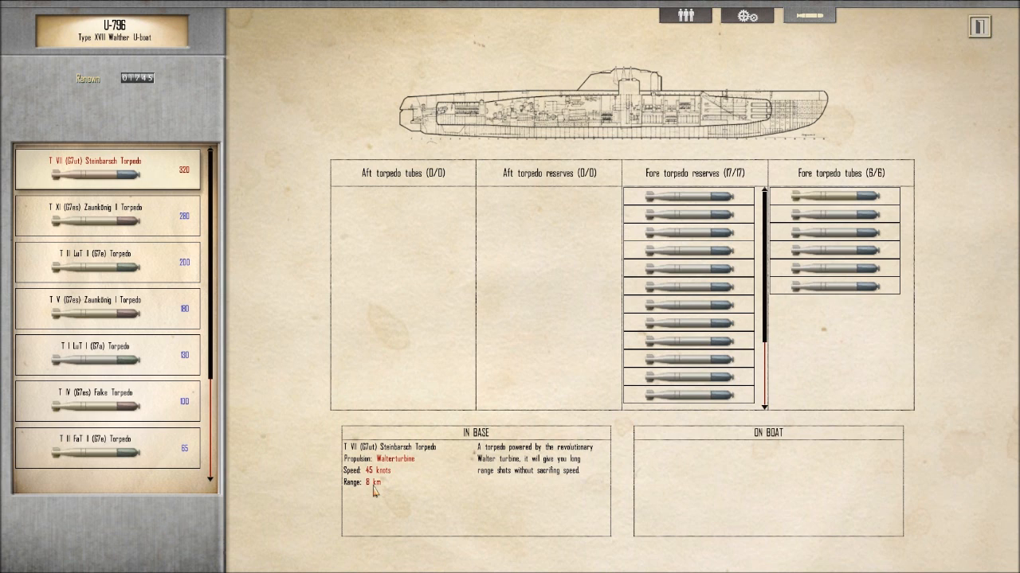
mouse_move(372, 488)
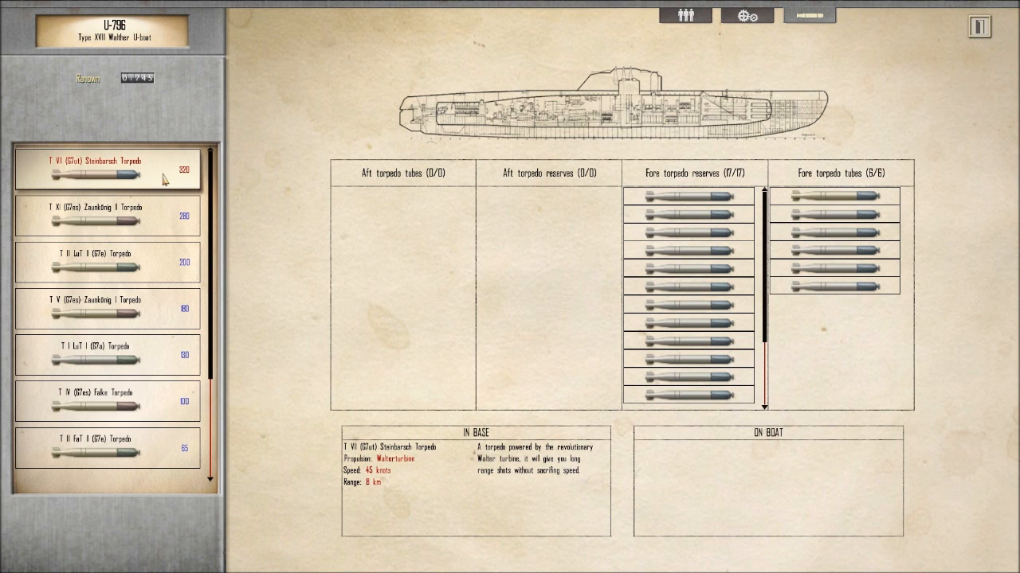
mouse_move(465, 296)
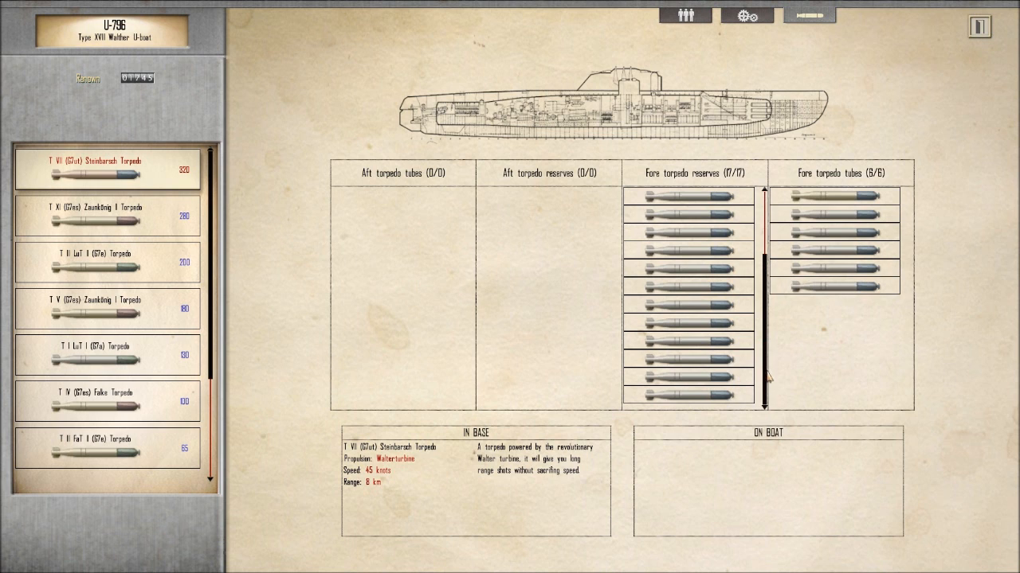
mouse_move(831, 196)
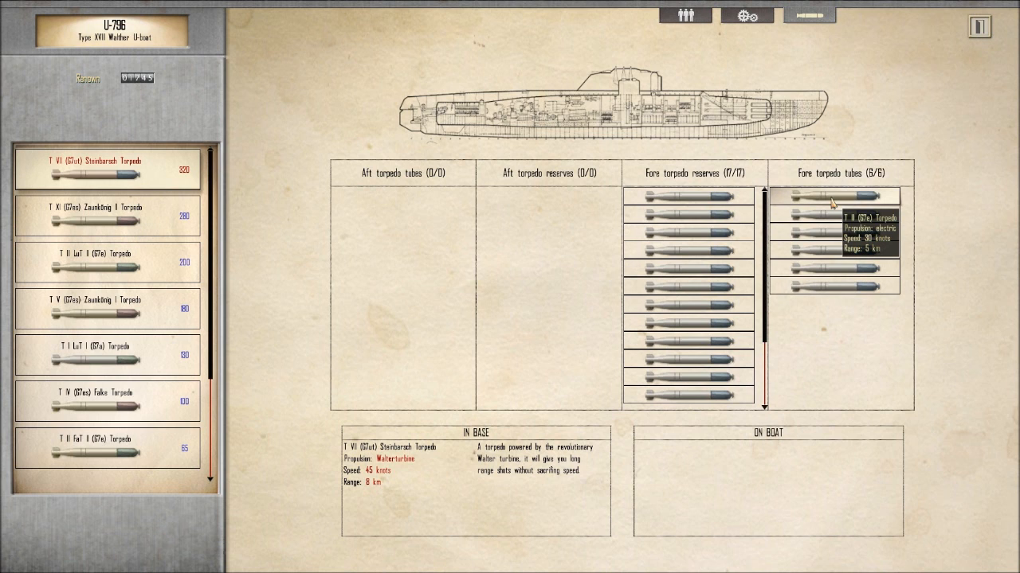
mouse_move(145, 187)
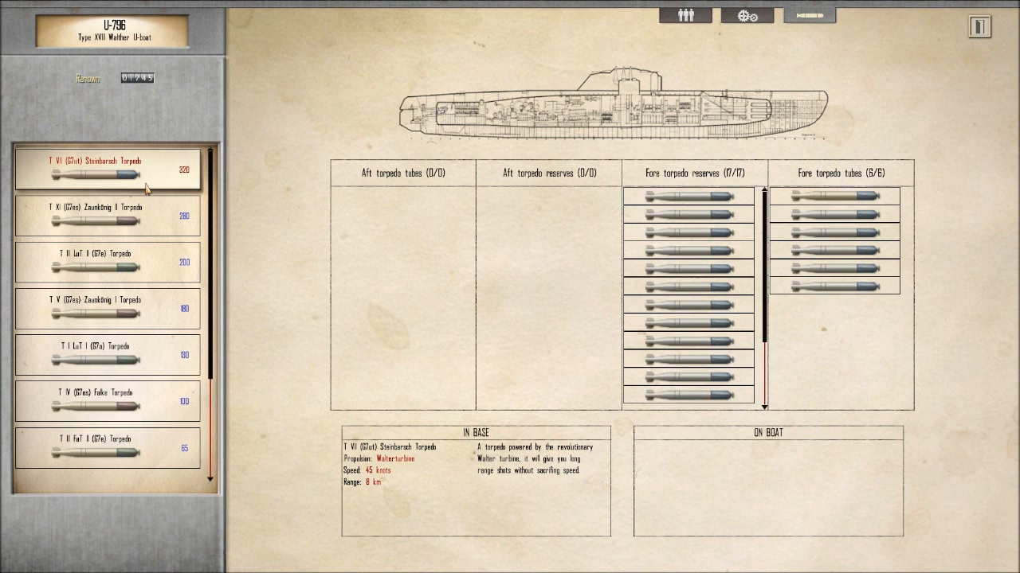
mouse_move(147, 186)
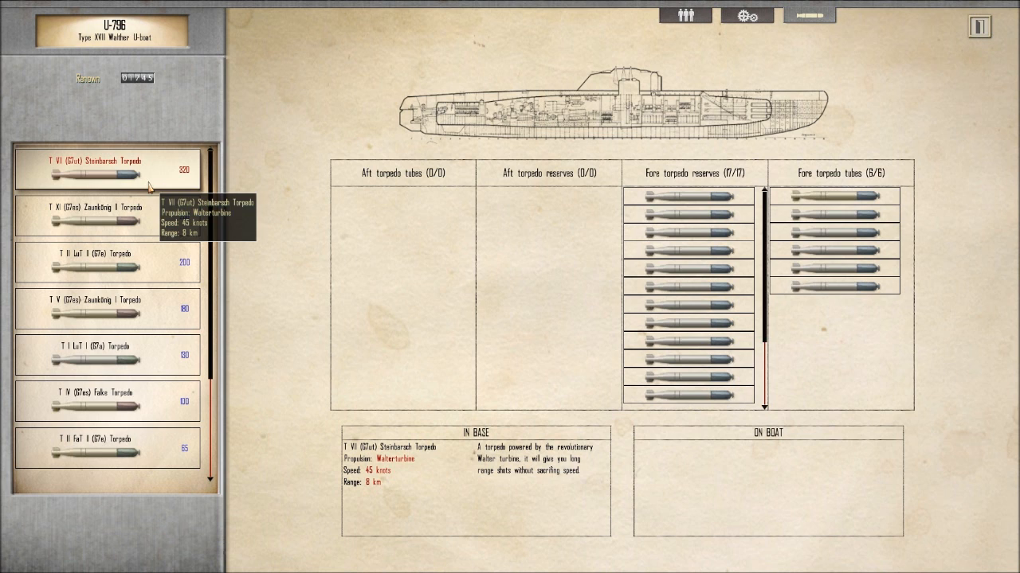
mouse_move(683, 188)
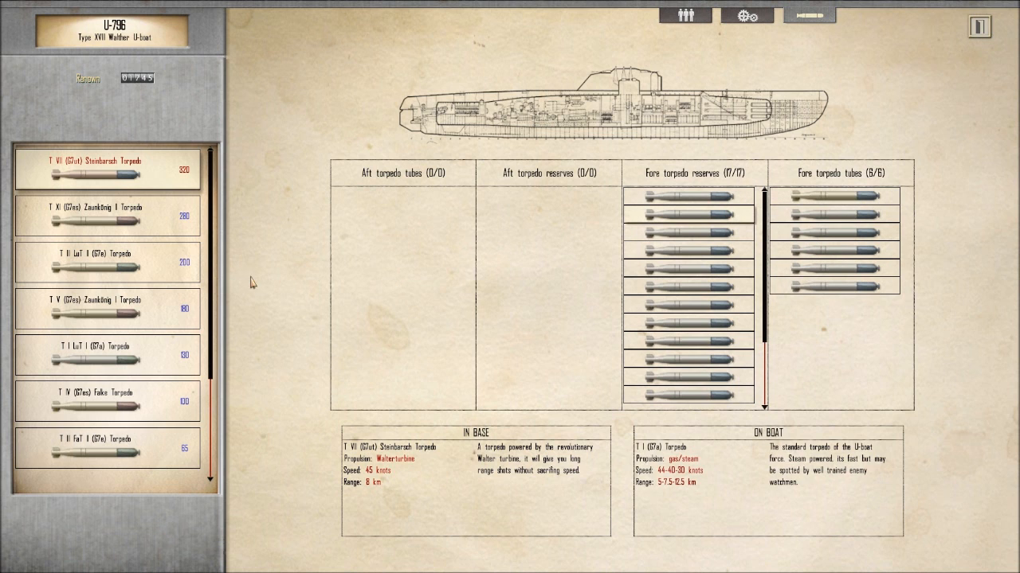
scroll(down, 3)
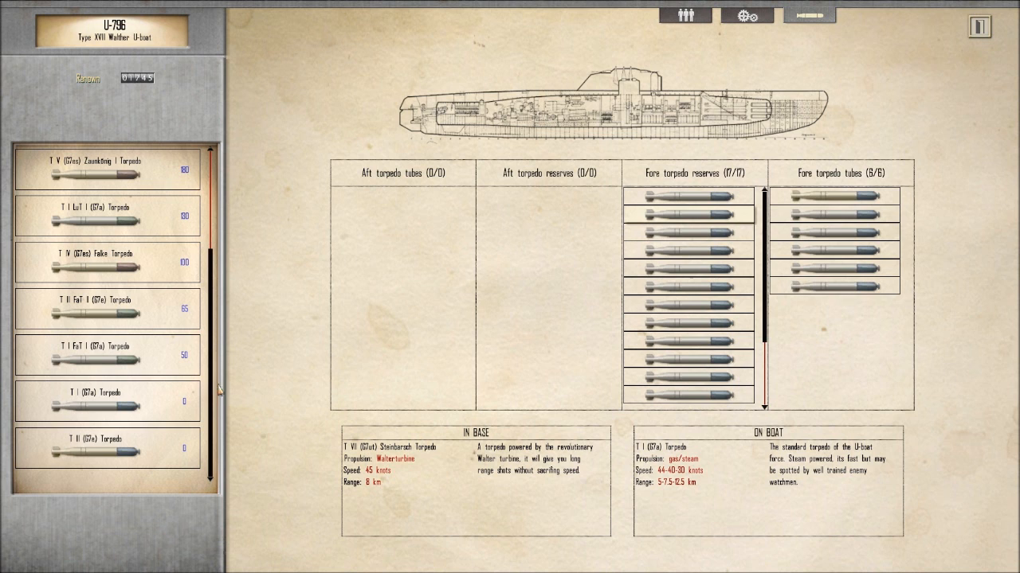
click(104, 449)
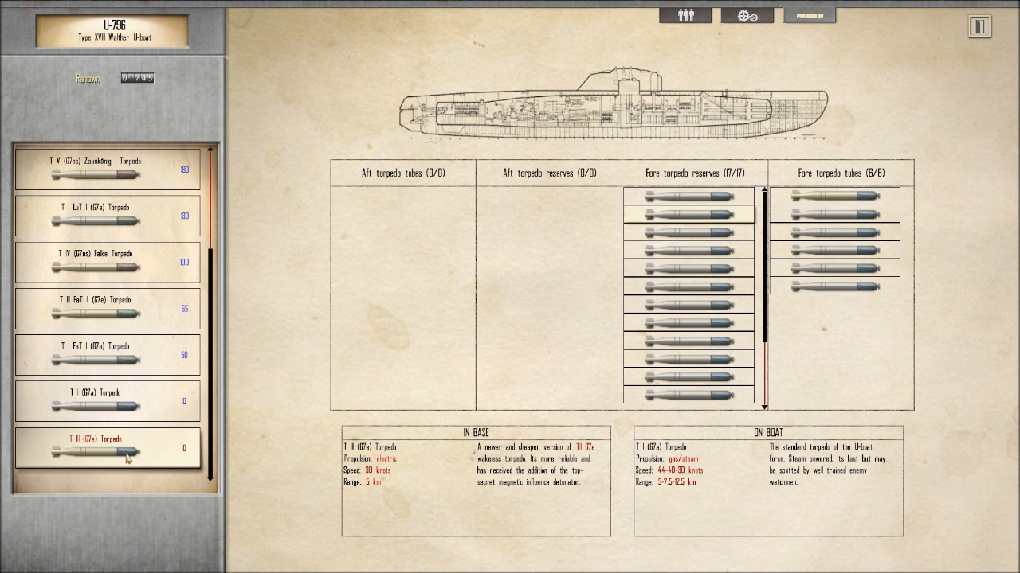
mouse_move(123, 457)
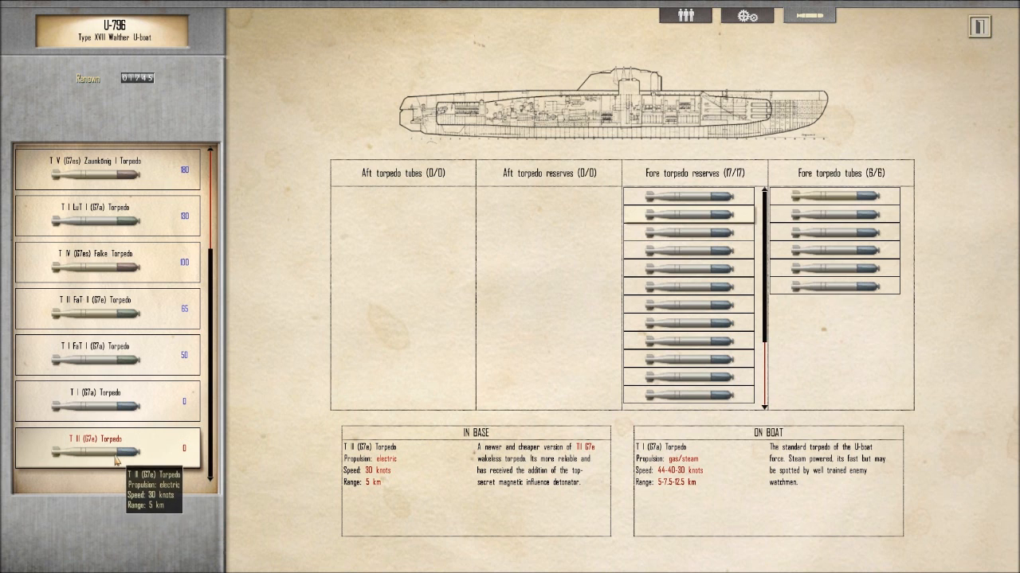
drag(107, 439, 522, 378)
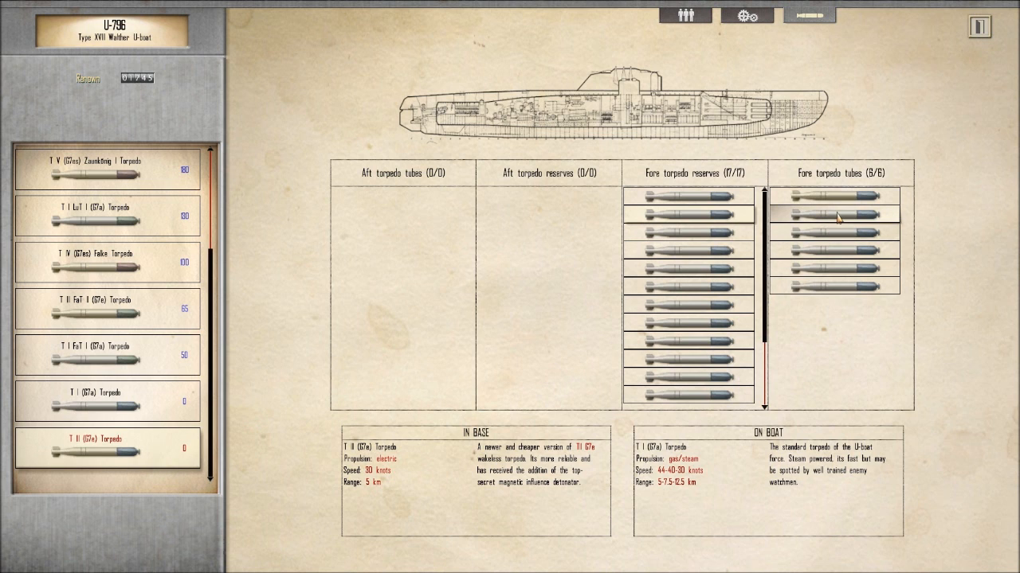
mouse_move(836, 217)
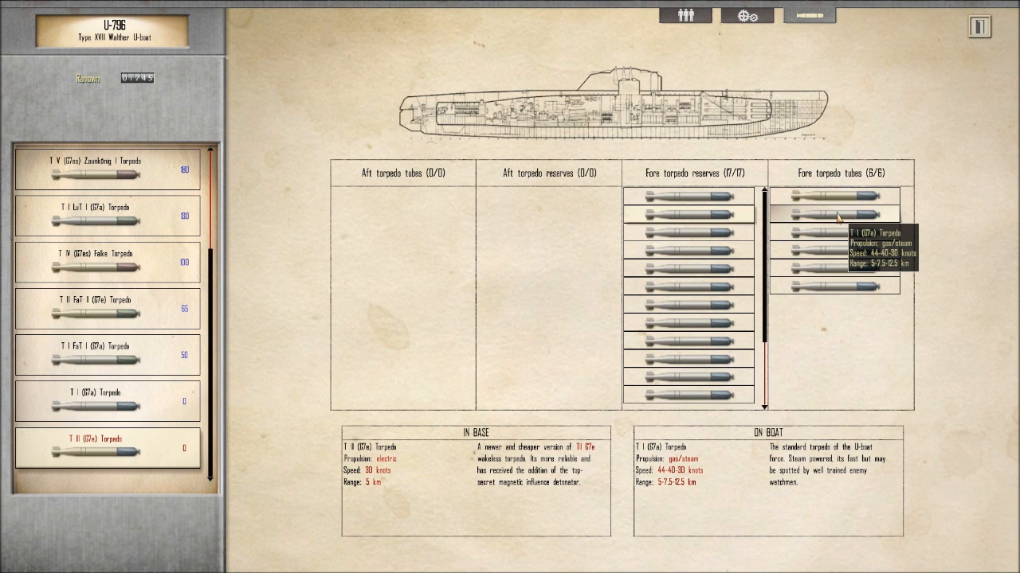
mouse_move(864, 315)
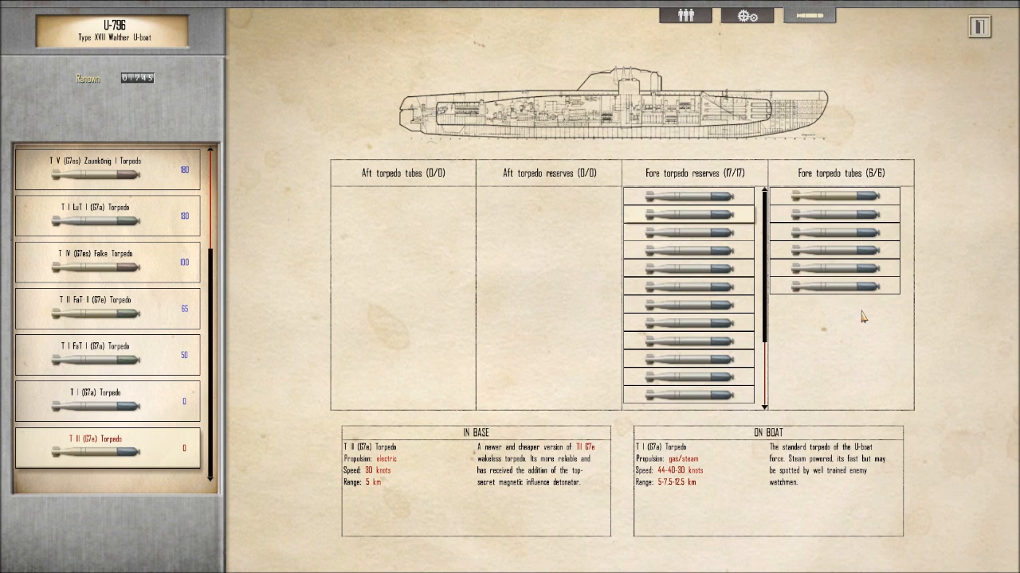
mouse_move(859, 322)
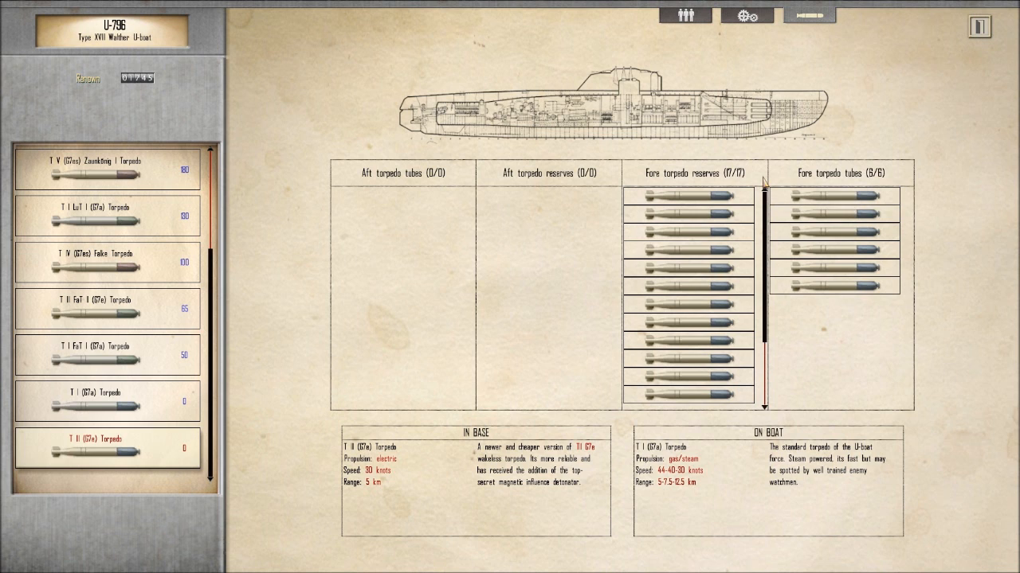
mouse_move(778, 19)
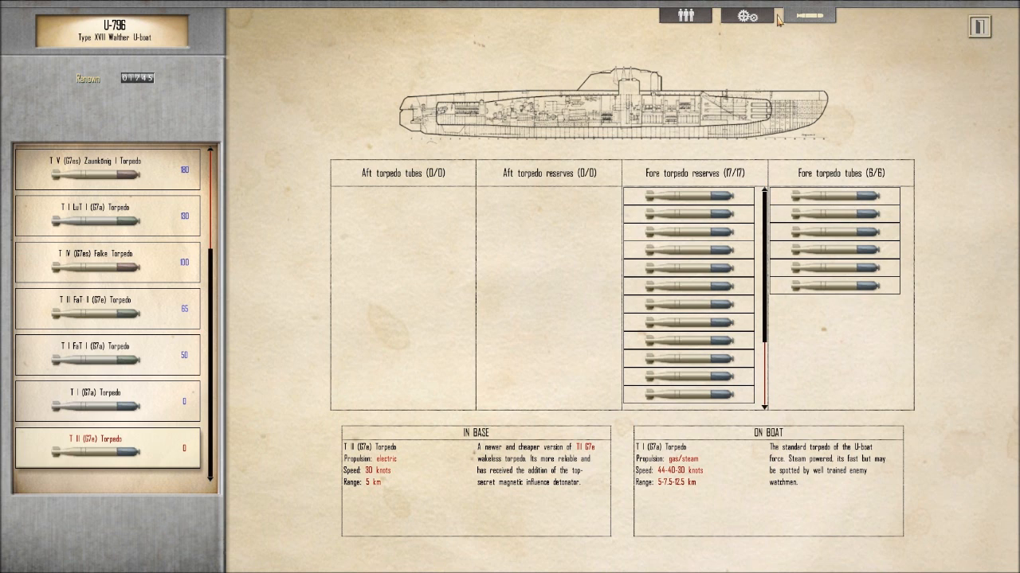
mouse_move(713, 72)
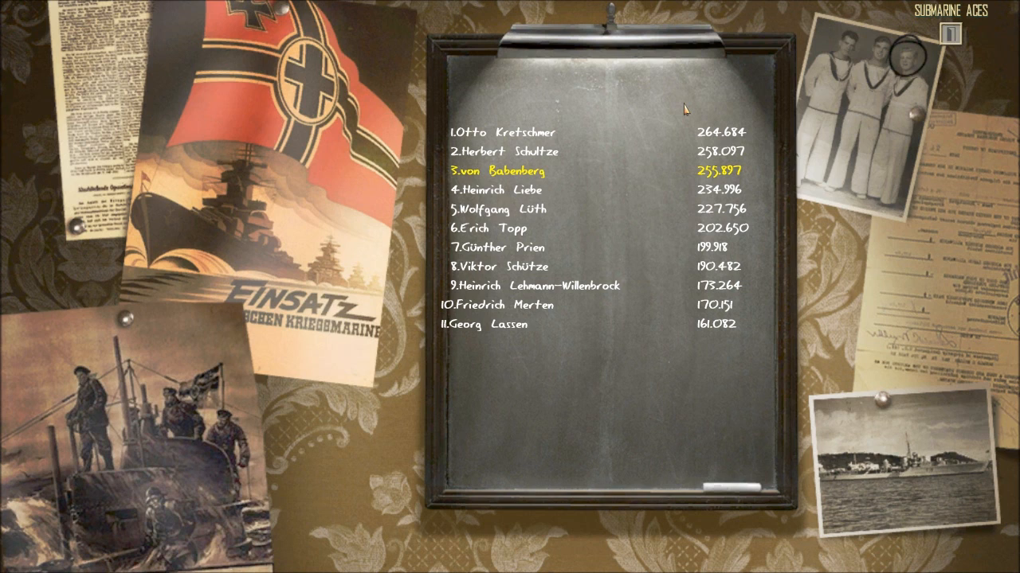
mouse_move(823, 68)
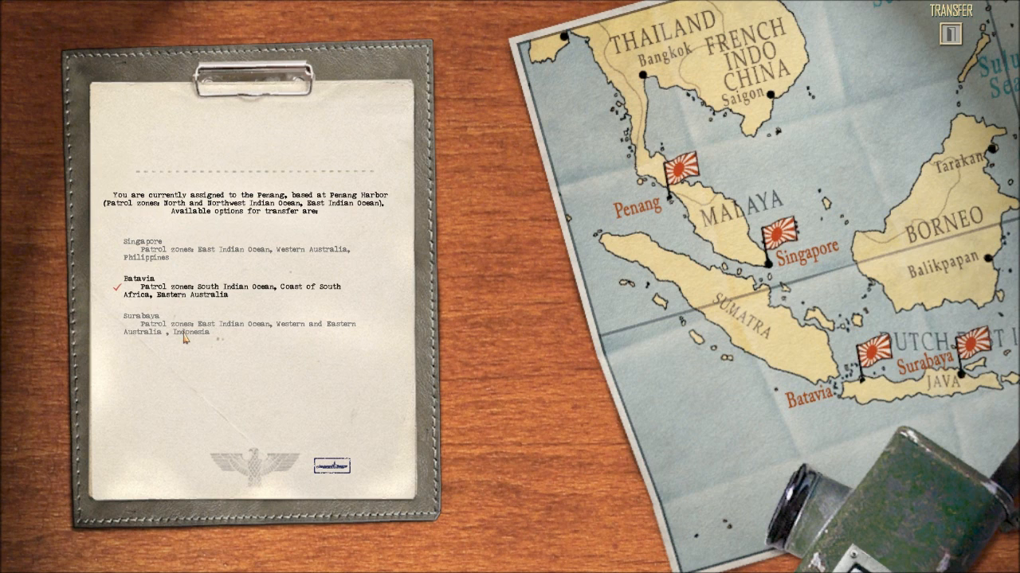
Request a transfer to Surabaya and confirm the Transfer successful message
click(139, 318)
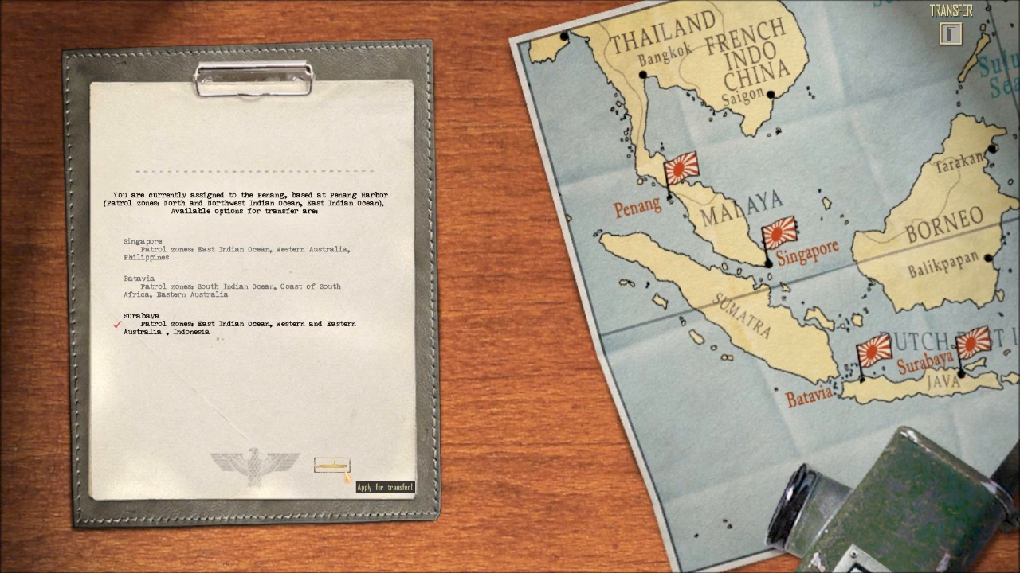
click(329, 466)
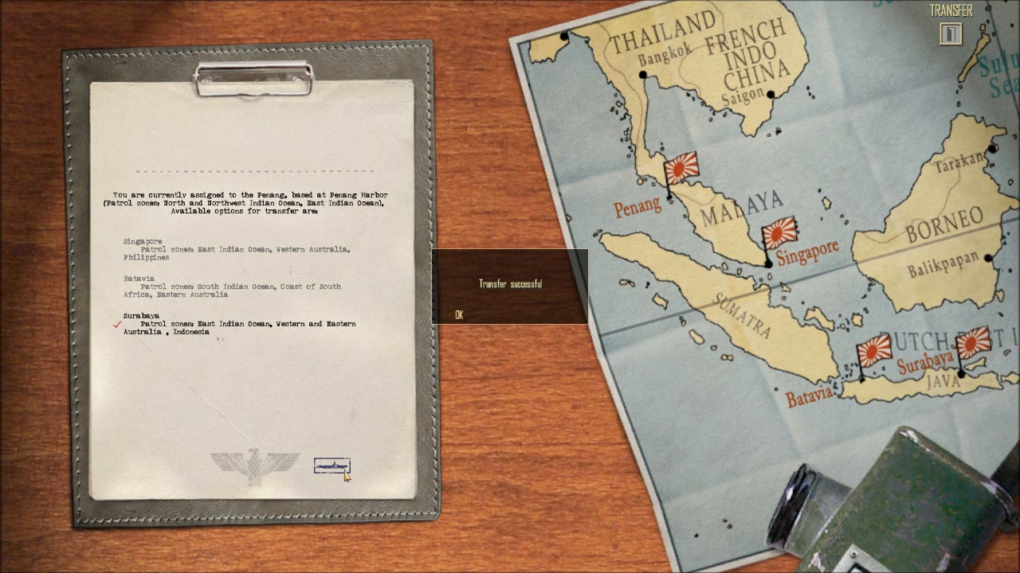
click(459, 315)
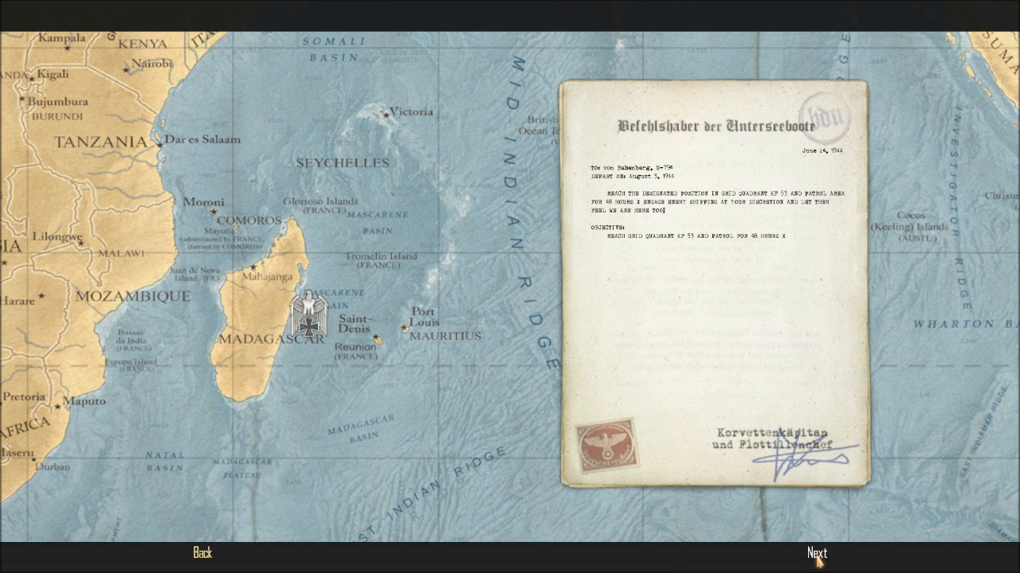
Accept the KP 53 patrol orders and launch from outside Surabaya harbor
click(815, 552)
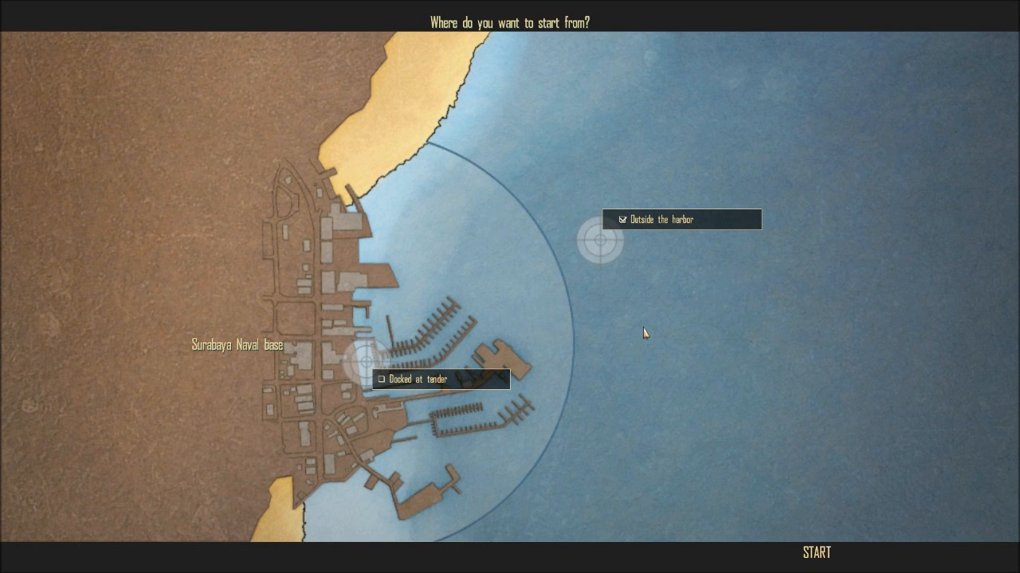
click(814, 553)
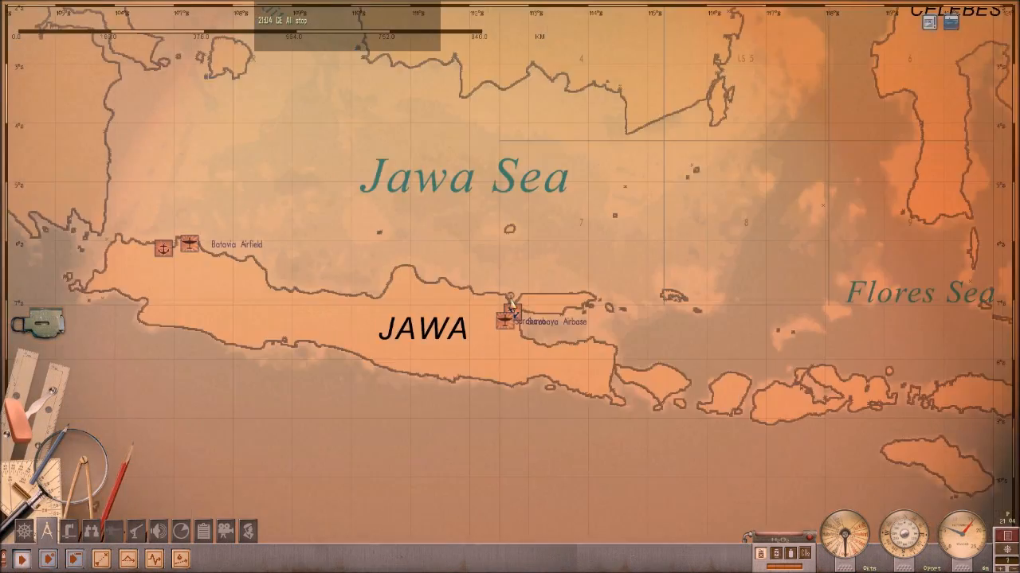
Zoom the navigation map out from Jawa to the full Indian Ocean overview
scroll(down, 3)
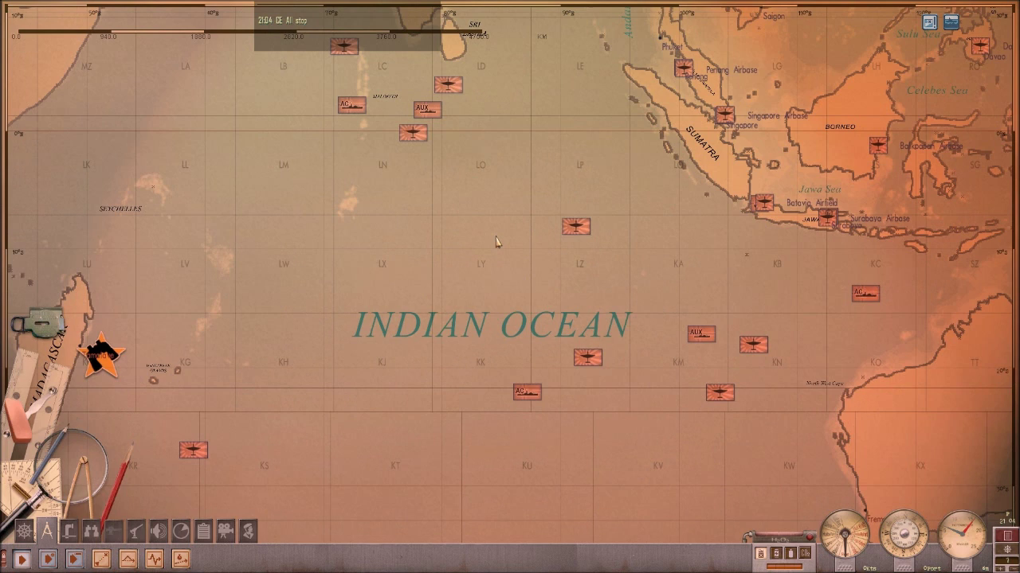
scroll(down, 3)
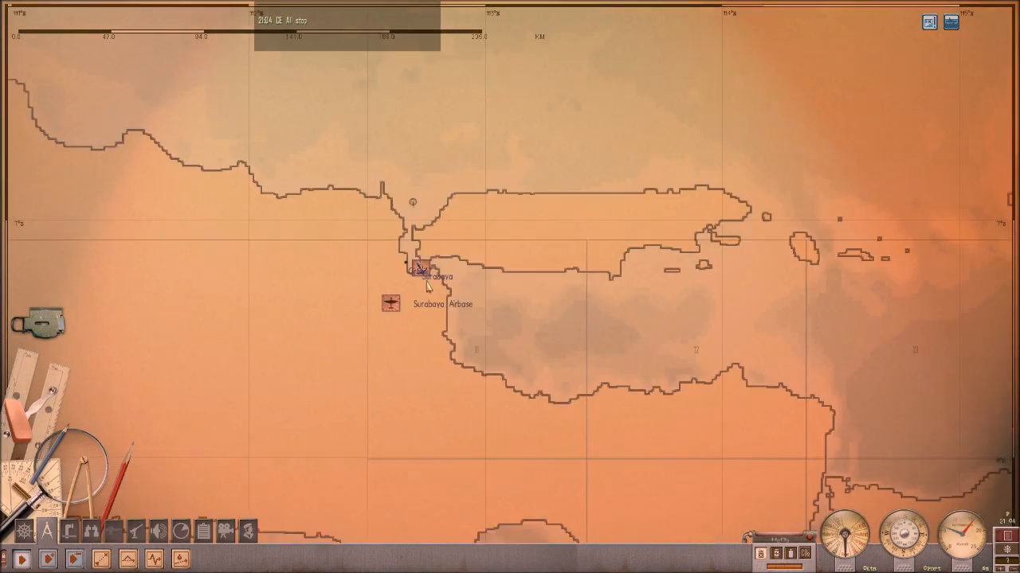
scroll(down, 3)
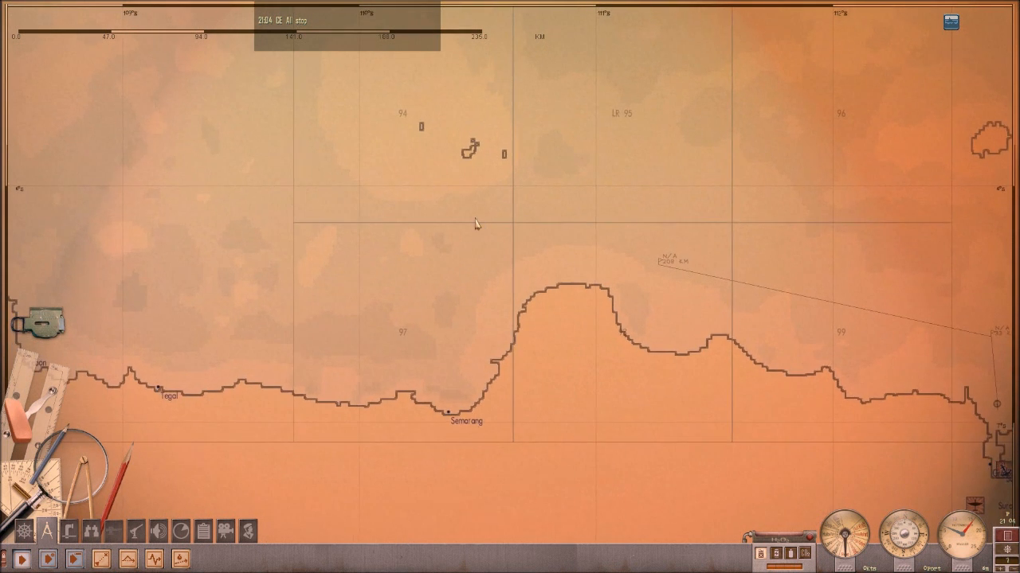
scroll(down, 3)
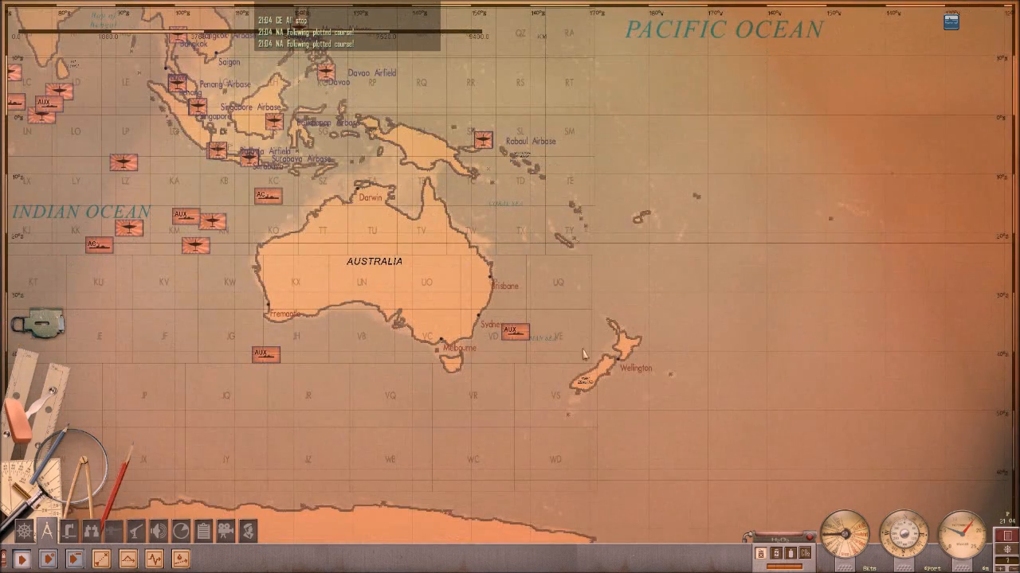
scroll(up, 3)
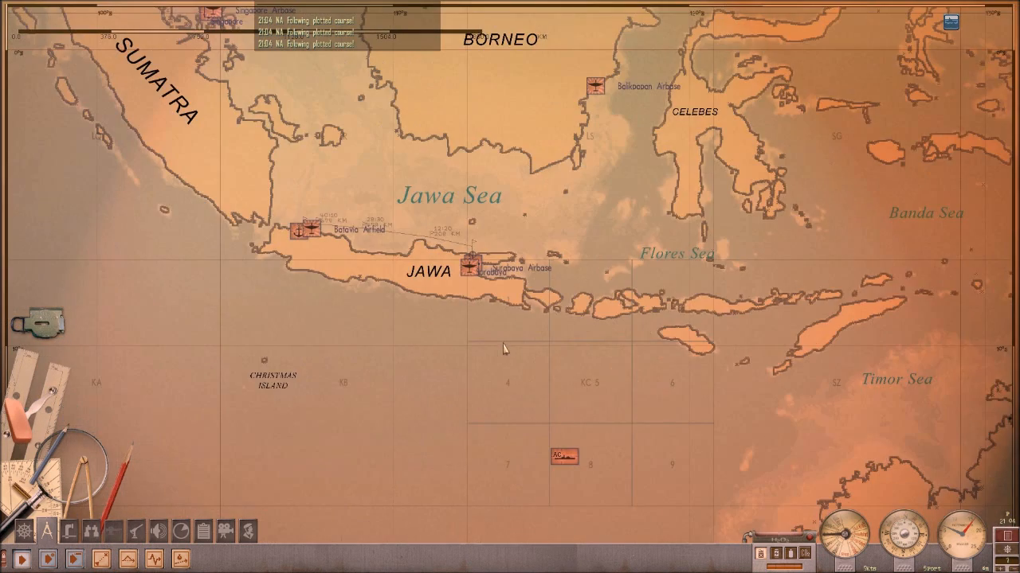
scroll(up, 3)
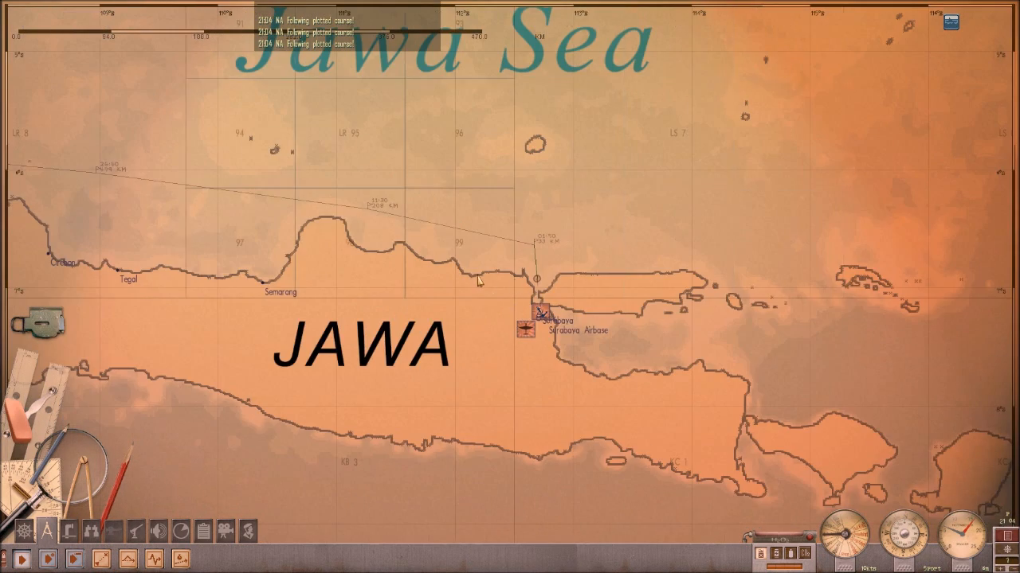
scroll(down, 3)
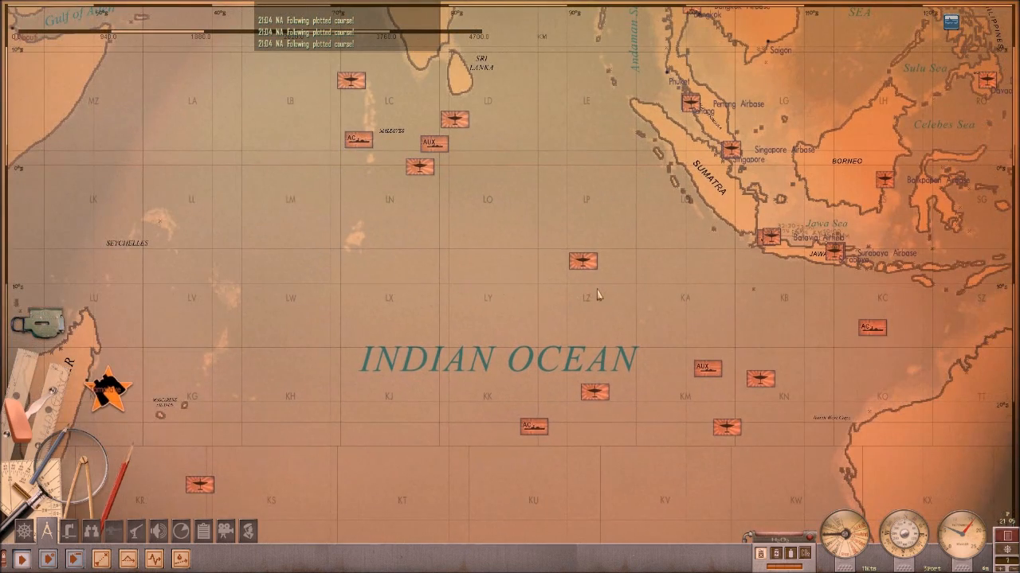
mouse_move(321, 355)
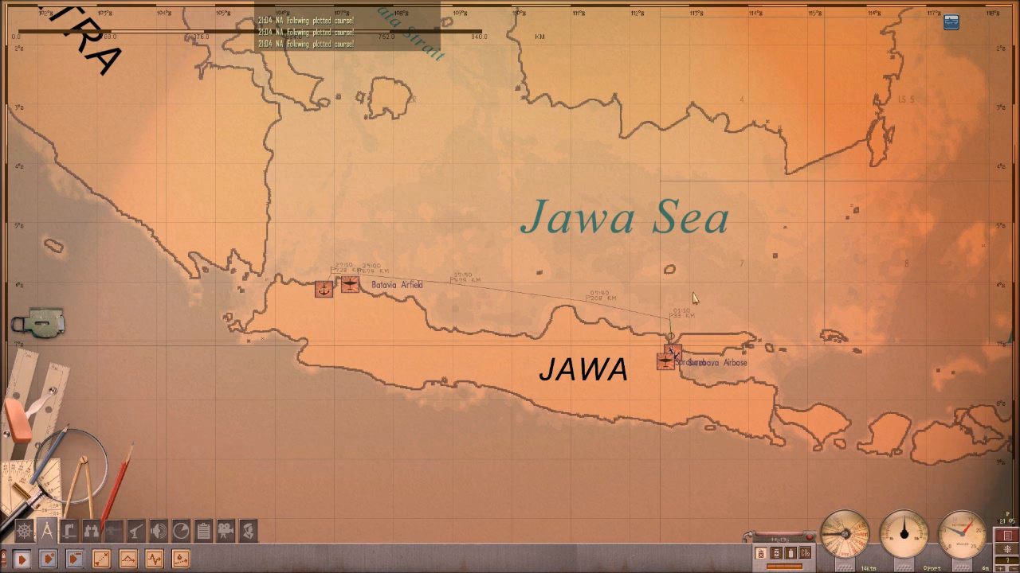
mouse_move(552, 276)
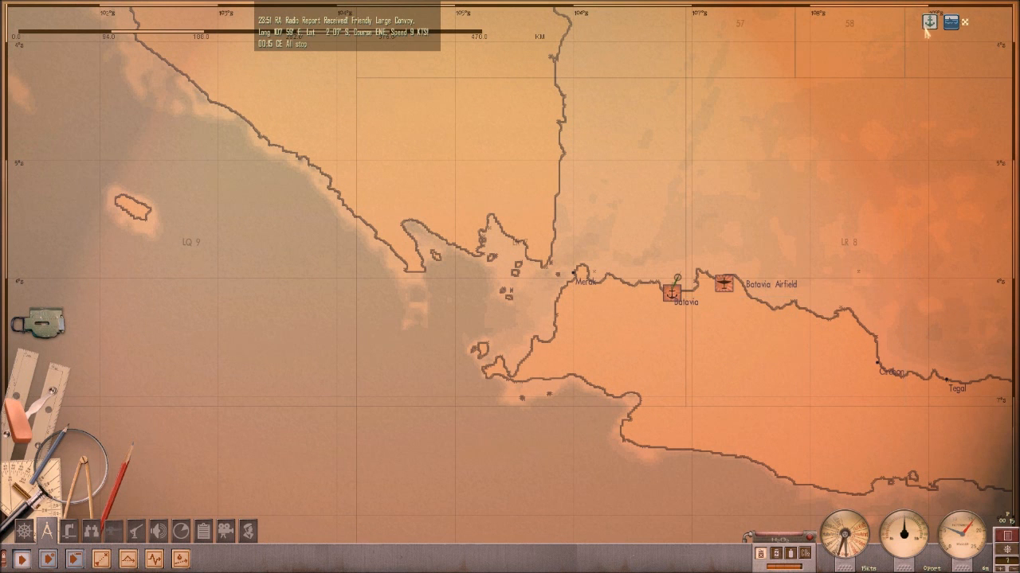
Dock at Batavia and choose Refit for the submarine
click(673, 295)
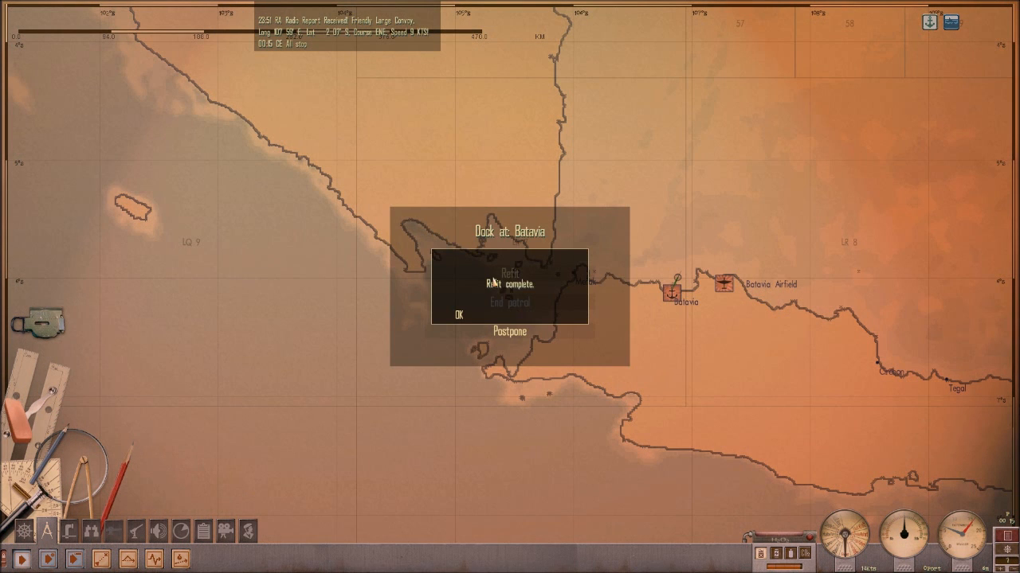
click(457, 315)
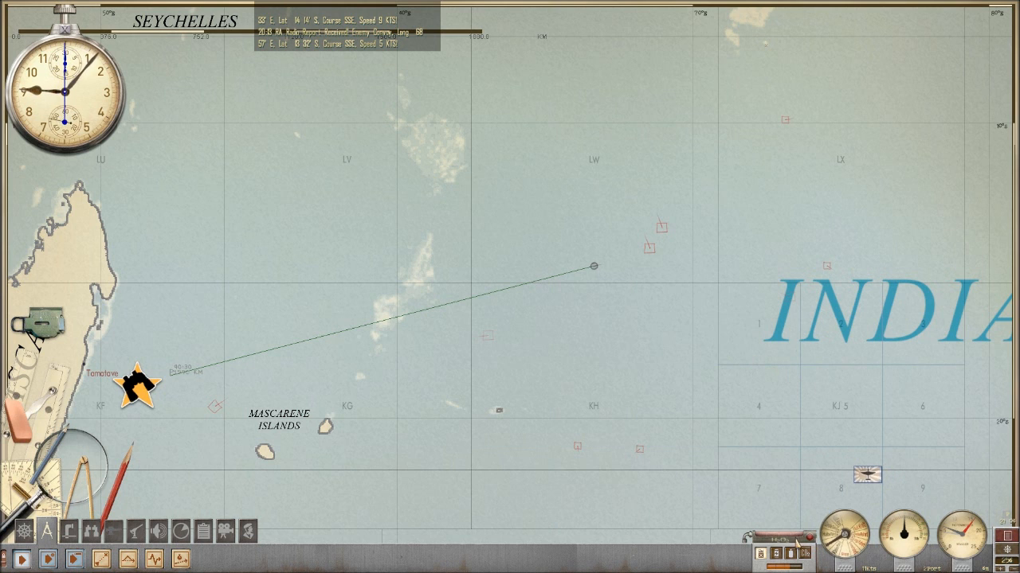
mouse_move(796, 543)
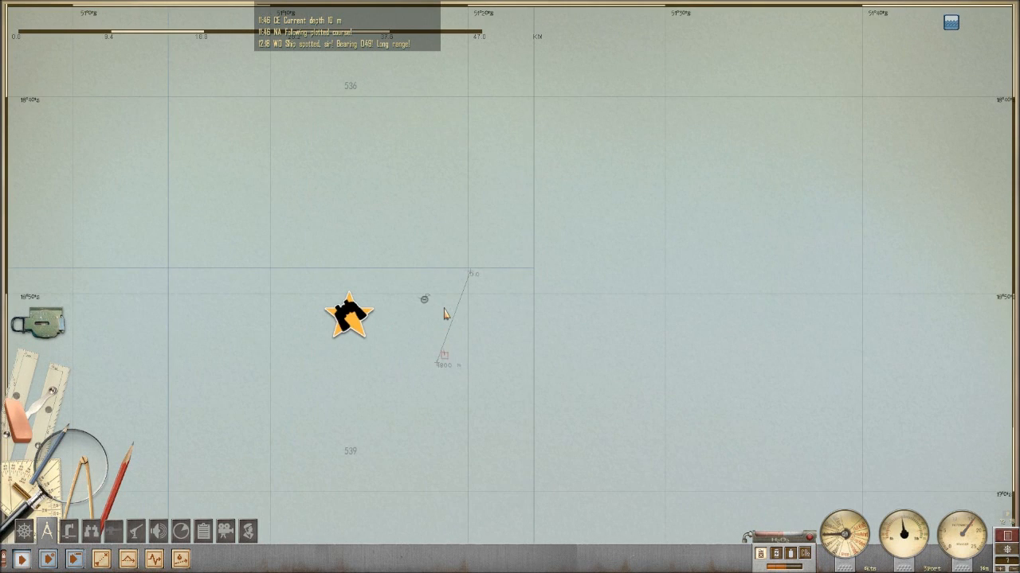
mouse_move(501, 324)
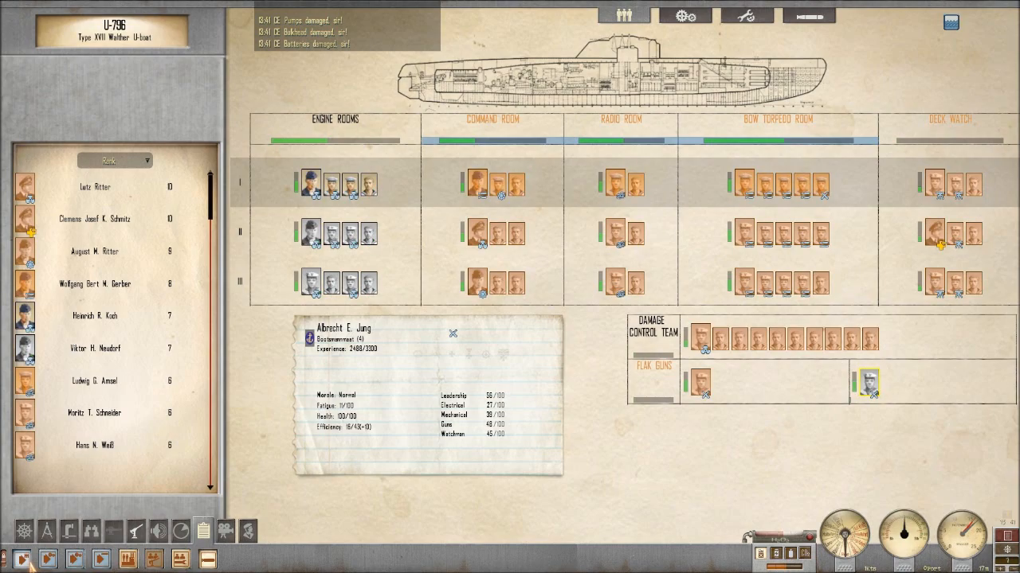
mouse_move(631, 220)
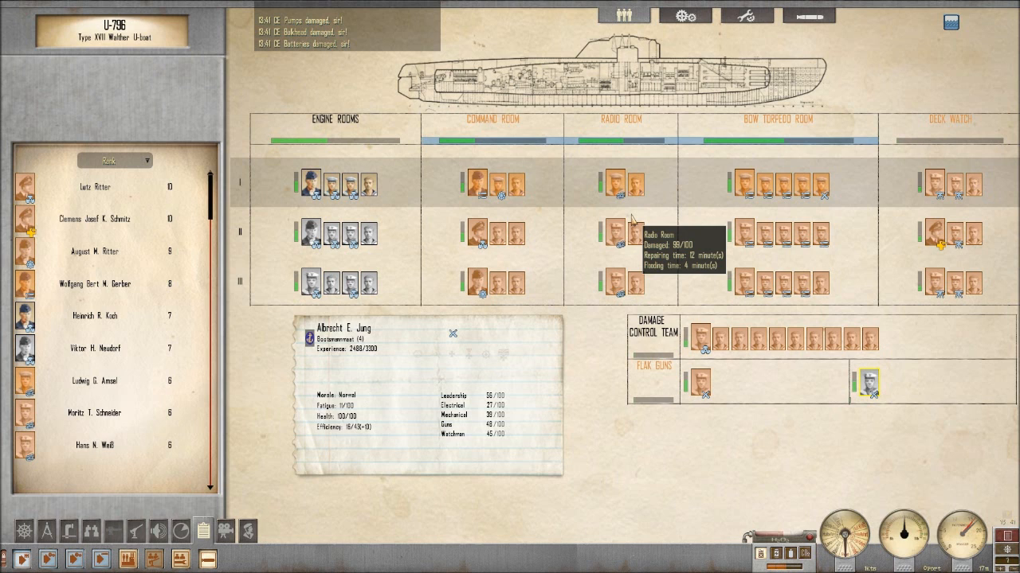
mouse_move(726, 322)
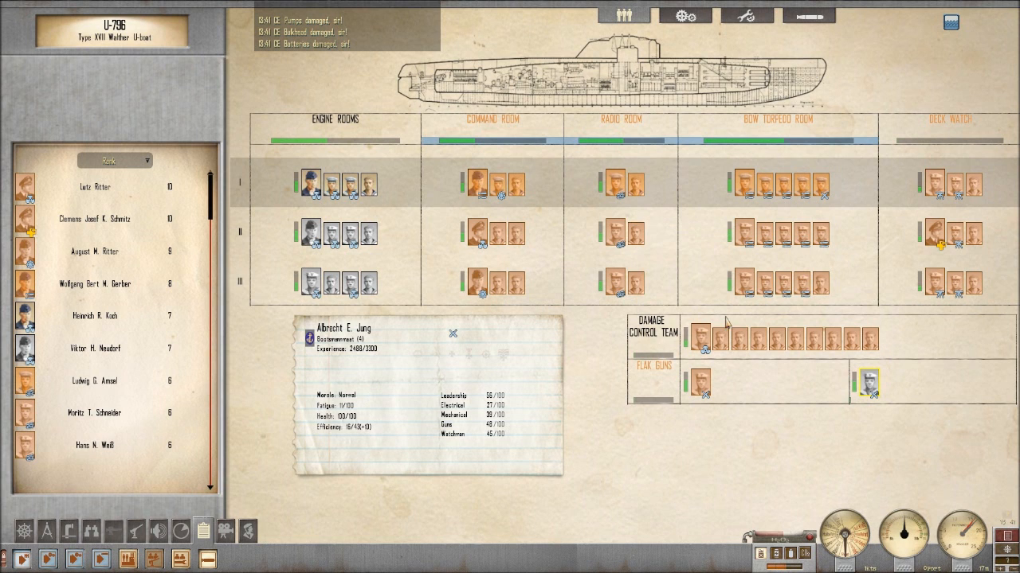
mouse_move(699, 333)
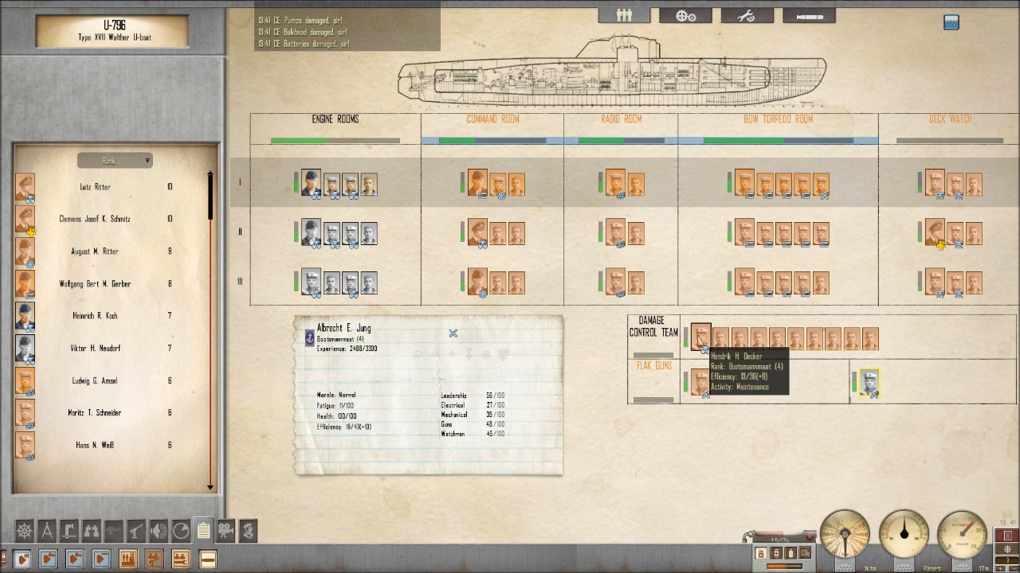
Show U-796's damage report with damaged compartment equipment and repair priorities
click(746, 16)
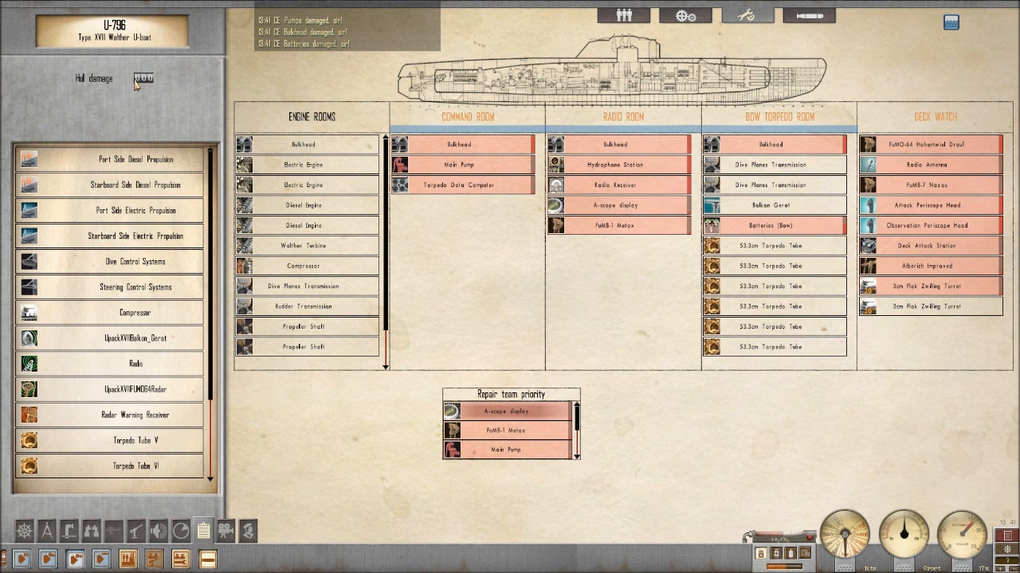
mouse_move(517, 126)
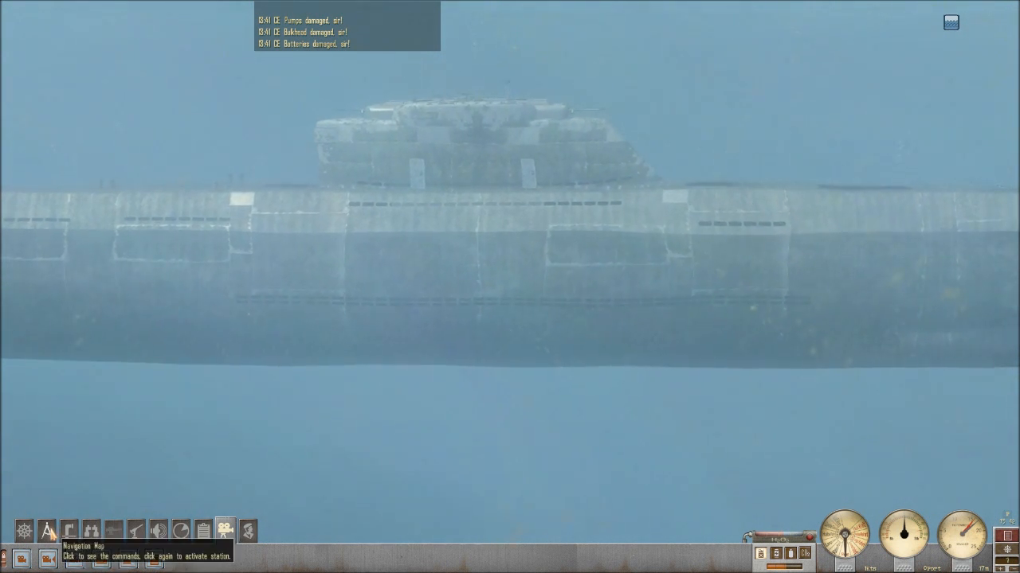
mouse_move(226, 530)
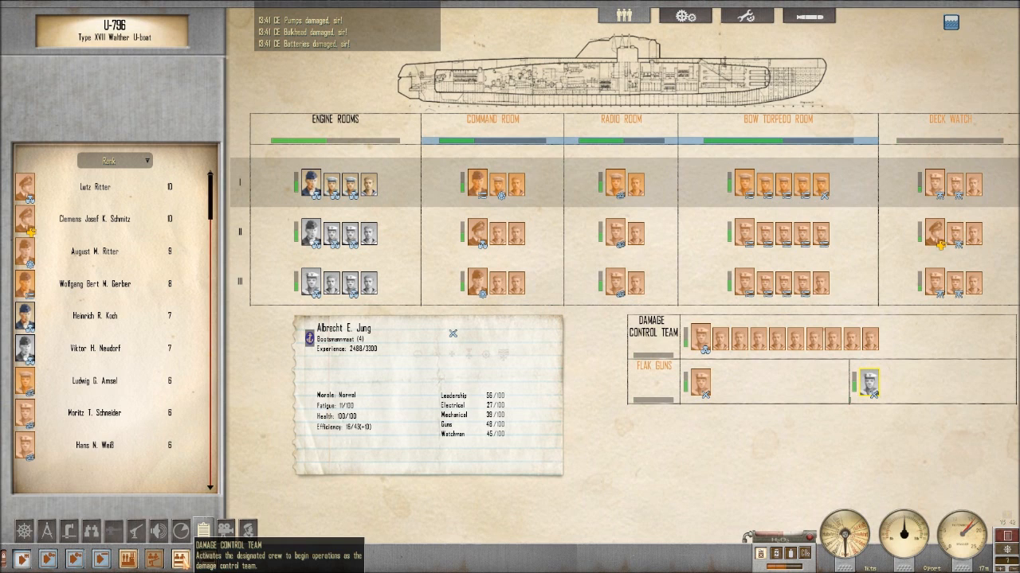
mouse_move(280, 529)
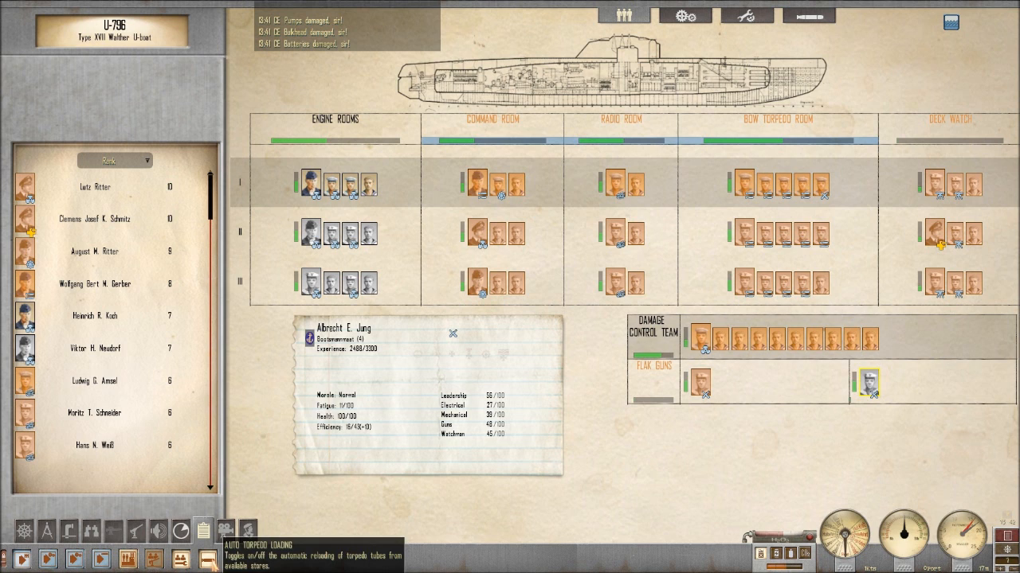
mouse_move(443, 455)
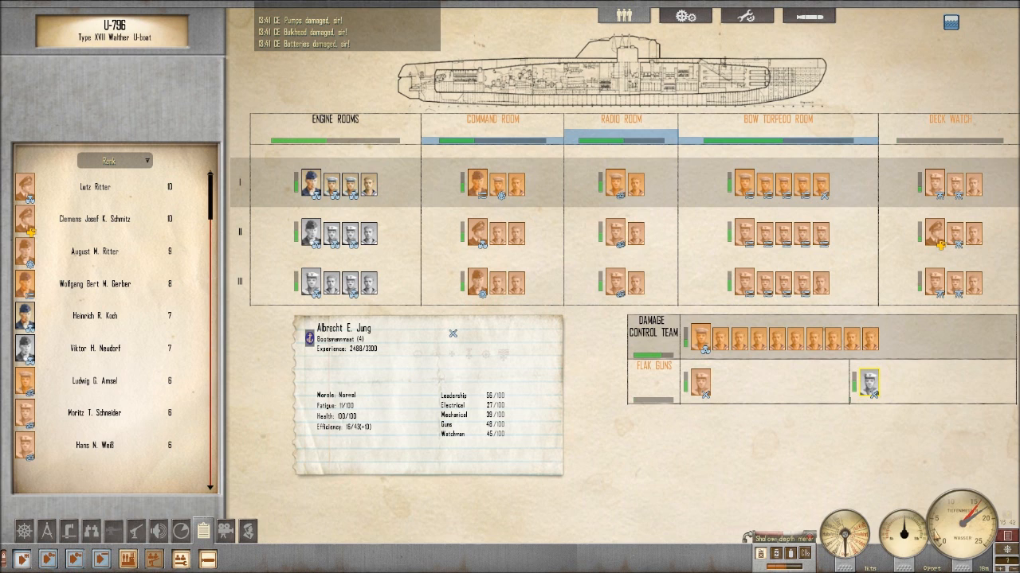
mouse_move(936, 534)
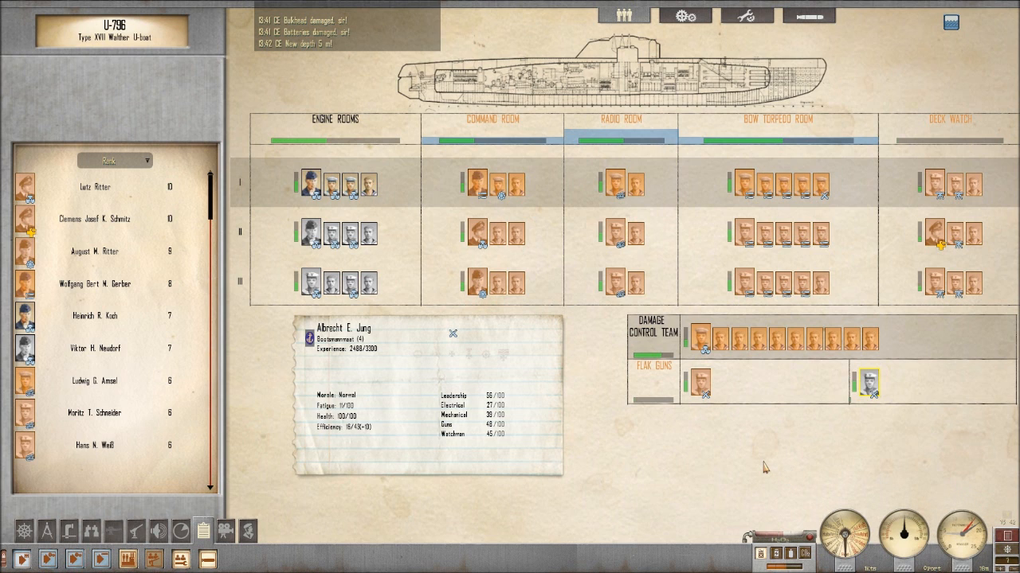
mouse_move(340, 508)
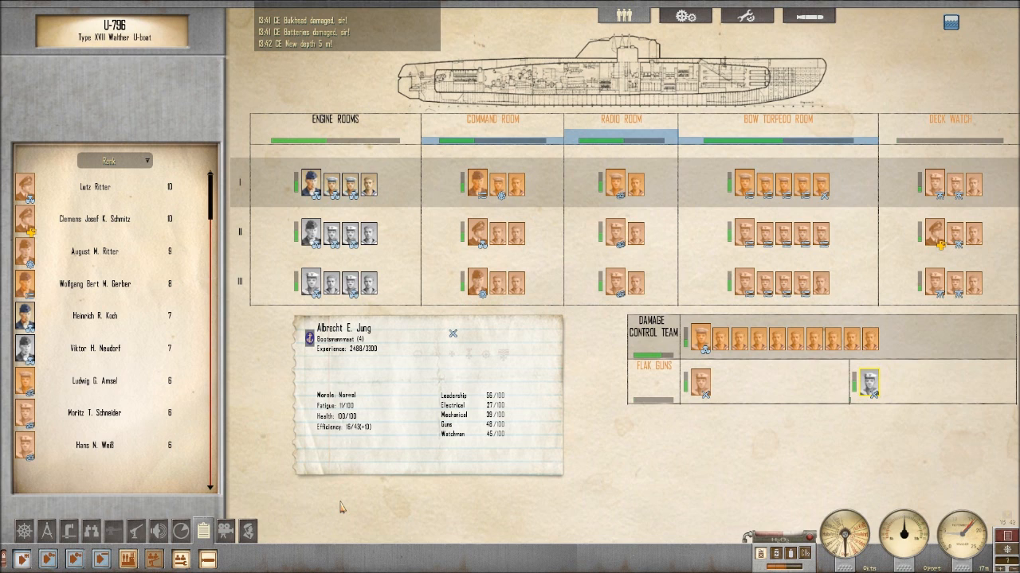
mouse_move(605, 143)
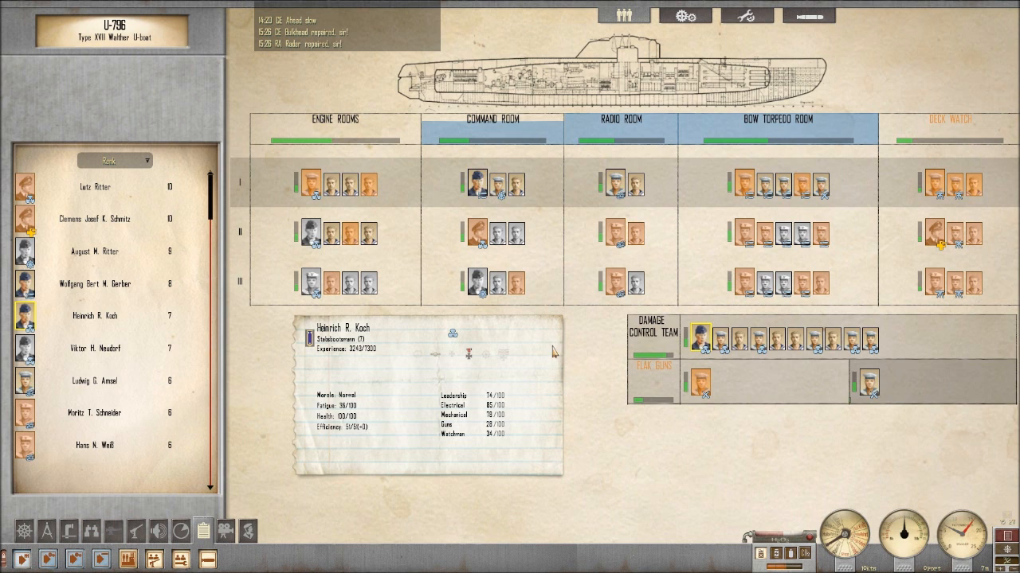
mouse_move(779, 174)
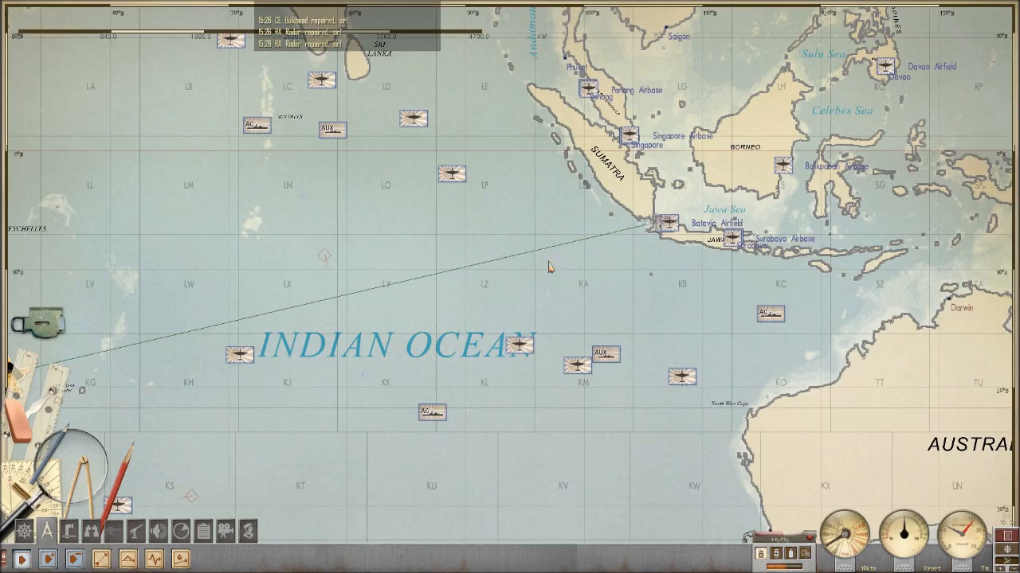
Scroll the navigation map toward Madagascar to view the patrol orders and objectives
scroll(down, 3)
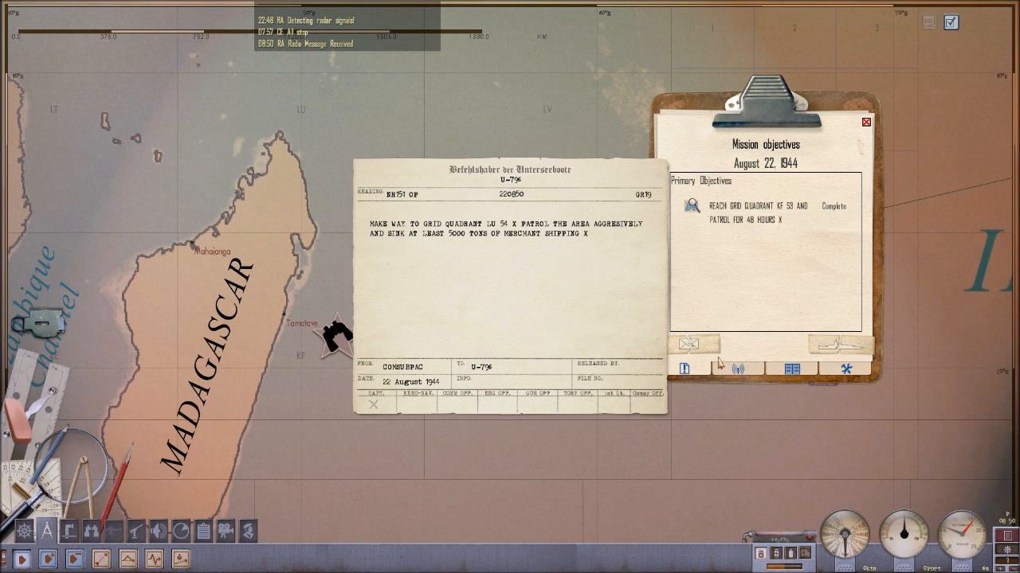
mouse_move(541, 318)
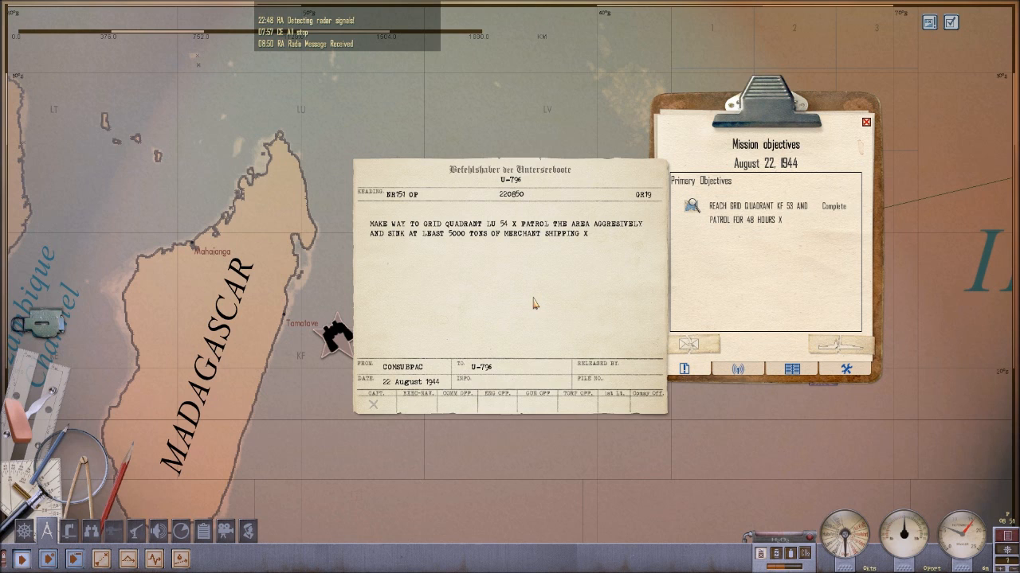
mouse_move(468, 243)
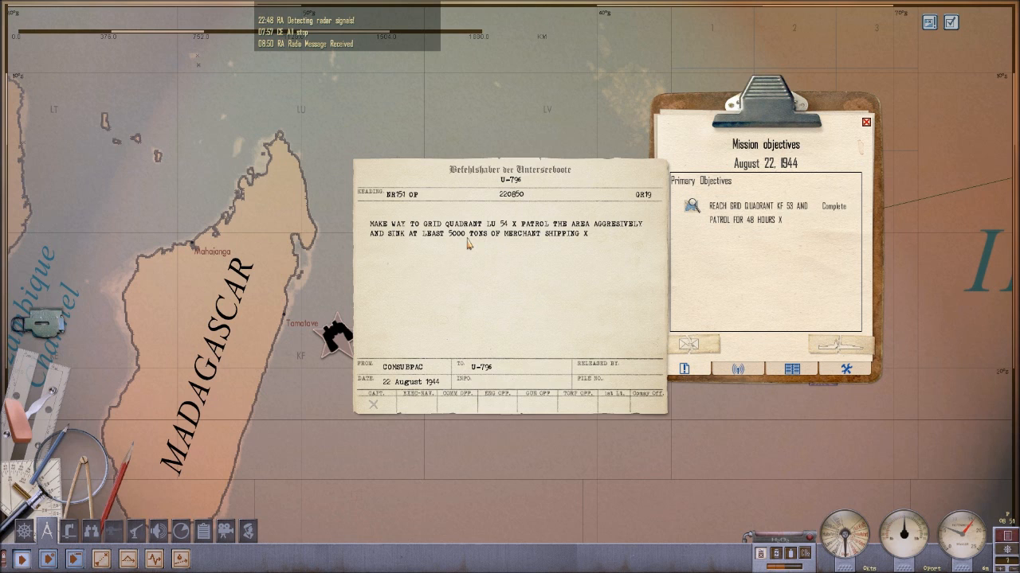
mouse_move(512, 239)
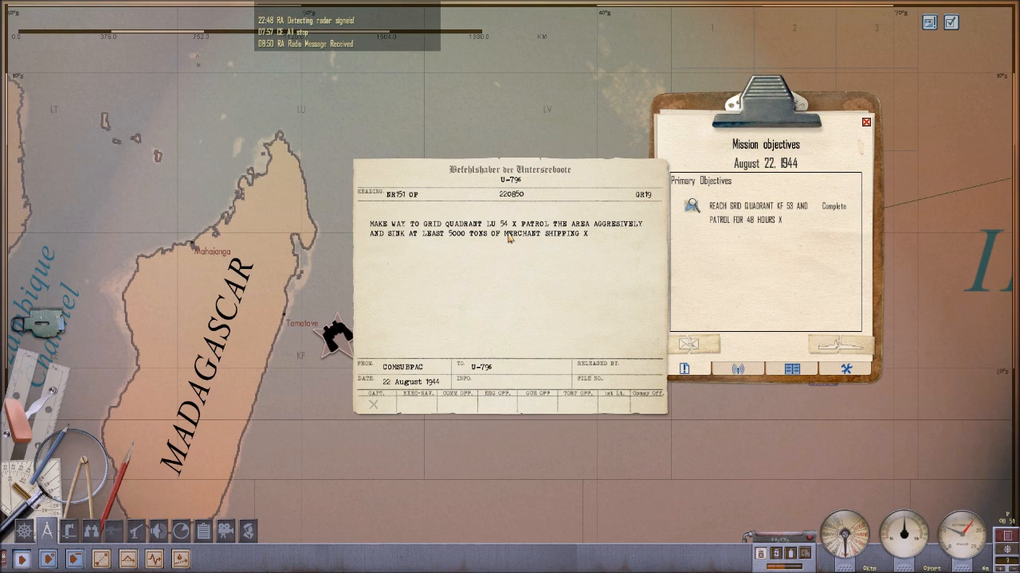
mouse_move(380, 404)
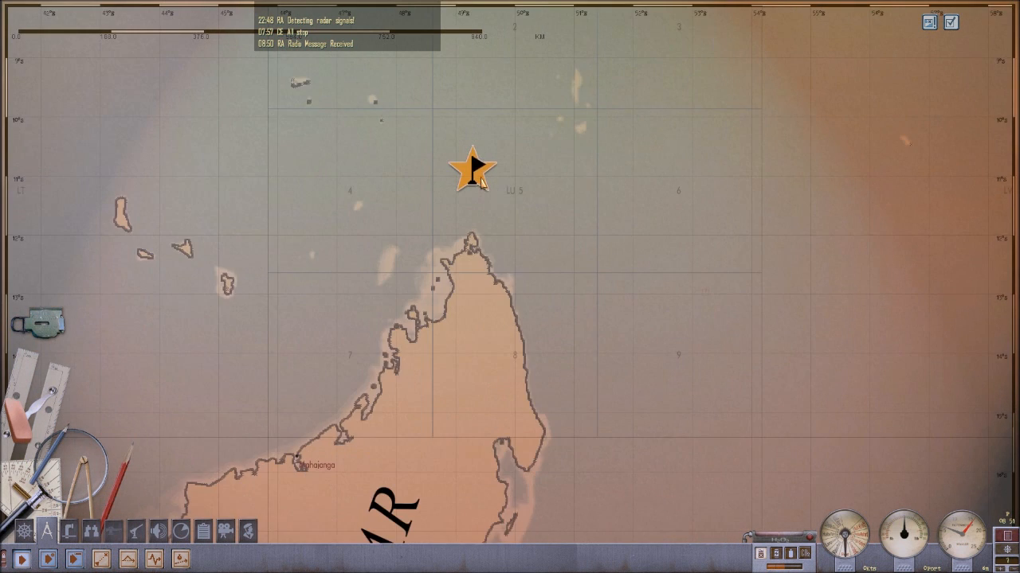
Zoom the map out to the full Indian Ocean, showing the boat and Madagascar objective
scroll(down, 3)
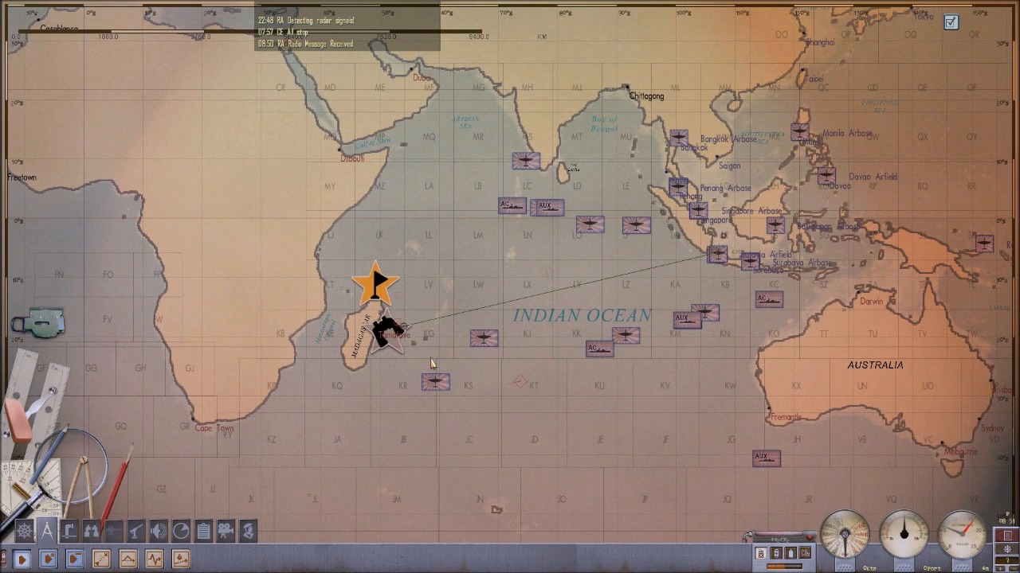
mouse_move(438, 290)
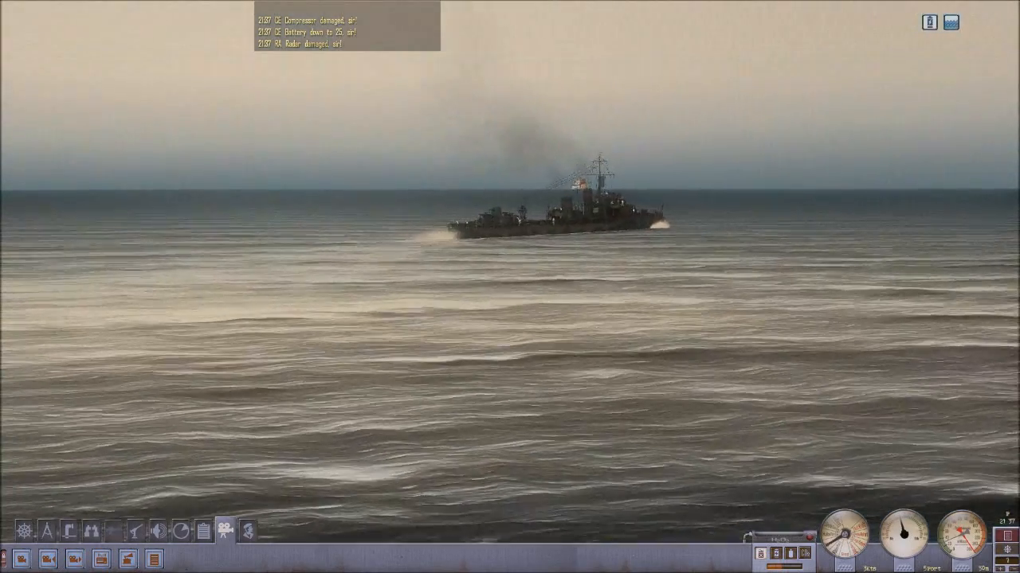
Order a dive with D while watching the destroyer from the external camera
key(D)
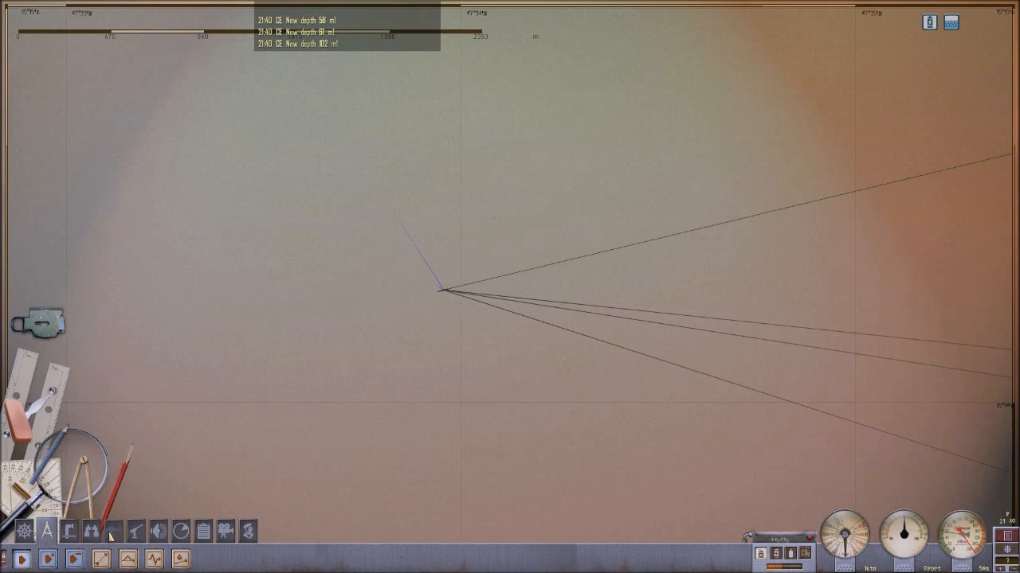
Open the crew compartment overview, then switch to the external camera view
click(182, 531)
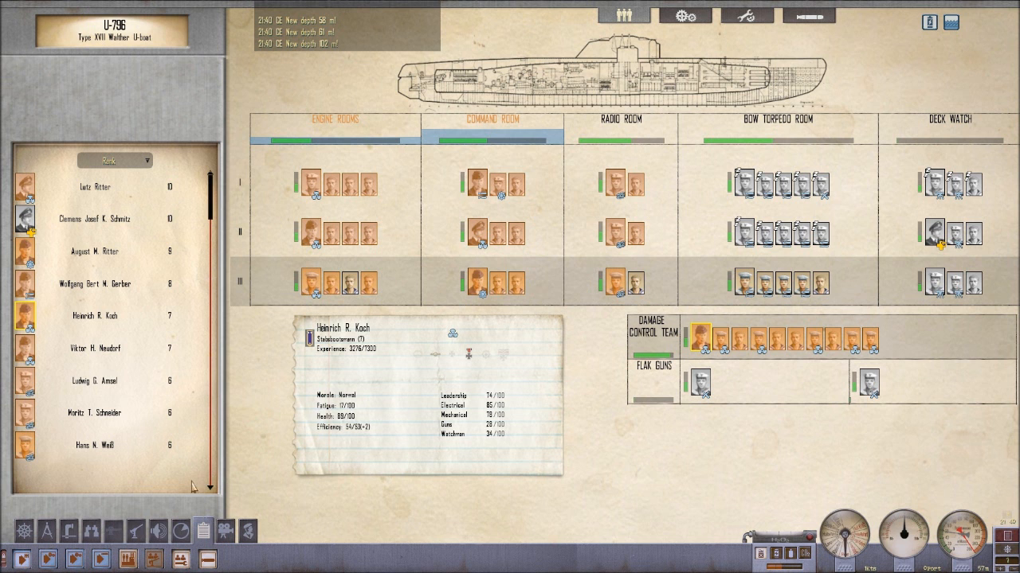
mouse_move(469, 235)
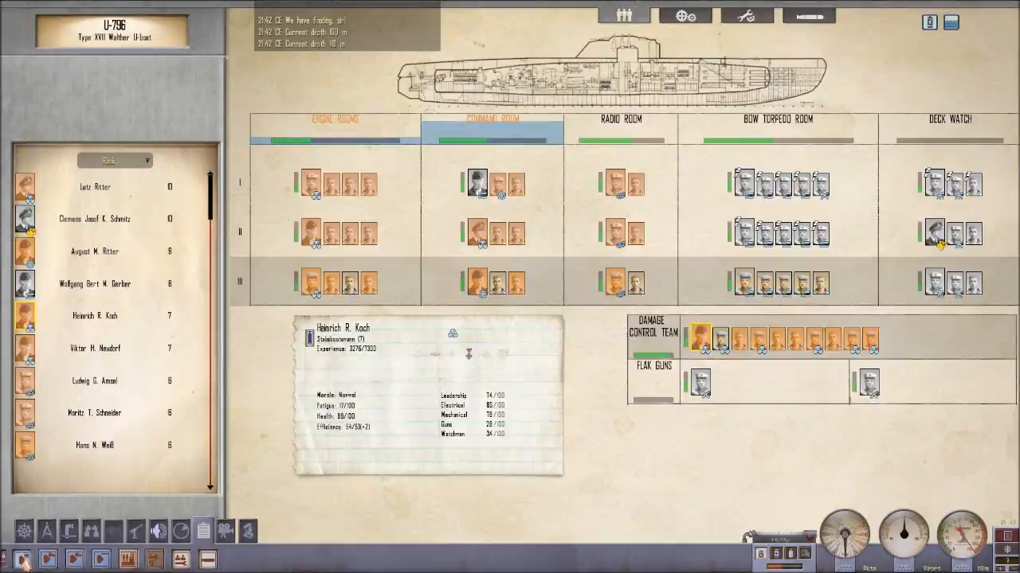
mouse_move(25, 558)
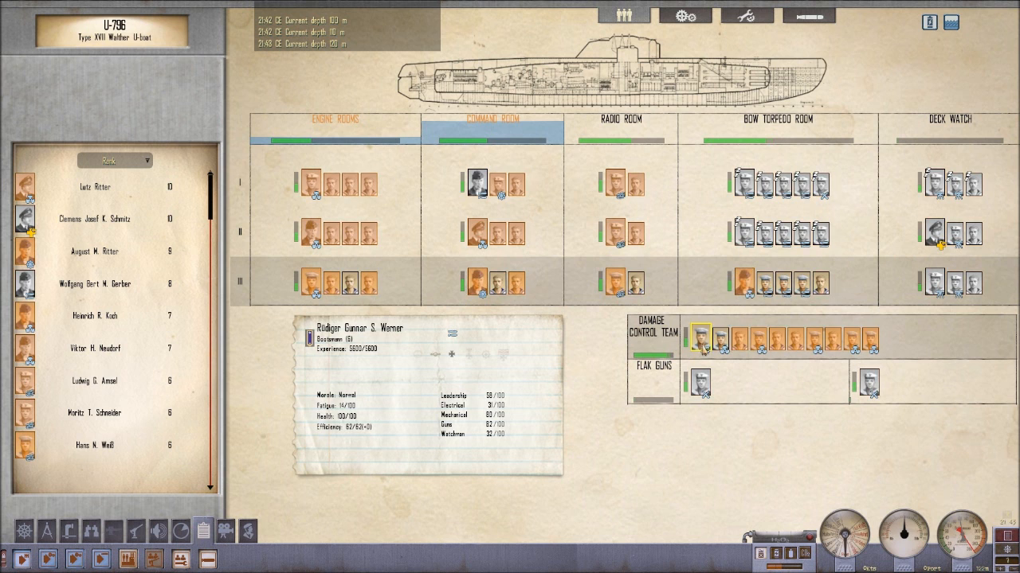
click(780, 284)
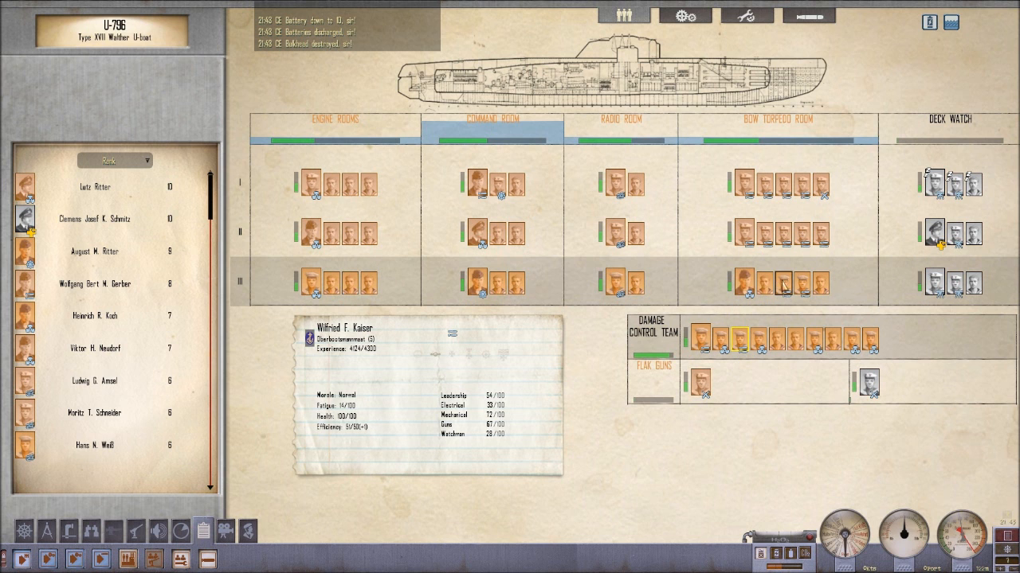
mouse_move(724, 215)
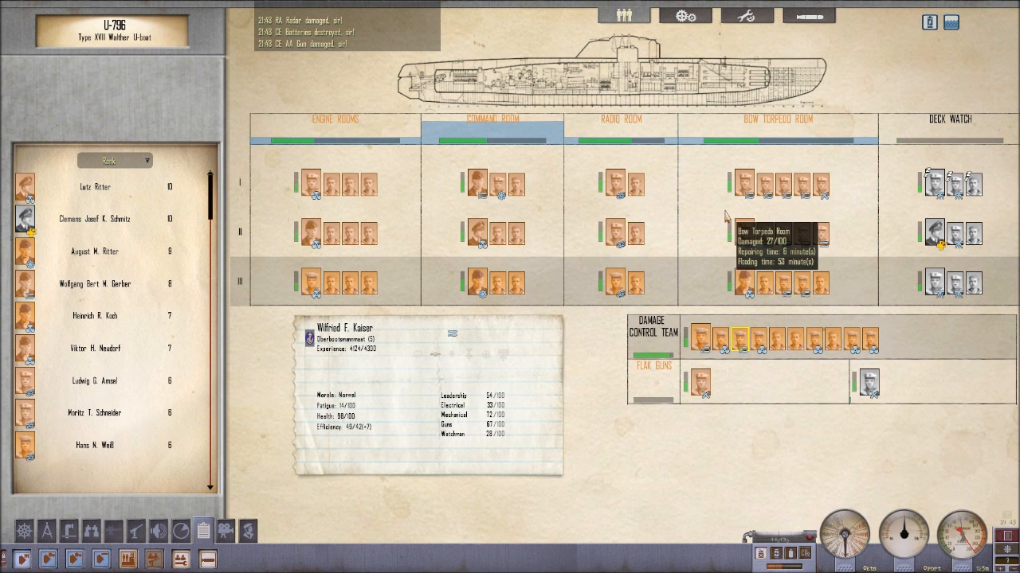
mouse_move(289, 408)
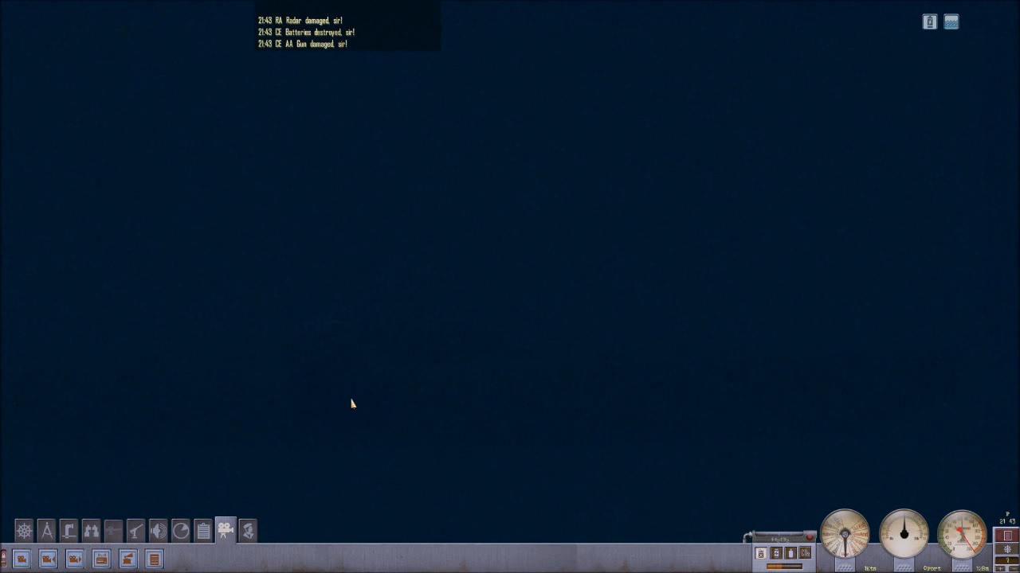
Rig the boat for silent running from the bottom station bar
click(23, 530)
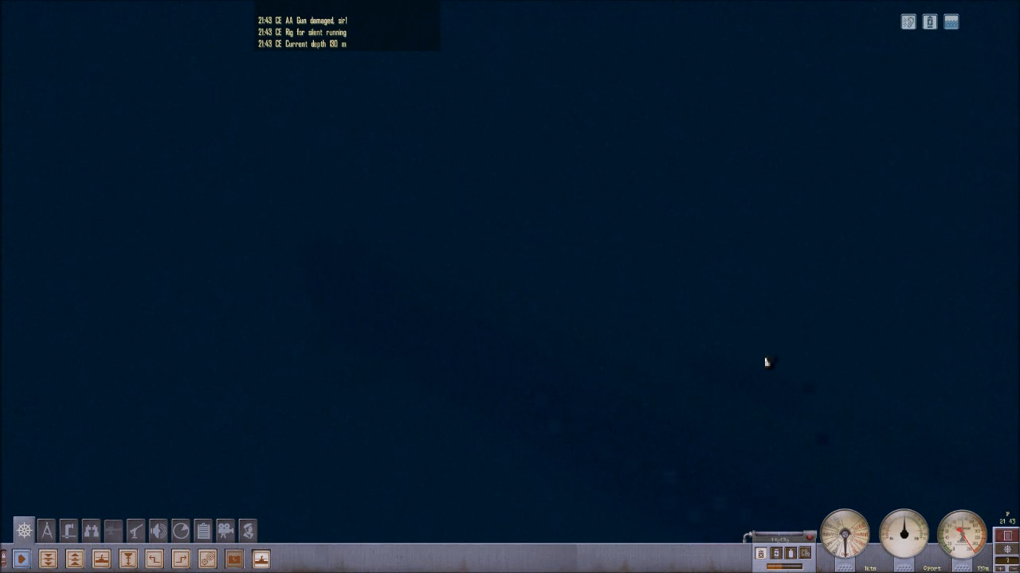
mouse_move(723, 342)
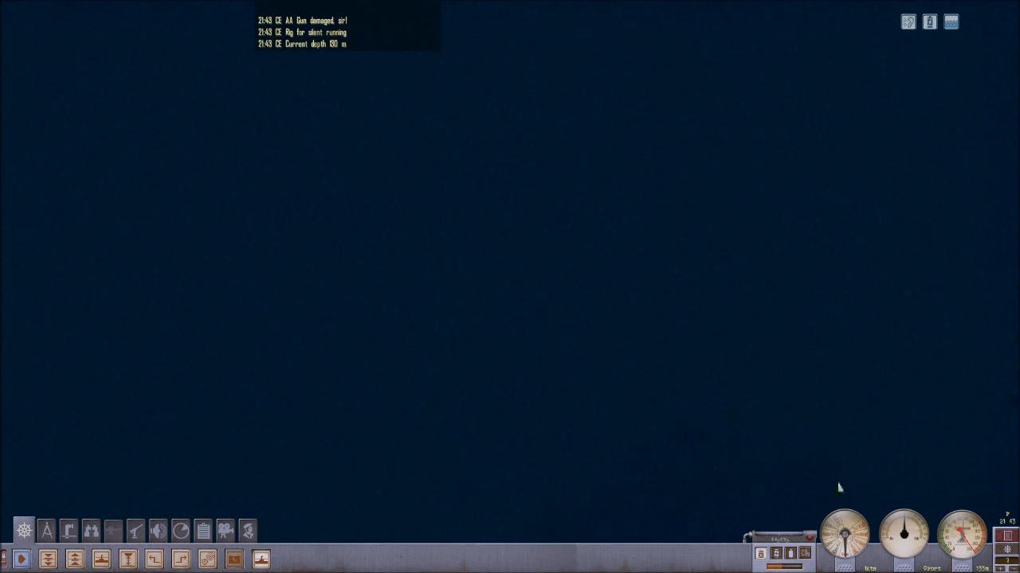
mouse_move(962, 524)
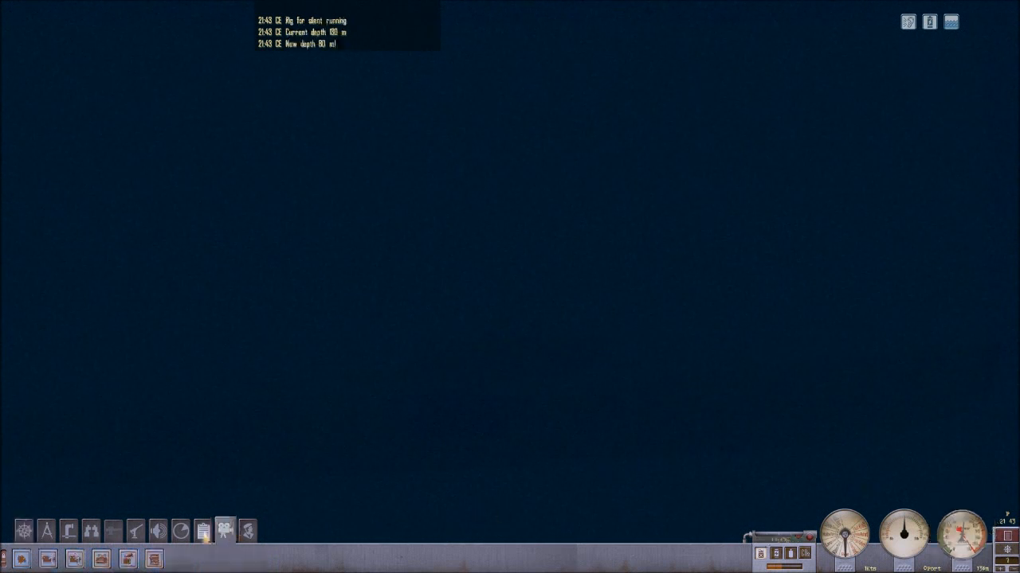
Open the Damage Control station to review bulkhead, pump and torpedo computer repairs
click(203, 531)
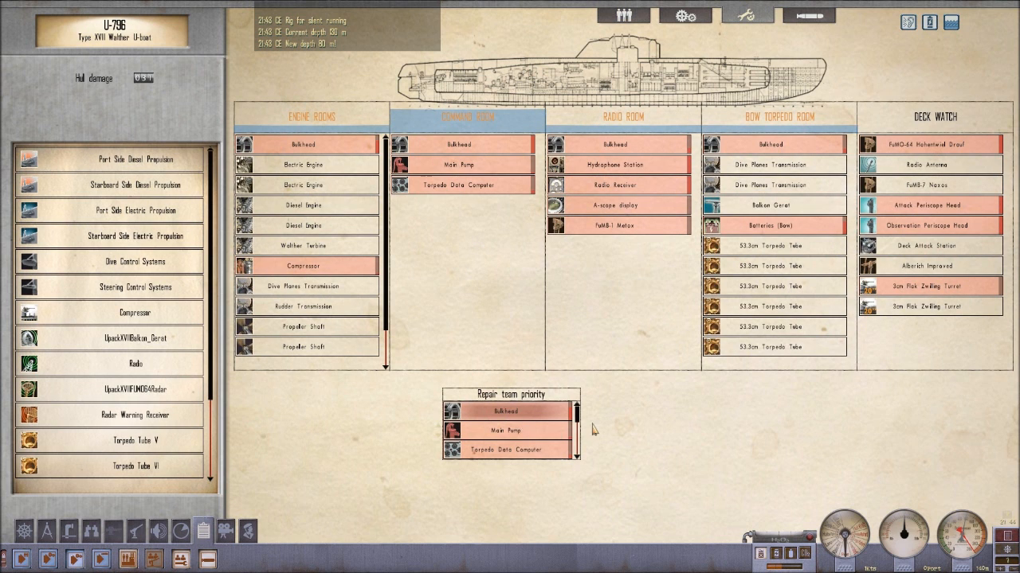
mouse_move(542, 430)
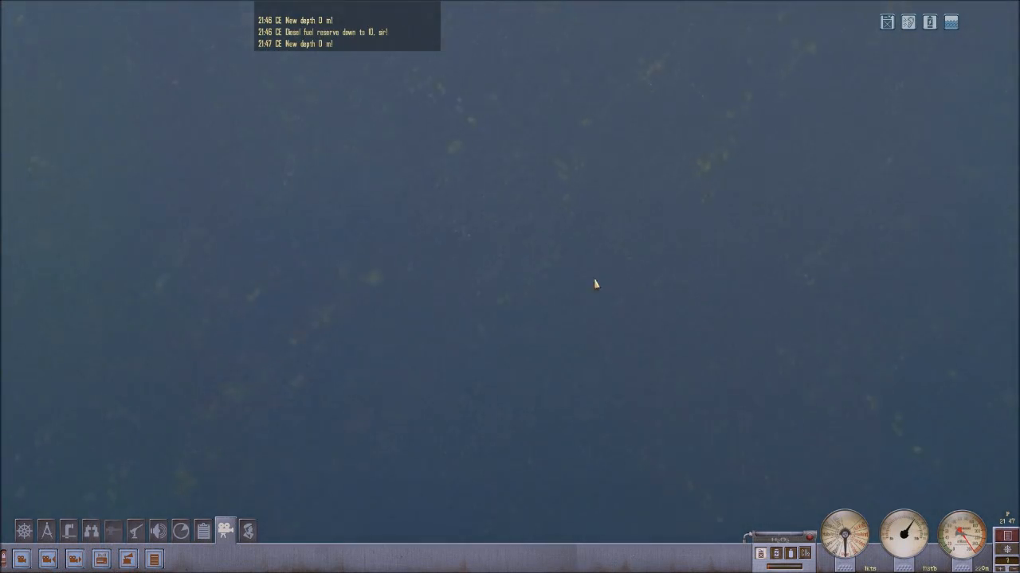
mouse_move(887, 23)
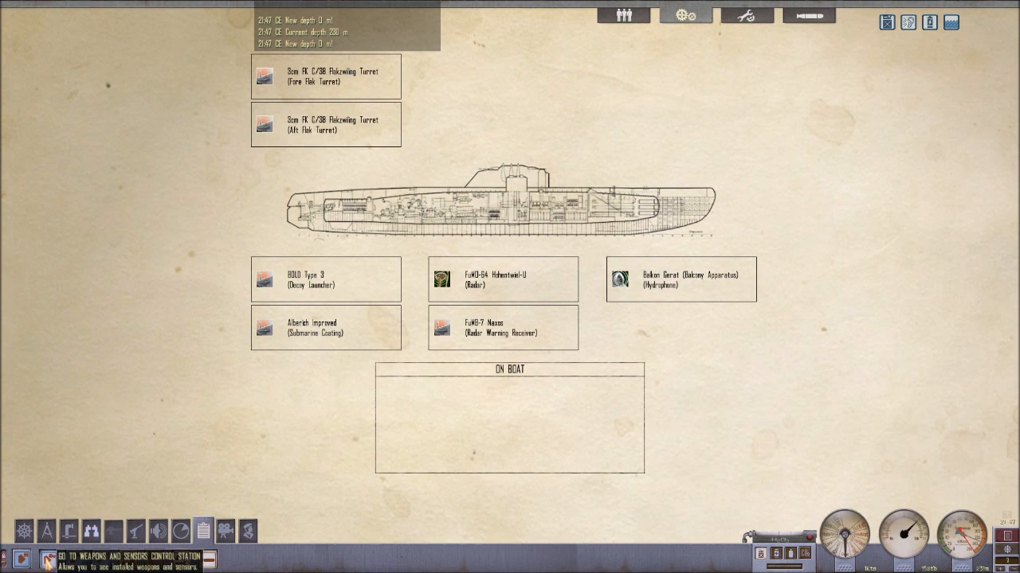
click(88, 532)
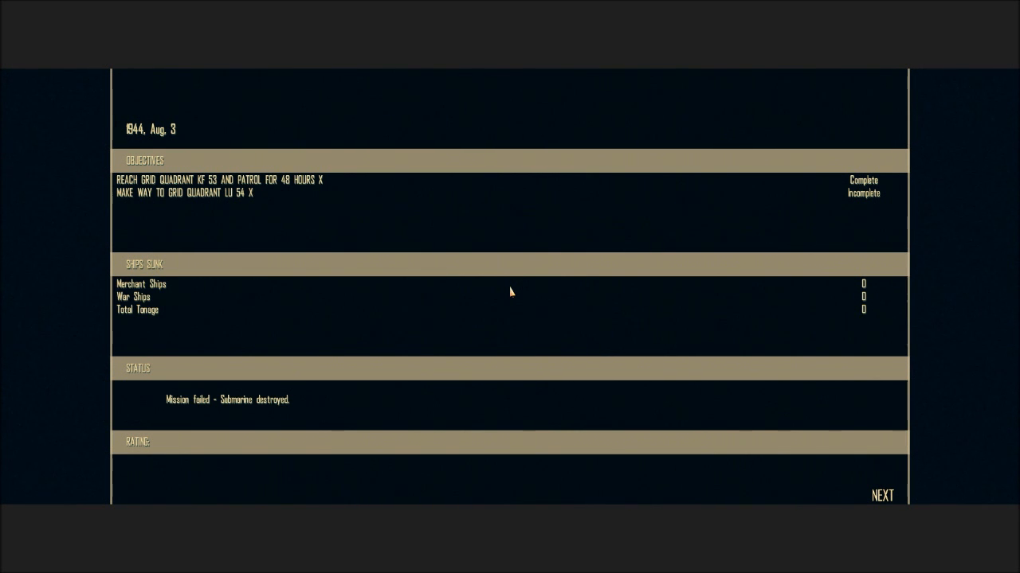
mouse_move(883, 495)
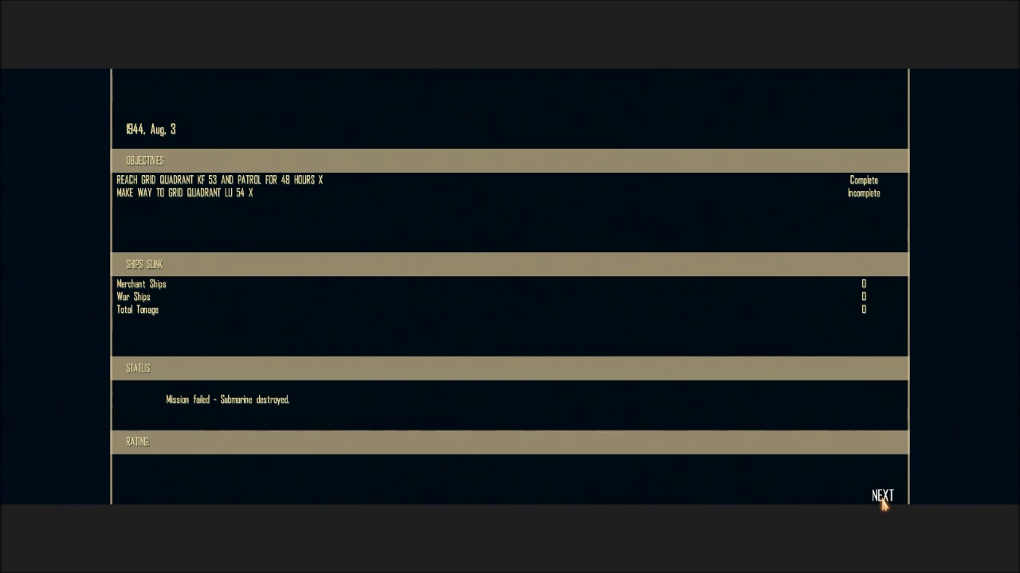
Continue past the failed-mission debrief to the U-boat war badge ceremony
click(883, 495)
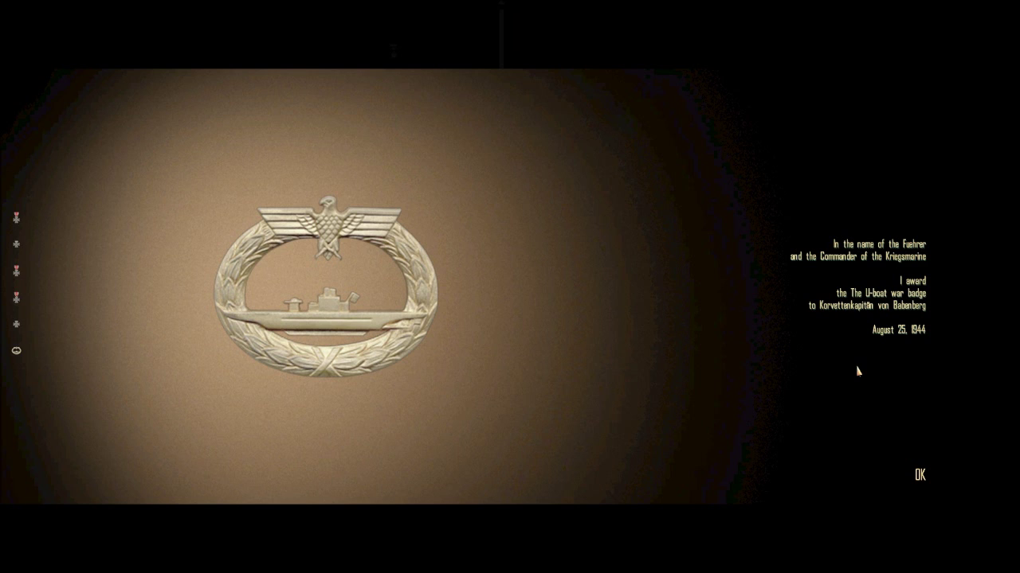
mouse_move(924, 337)
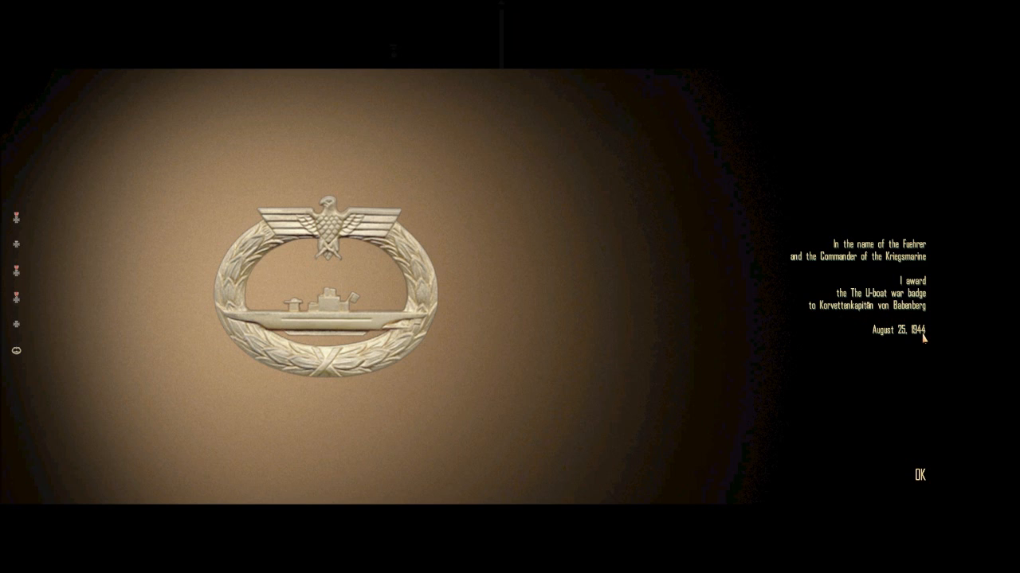
mouse_move(913, 446)
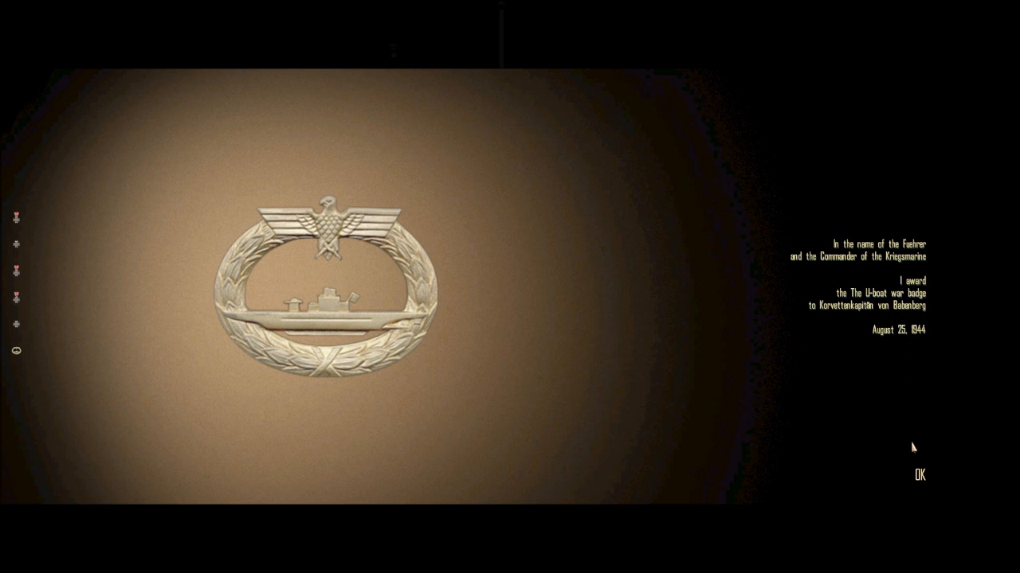
Accept the war badge, then choose EXIT TO WINDOWS from the main menu
click(918, 476)
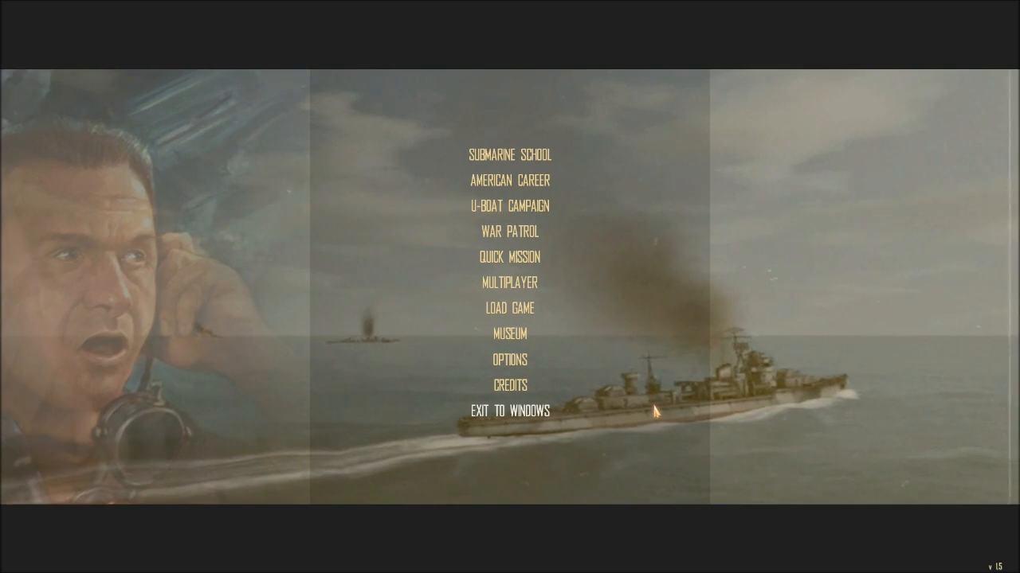
mouse_move(655, 410)
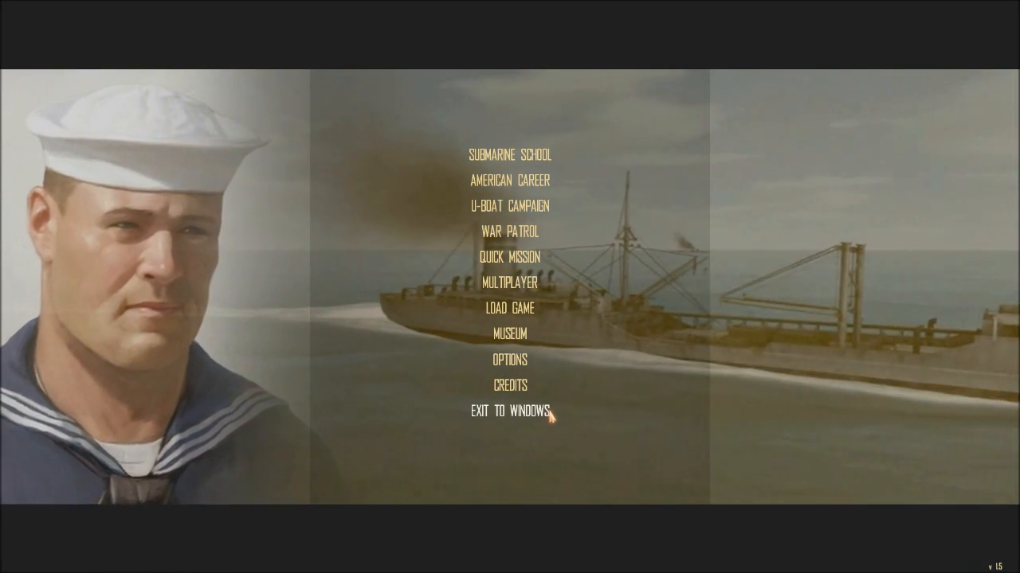
click(510, 412)
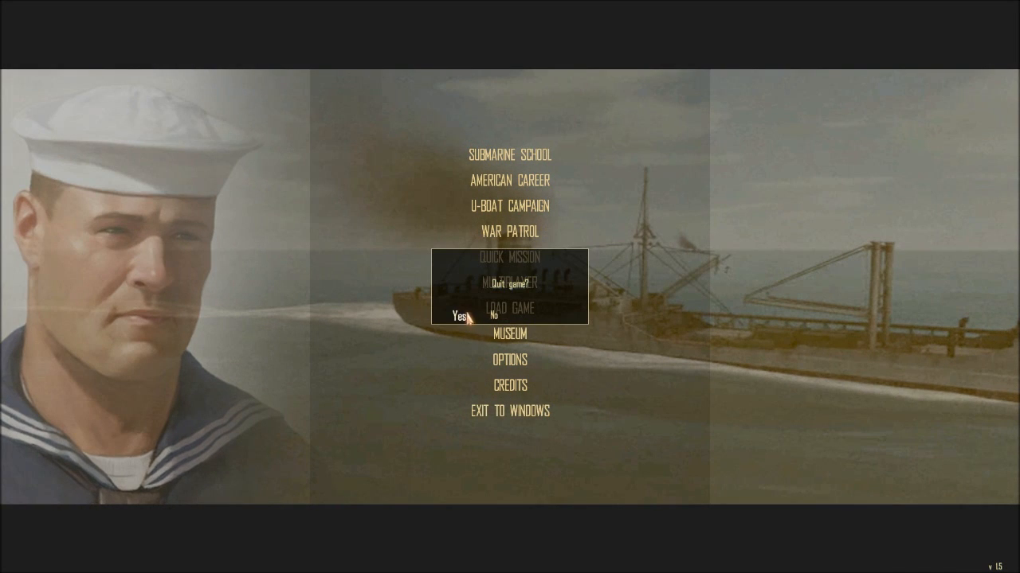